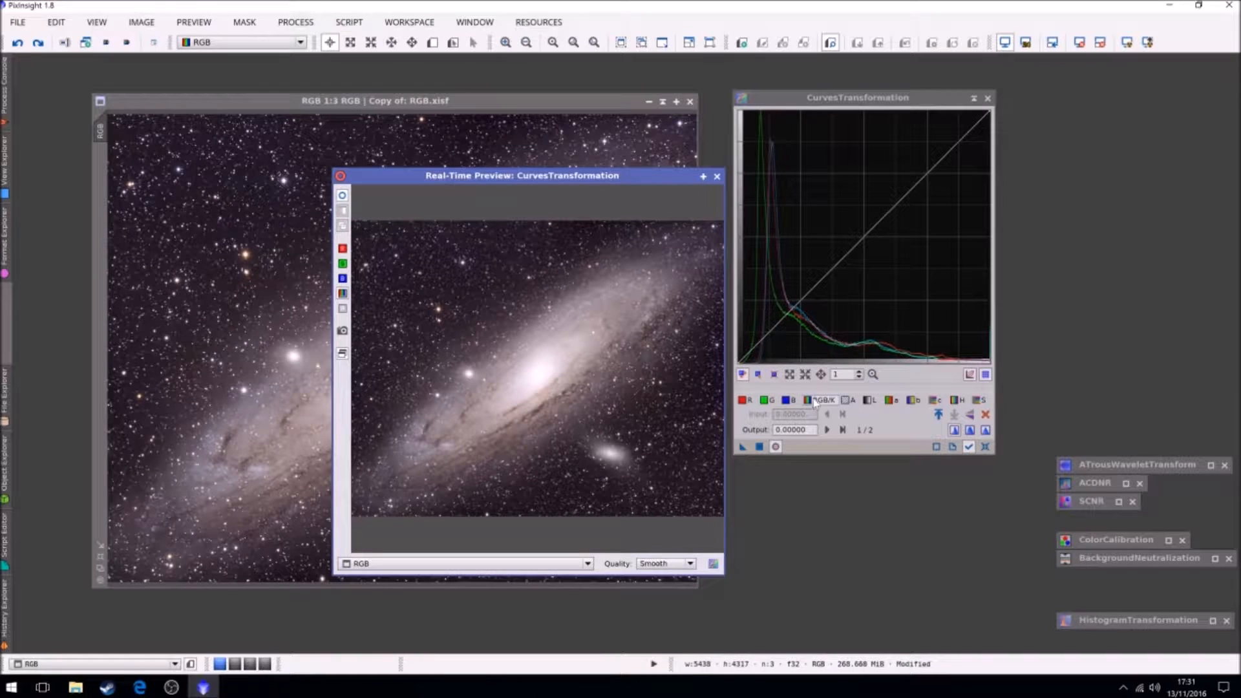
{"action": "mouse_move", "coordinate": [823, 399]}
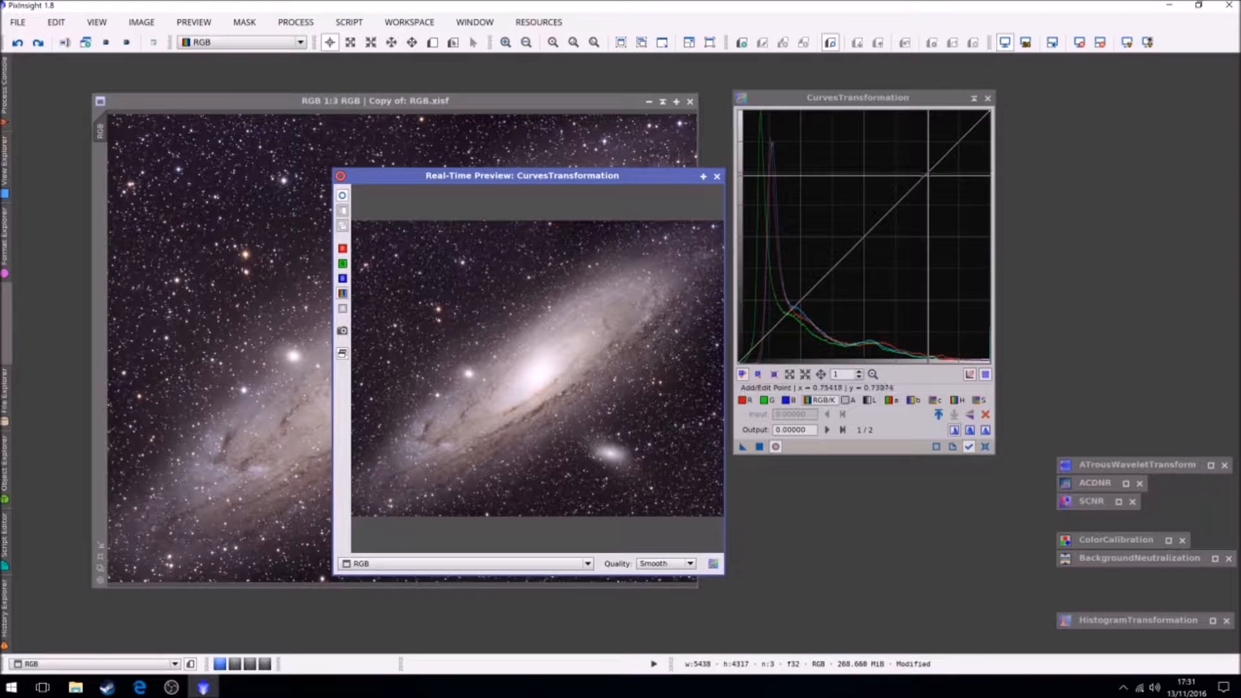
{"action": "mouse_move", "coordinate": [926, 172]}
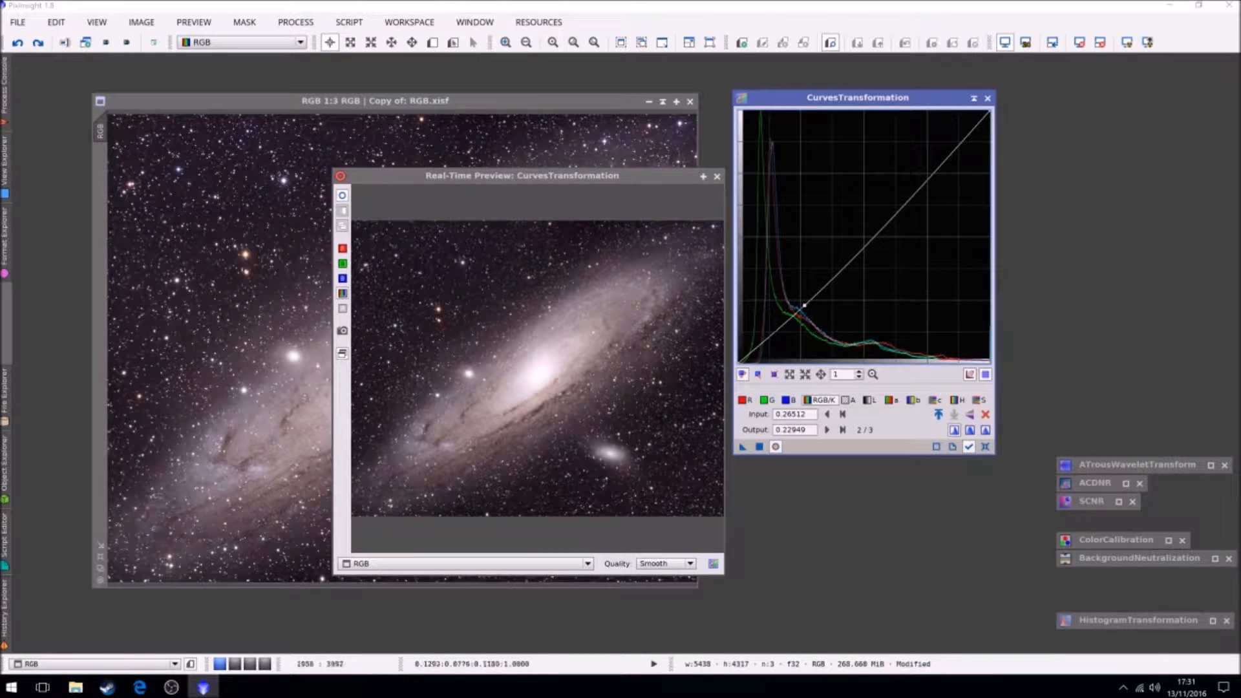
{"action": "mouse_move", "coordinate": [936, 168]}
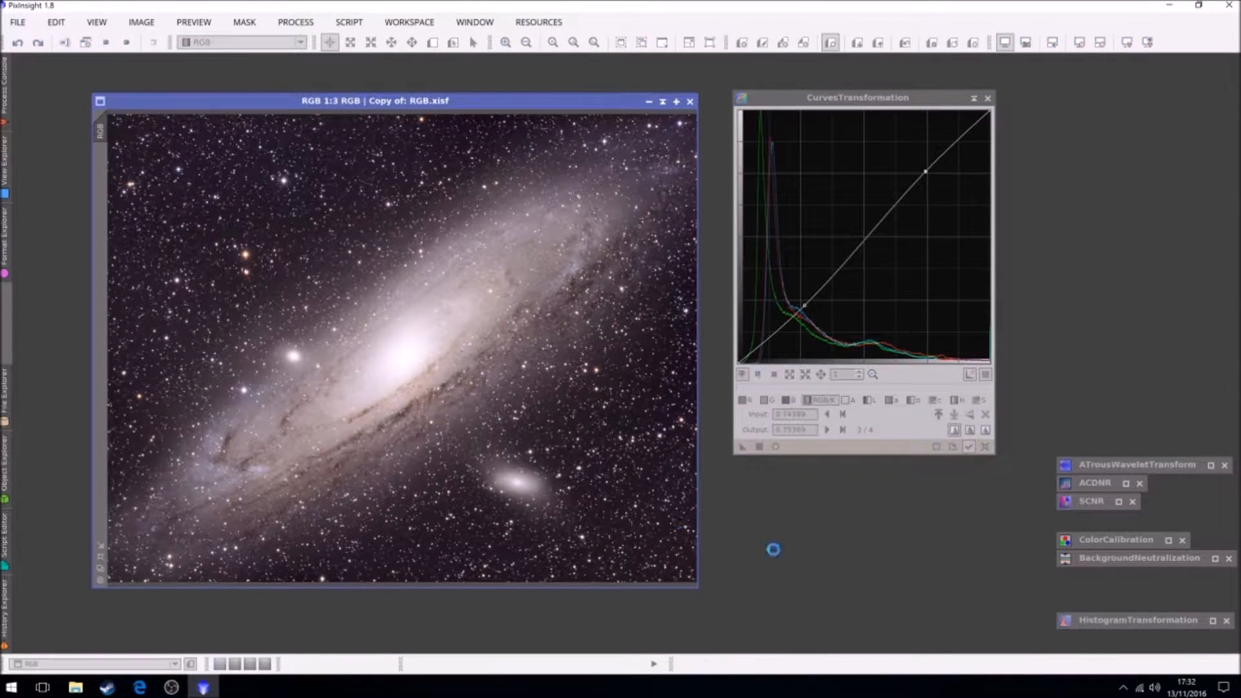
- Reset the curves tool and start a live preview of the saturation curve on the galaxy
{"action": "left_click", "coordinate": [968, 446]}
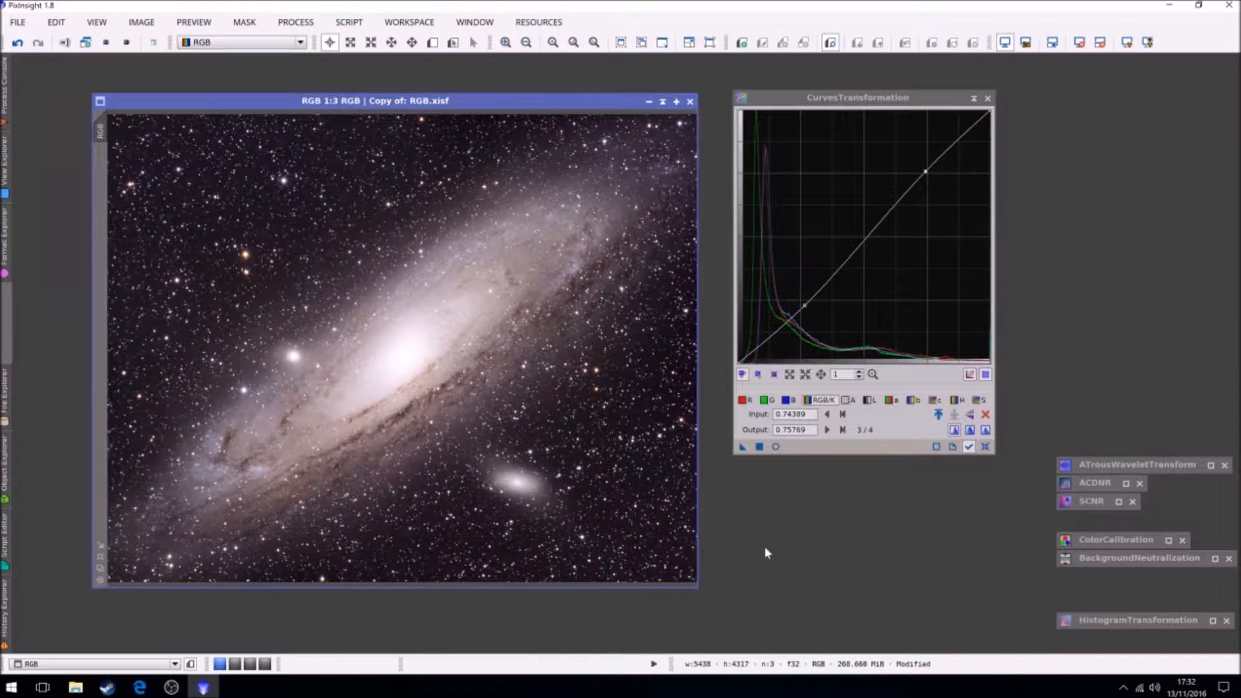
{"action": "mouse_move", "coordinate": [428, 536]}
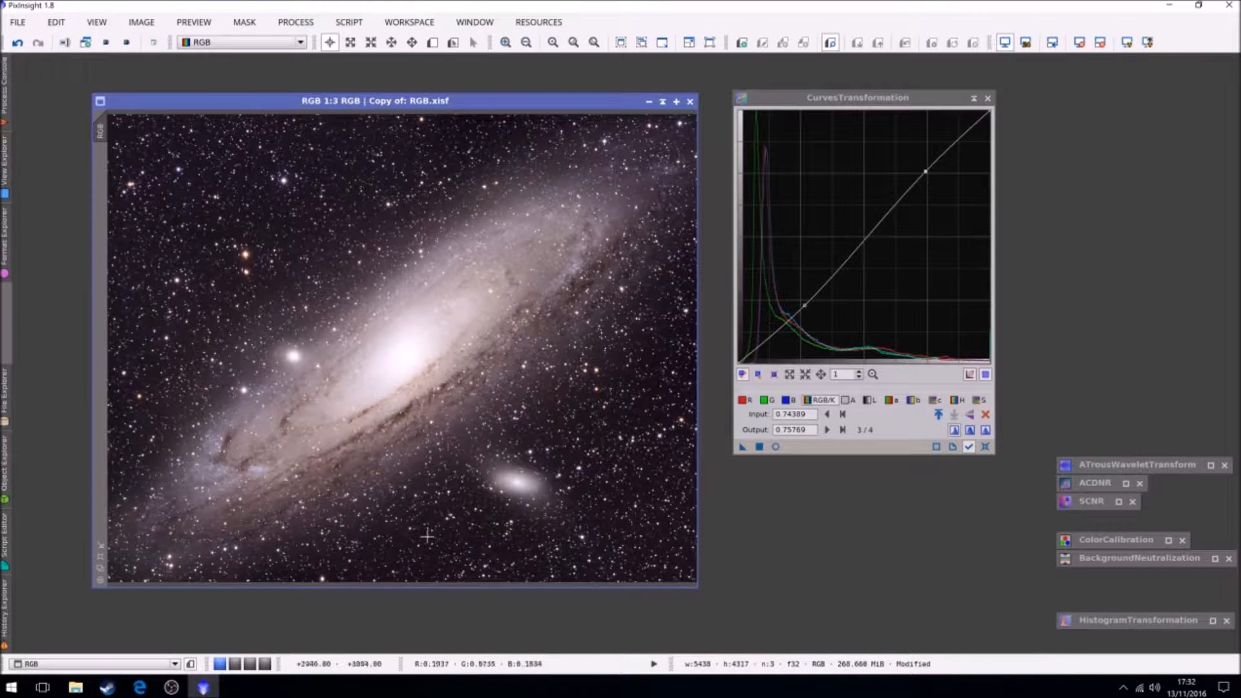
{"action": "mouse_move", "coordinate": [801, 308]}
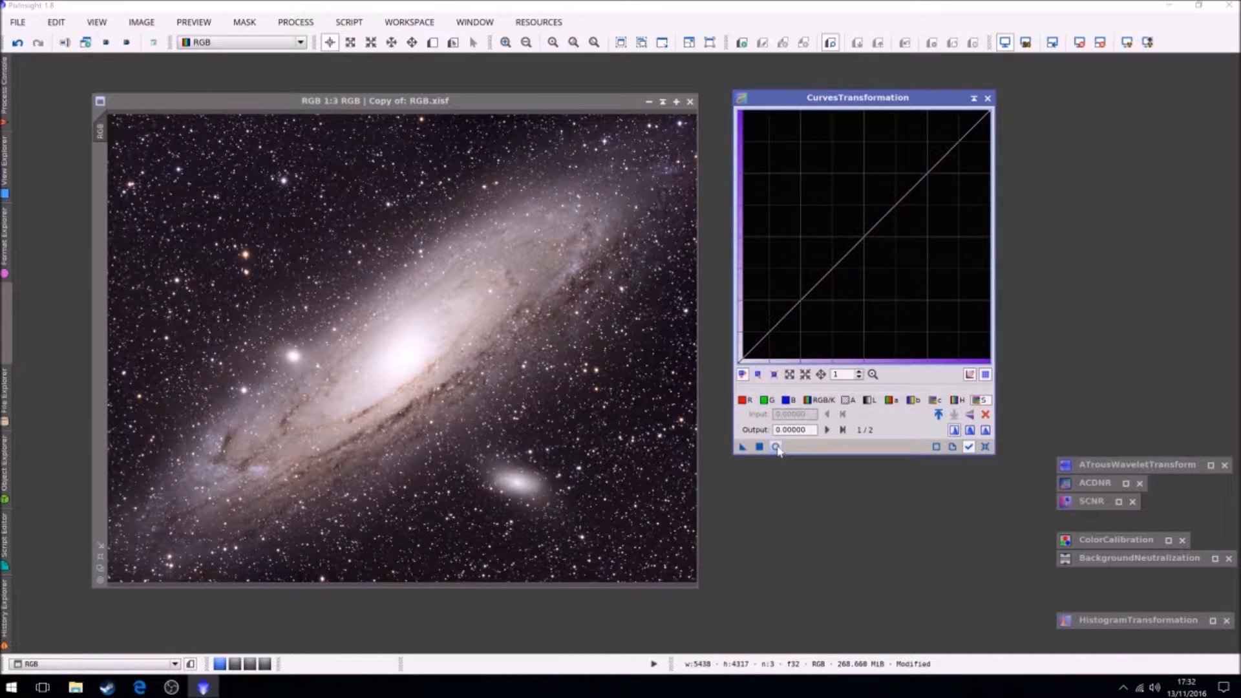
{"action": "left_click", "coordinate": [774, 446]}
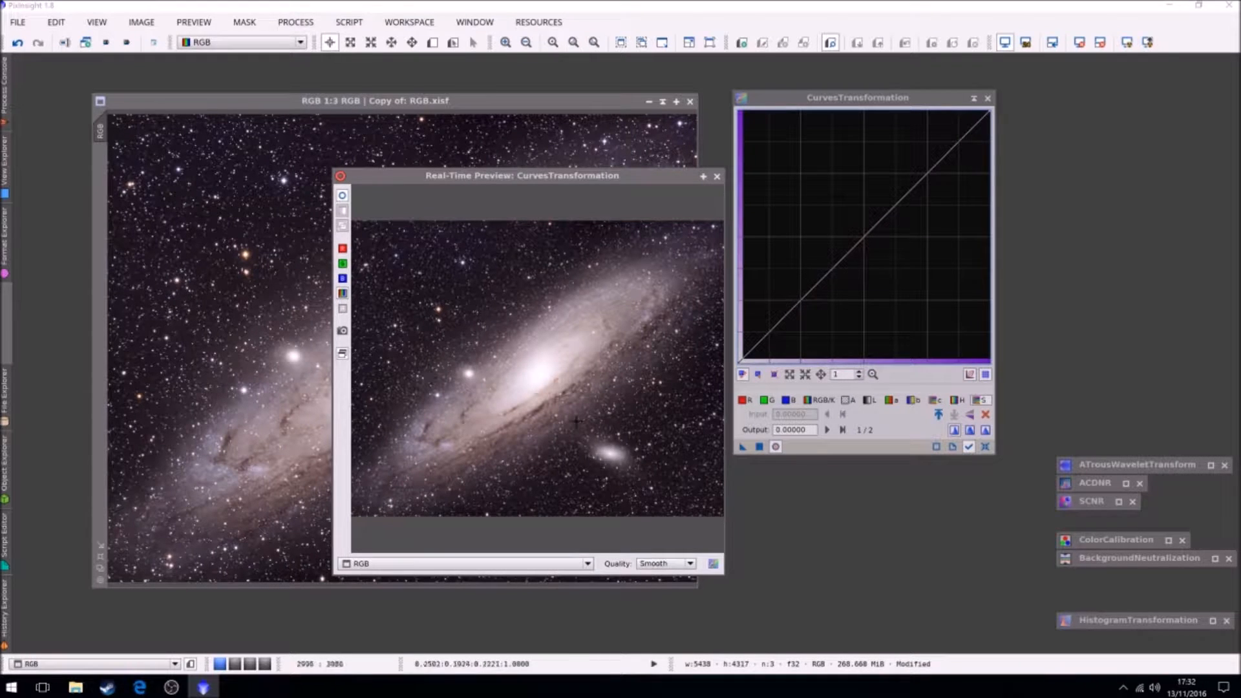
{"action": "mouse_move", "coordinate": [487, 427]}
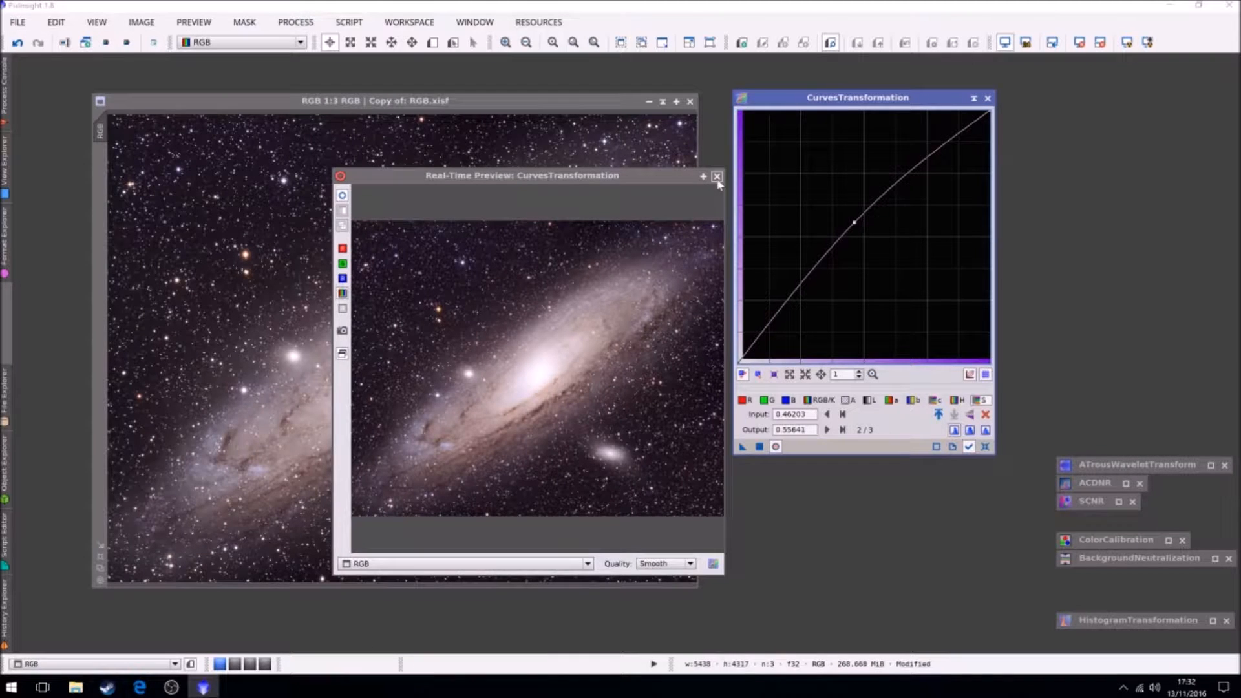
- Close the live preview of the saturation curve adjustment
{"action": "left_click", "coordinate": [716, 176]}
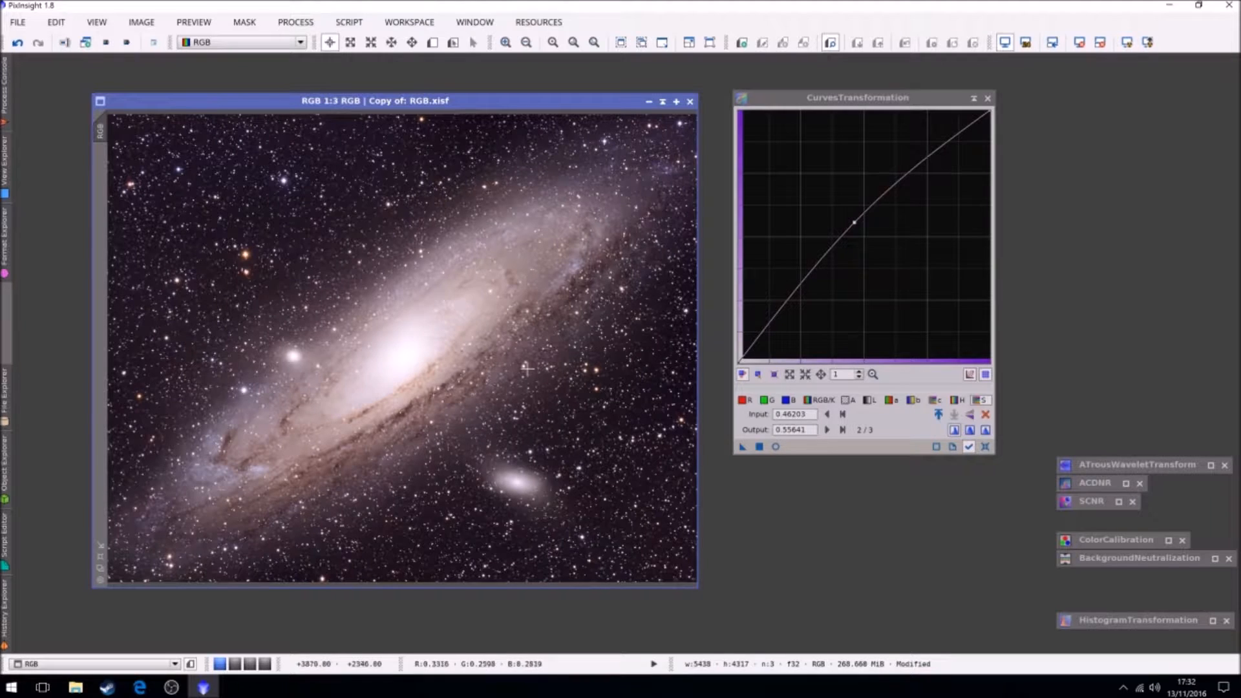
{"action": "mouse_move", "coordinate": [294, 264]}
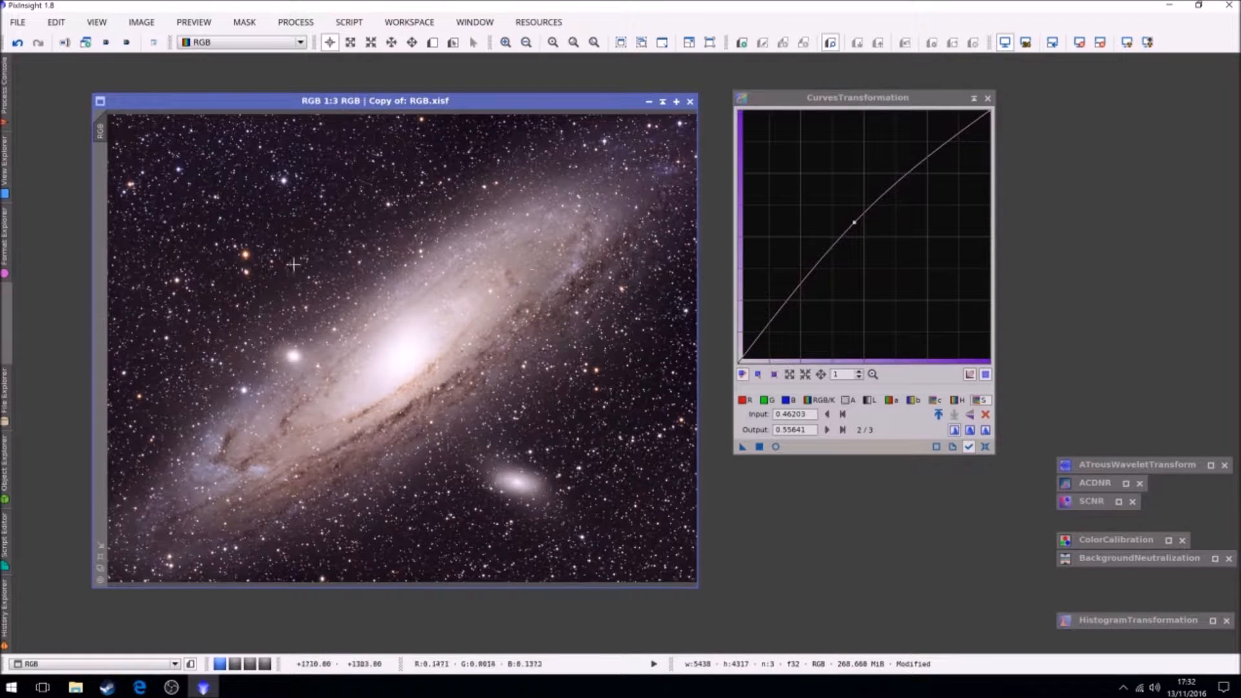
{"action": "mouse_move", "coordinate": [354, 443]}
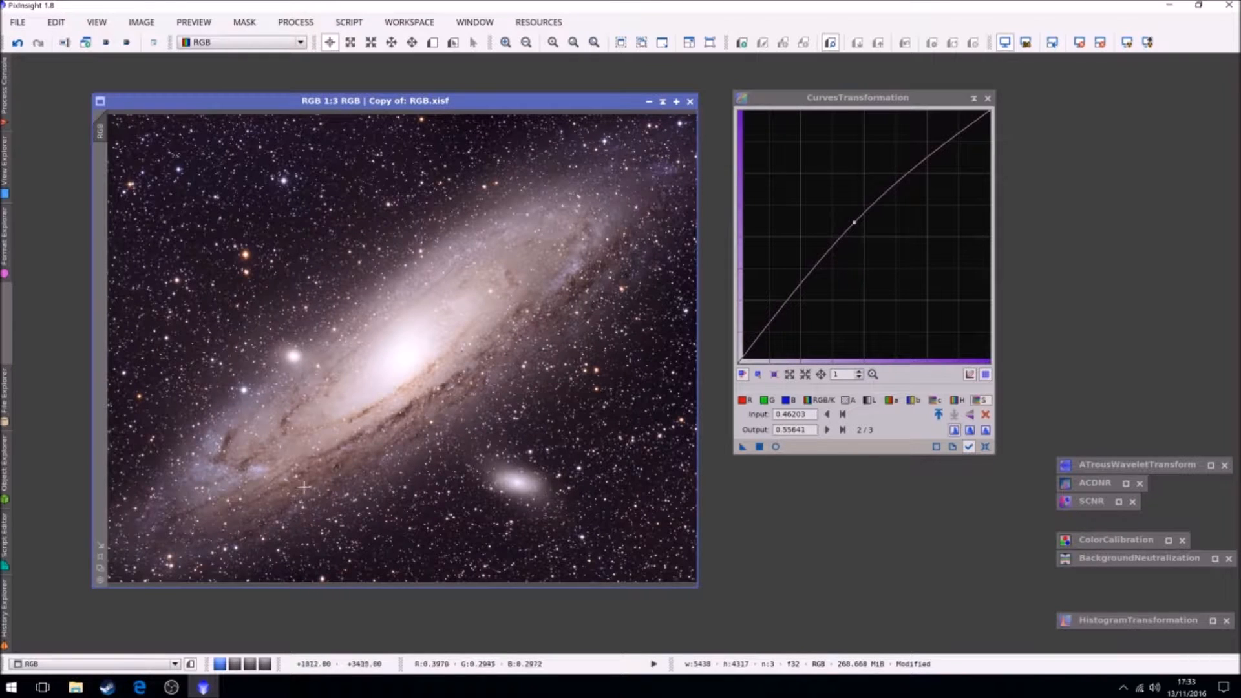
{"action": "mouse_move", "coordinate": [252, 506]}
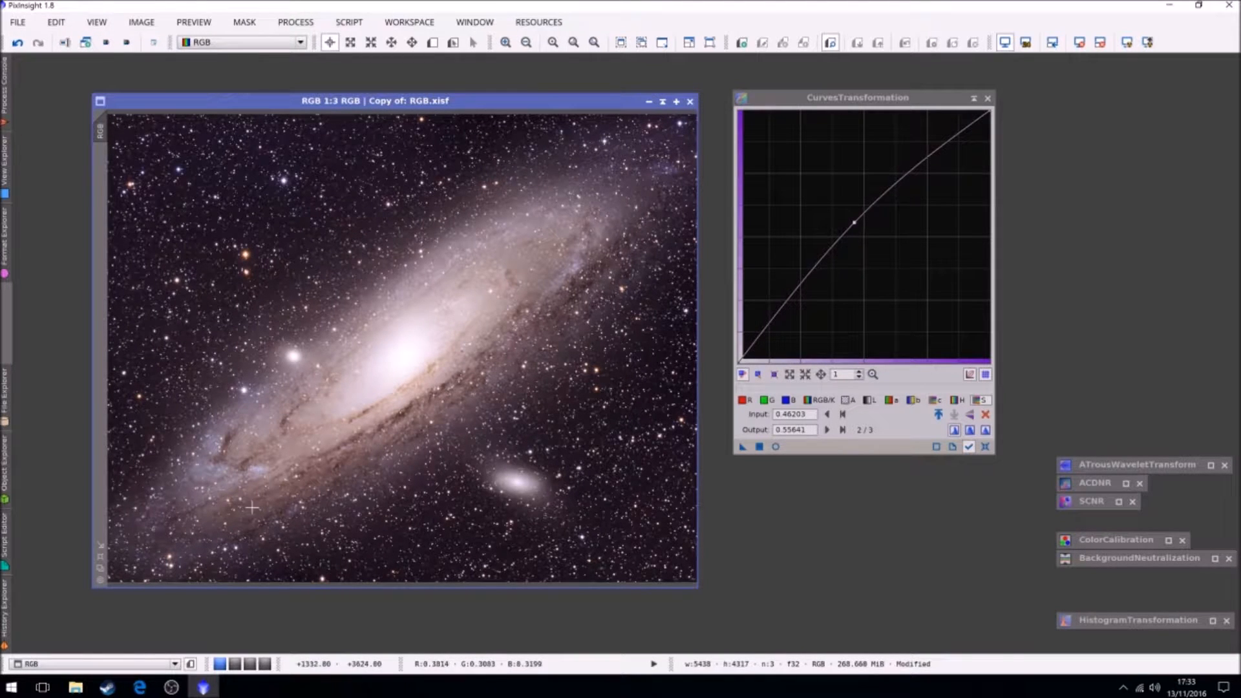
{"action": "mouse_move", "coordinate": [312, 482]}
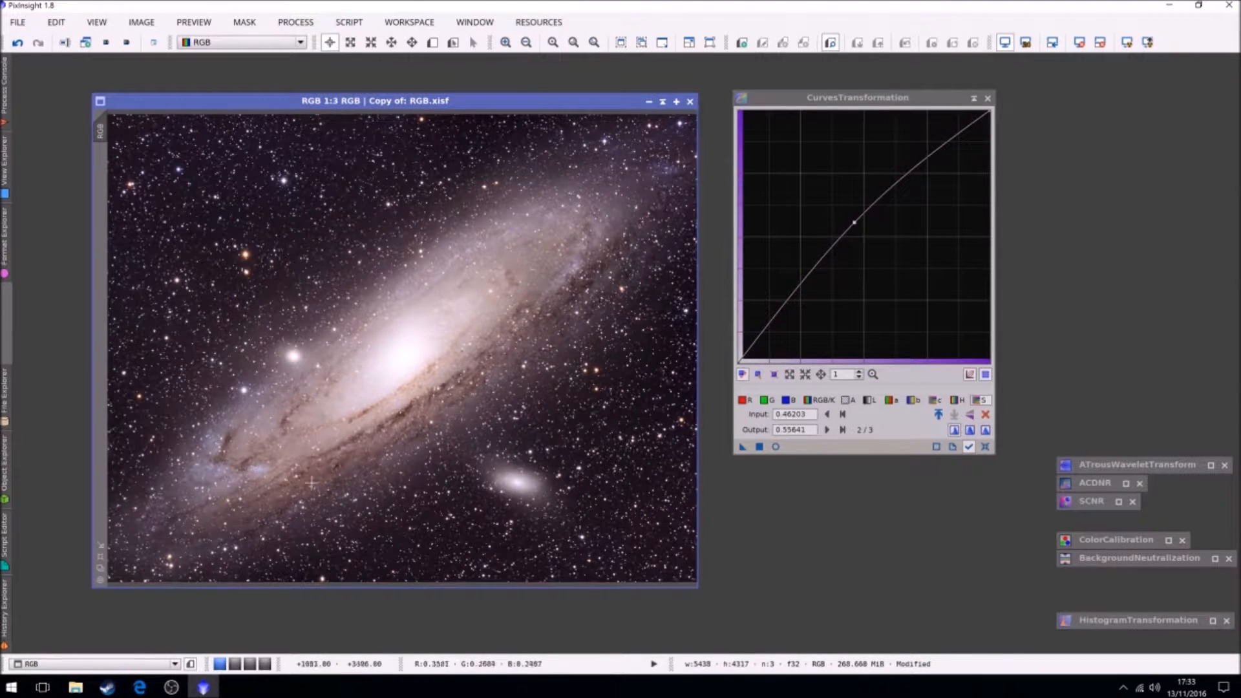
{"action": "mouse_move", "coordinate": [628, 302]}
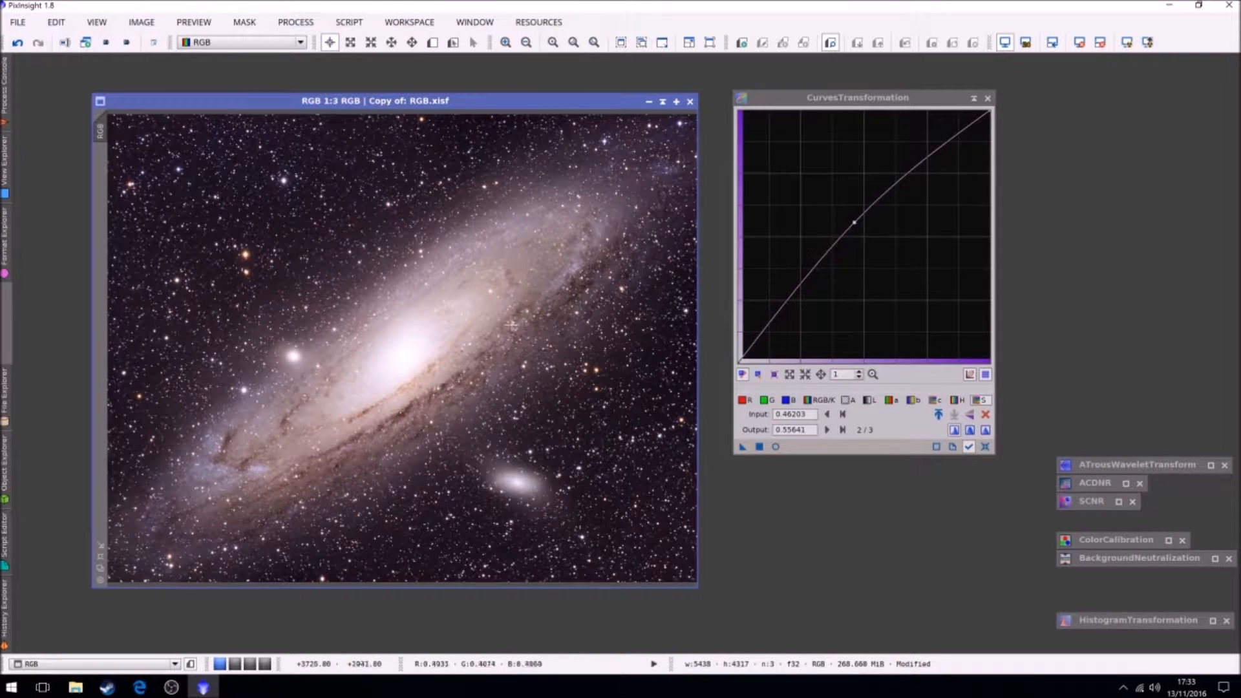
{"action": "mouse_move", "coordinate": [424, 308]}
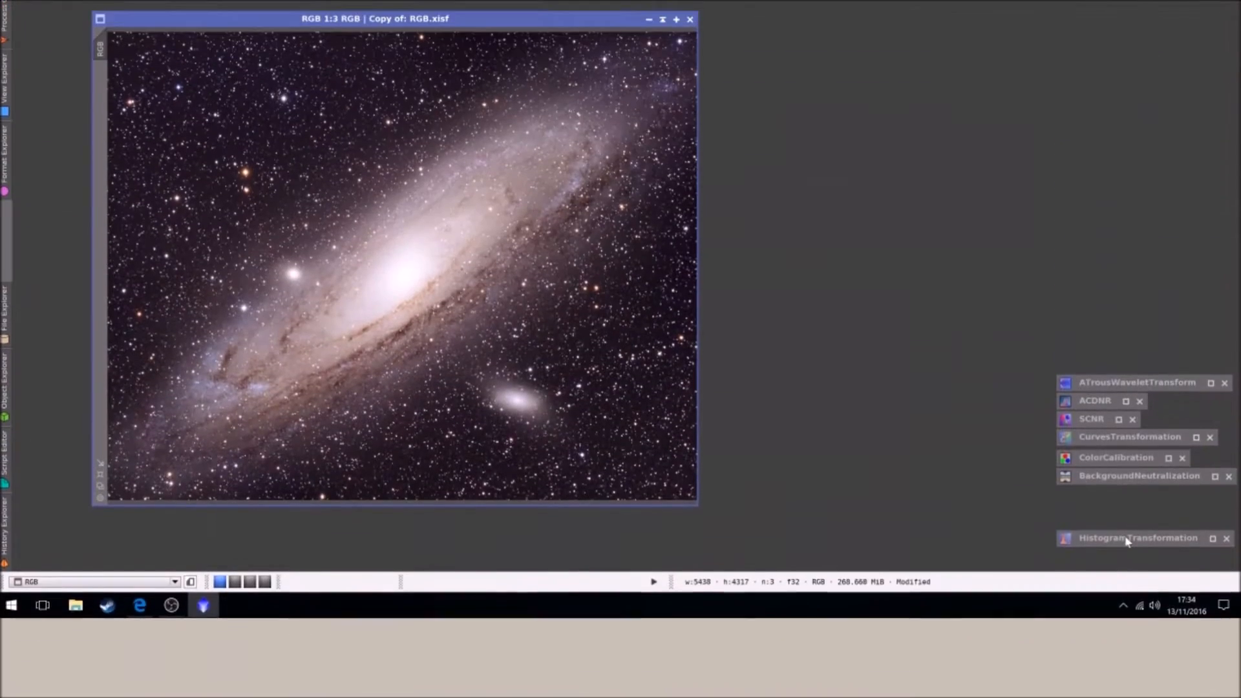
- Bring up the HistogramTransformation tool for stretching the galaxy image
{"action": "double_click", "coordinate": [1138, 538]}
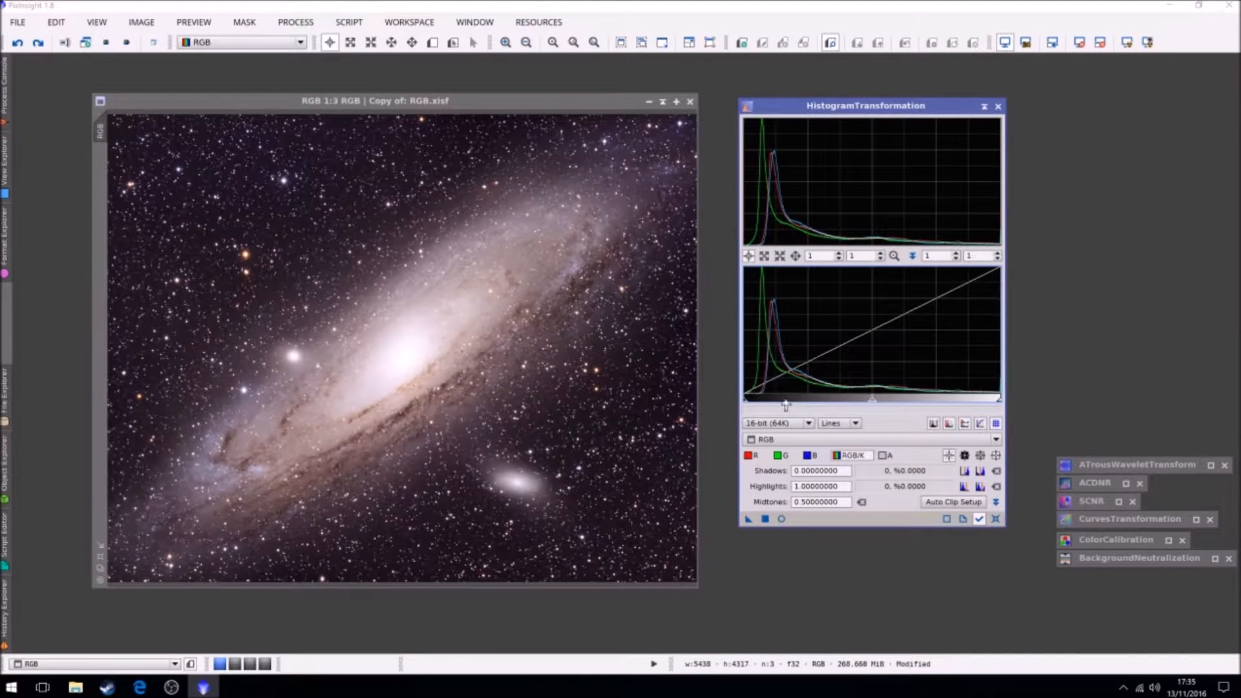
{"action": "mouse_move", "coordinate": [870, 327]}
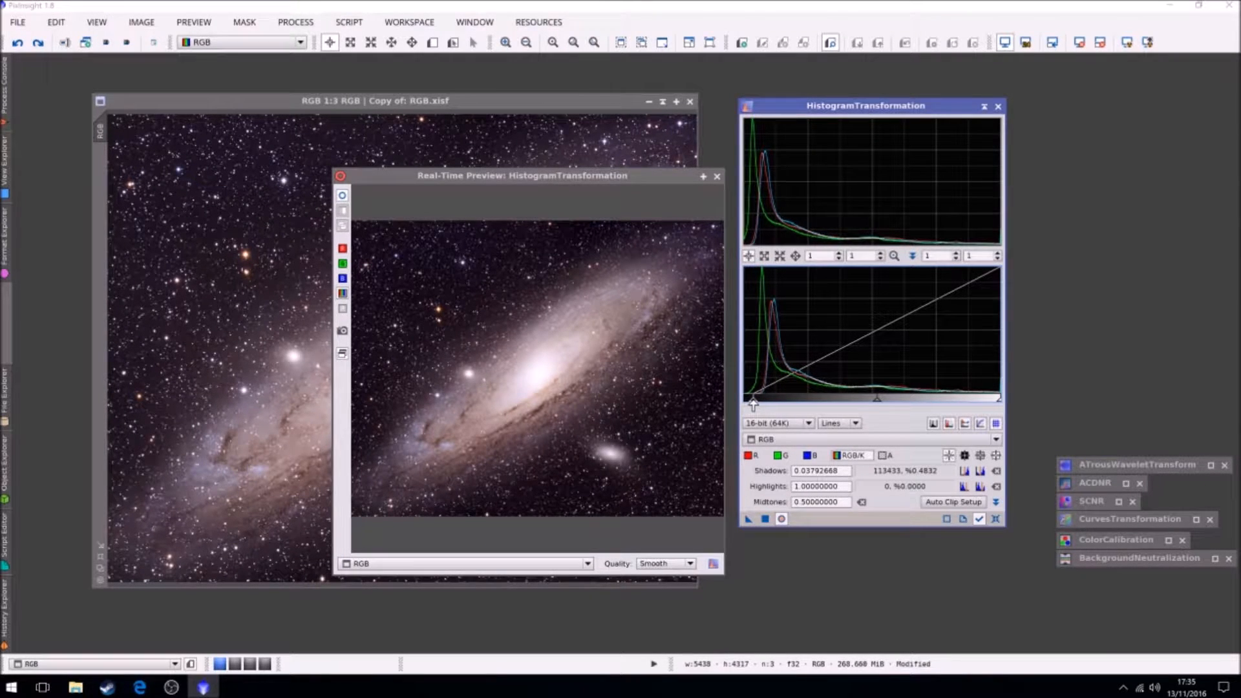
{"action": "mouse_move", "coordinate": [654, 323]}
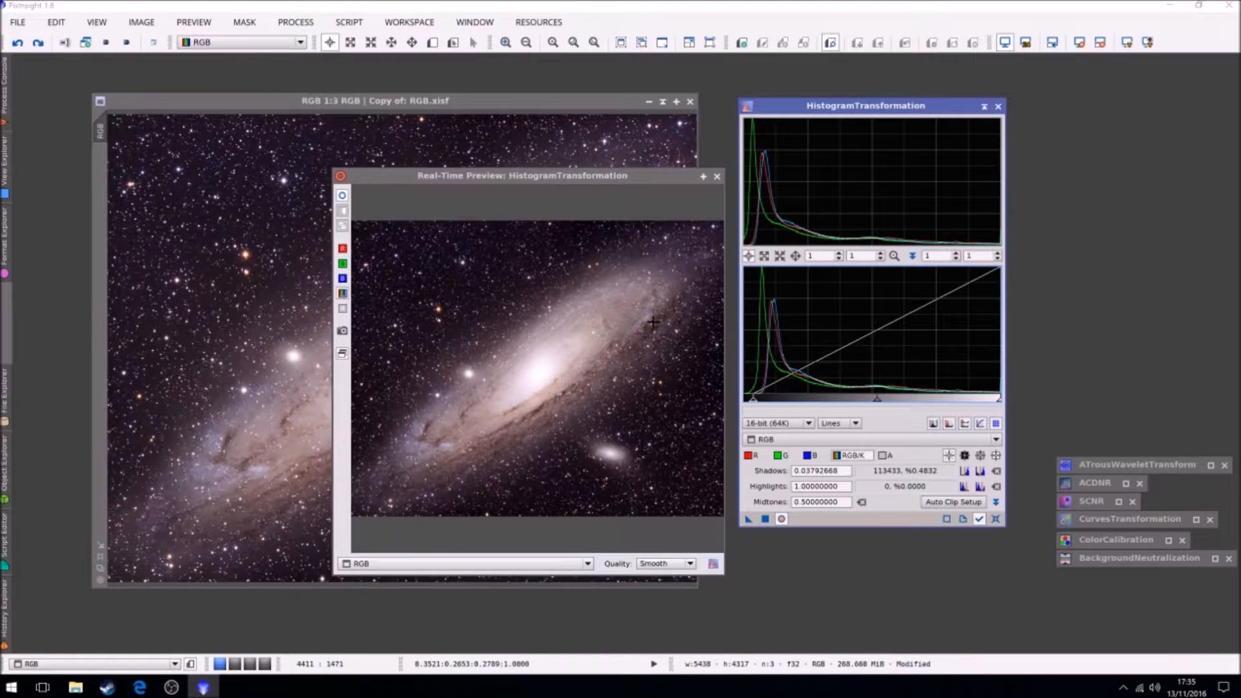
{"action": "mouse_move", "coordinate": [671, 317]}
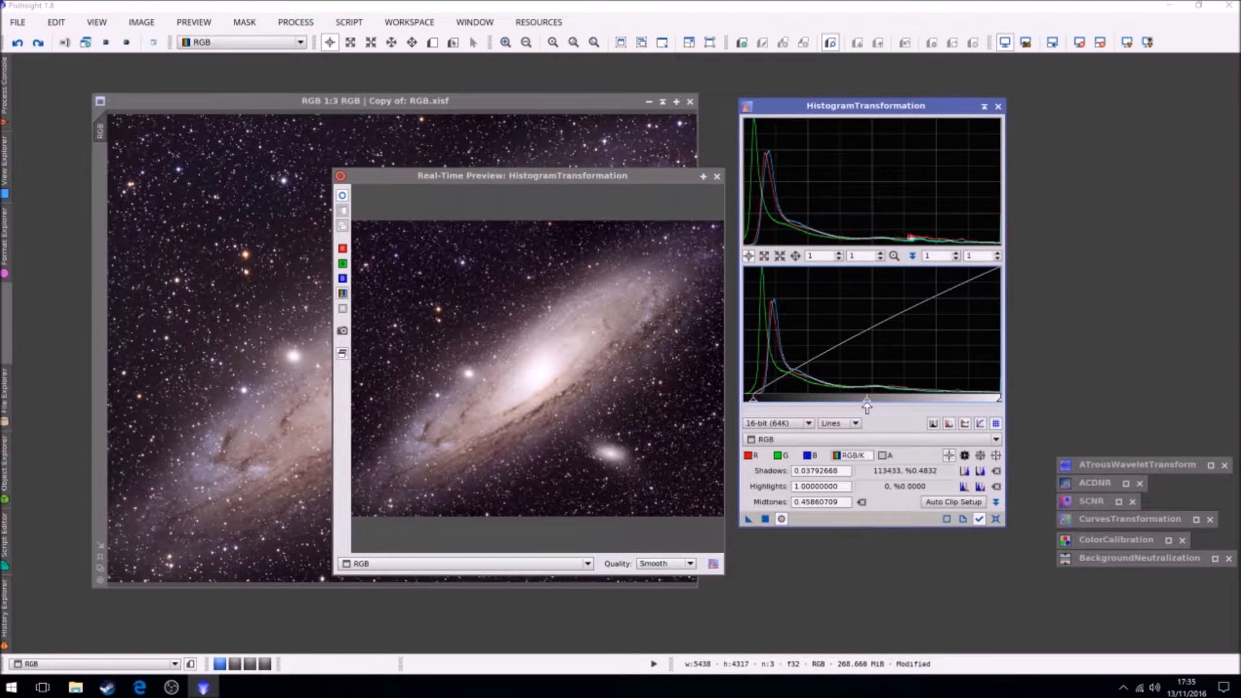
{"action": "mouse_move", "coordinate": [886, 538]}
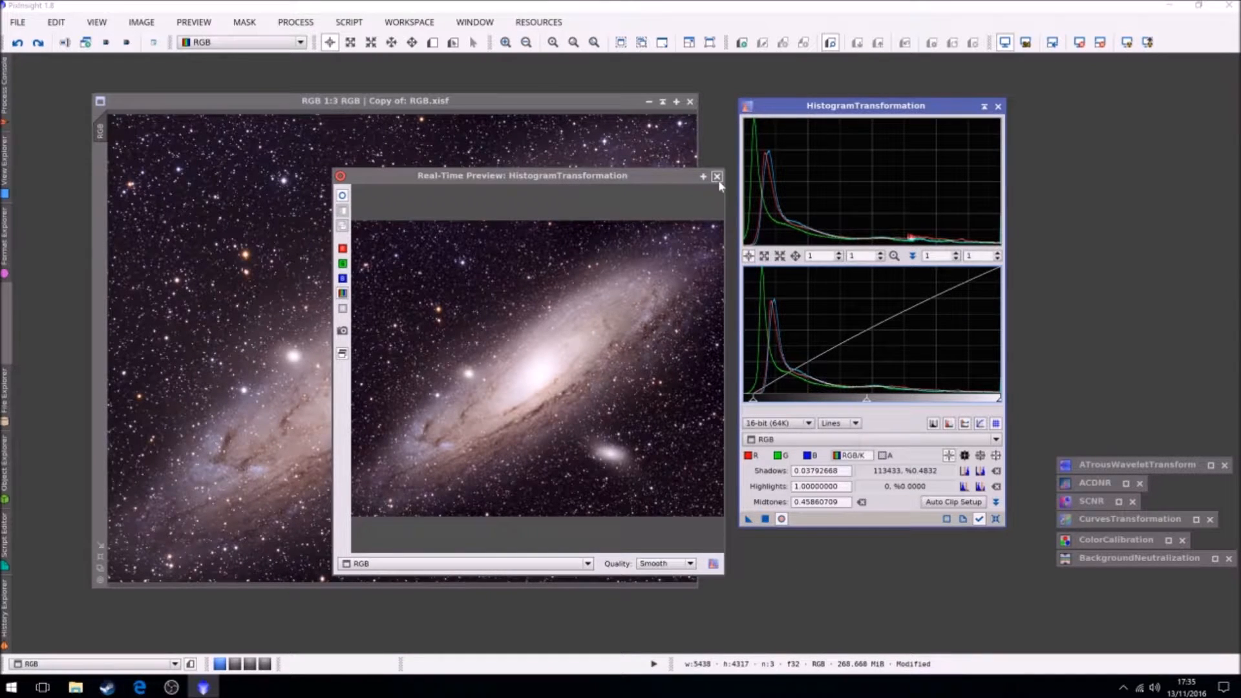
- Finish the histogram stretch, put the tool away and zoom in then out on the galaxy
{"action": "left_click", "coordinate": [716, 176]}
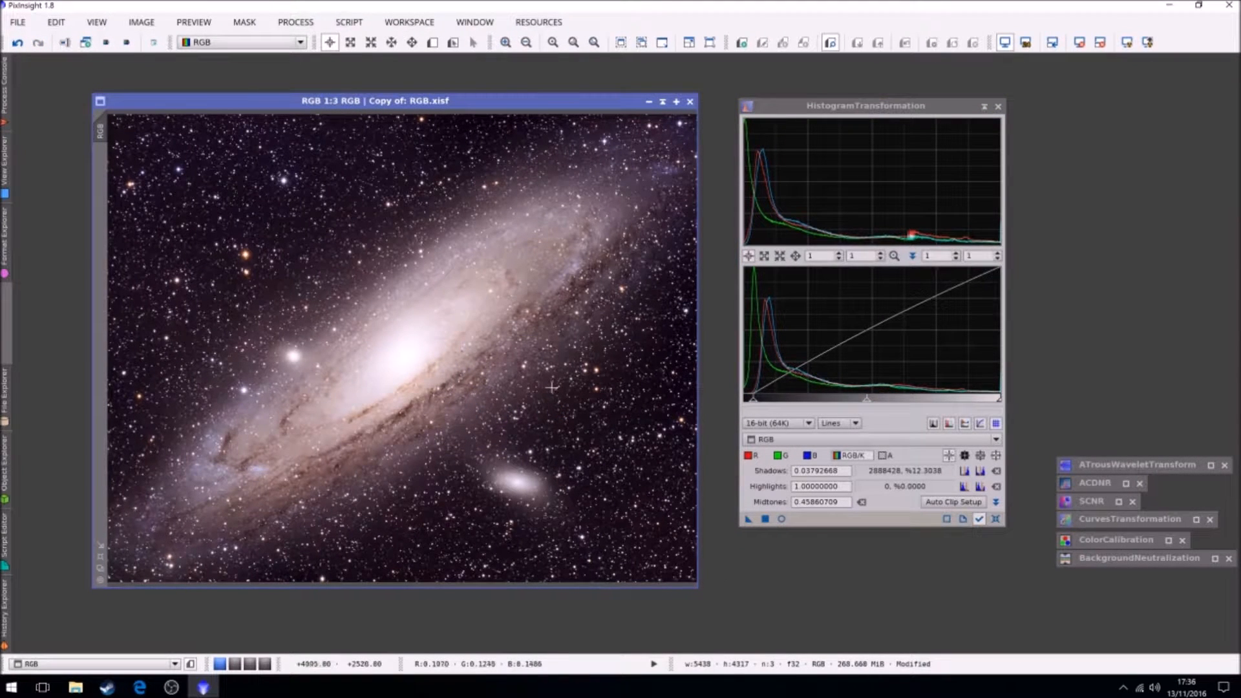
{"action": "mouse_move", "coordinate": [414, 354]}
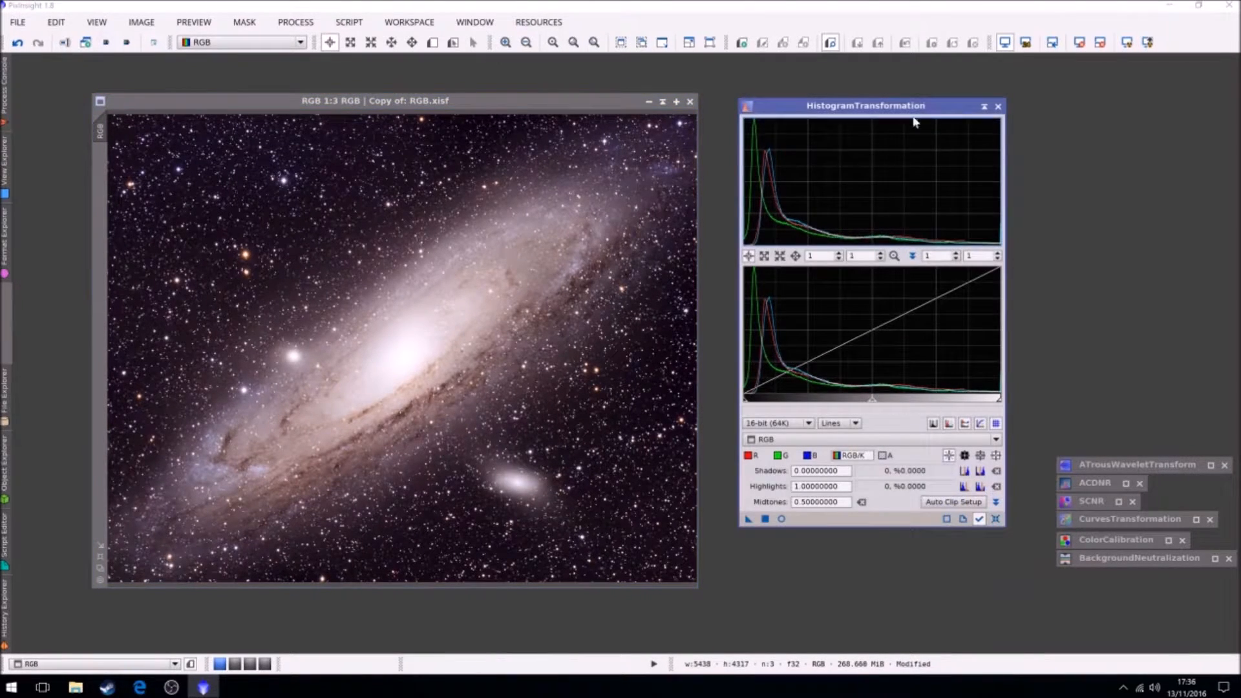
{"action": "left_click", "coordinate": [983, 105]}
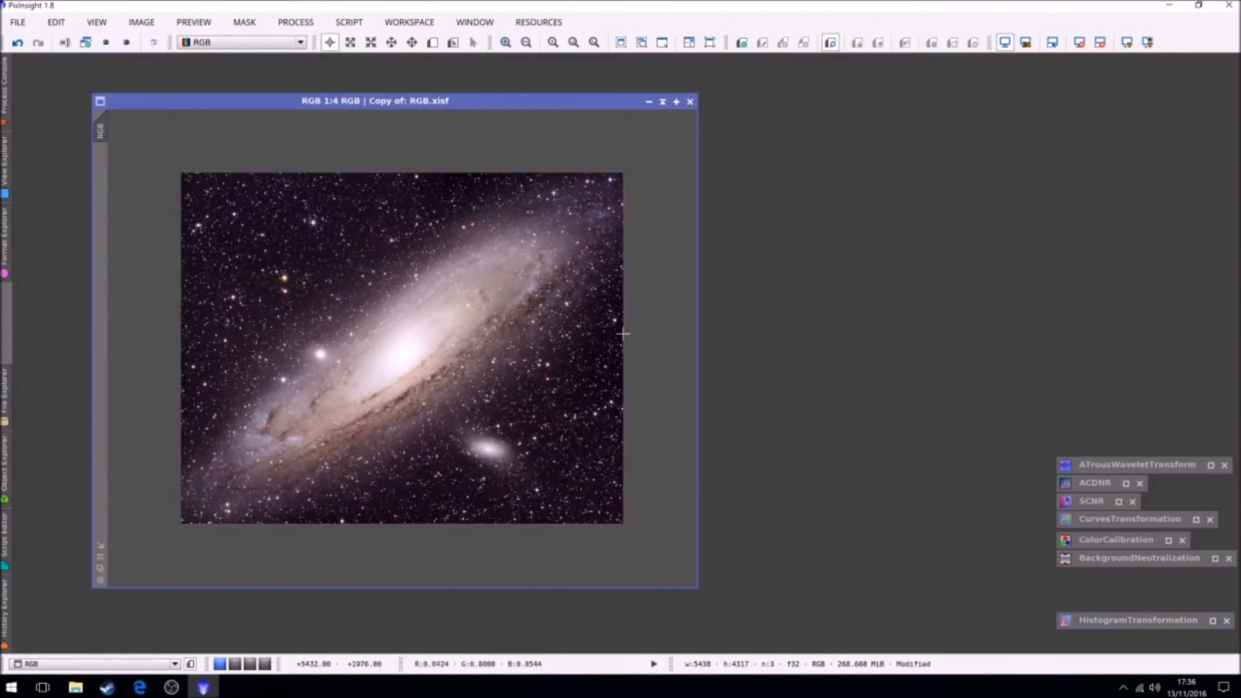
{"action": "left_click", "coordinate": [505, 42]}
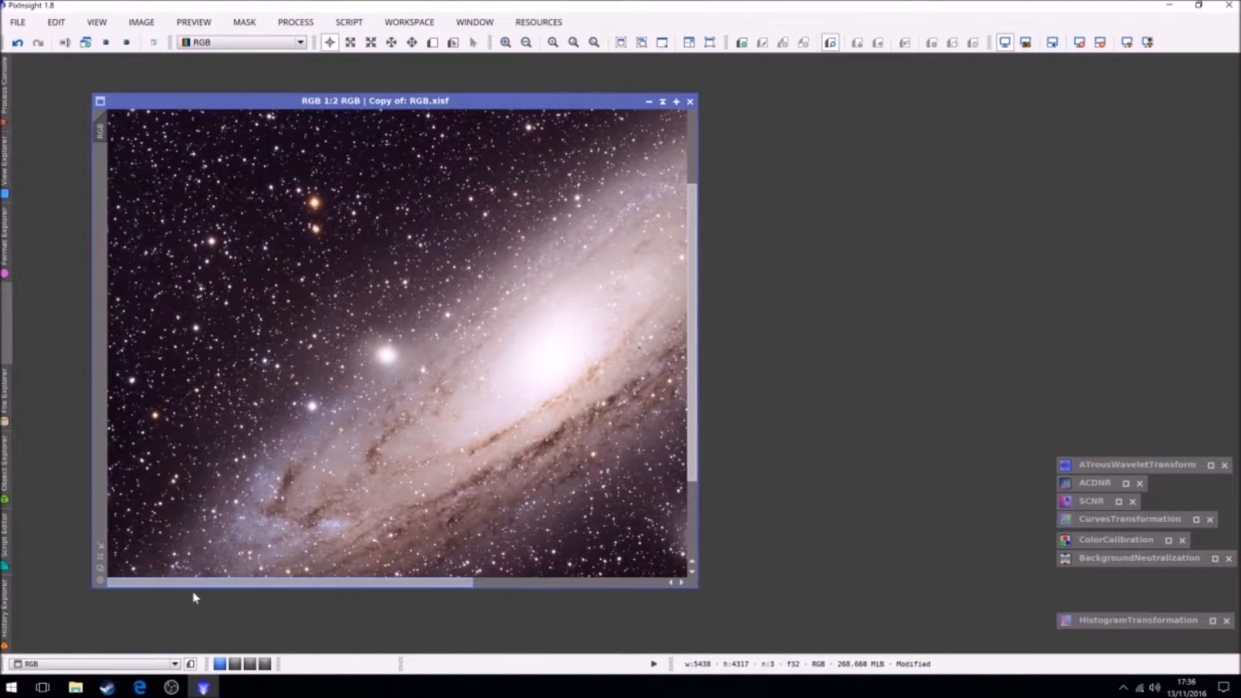
{"action": "left_click", "coordinate": [526, 41]}
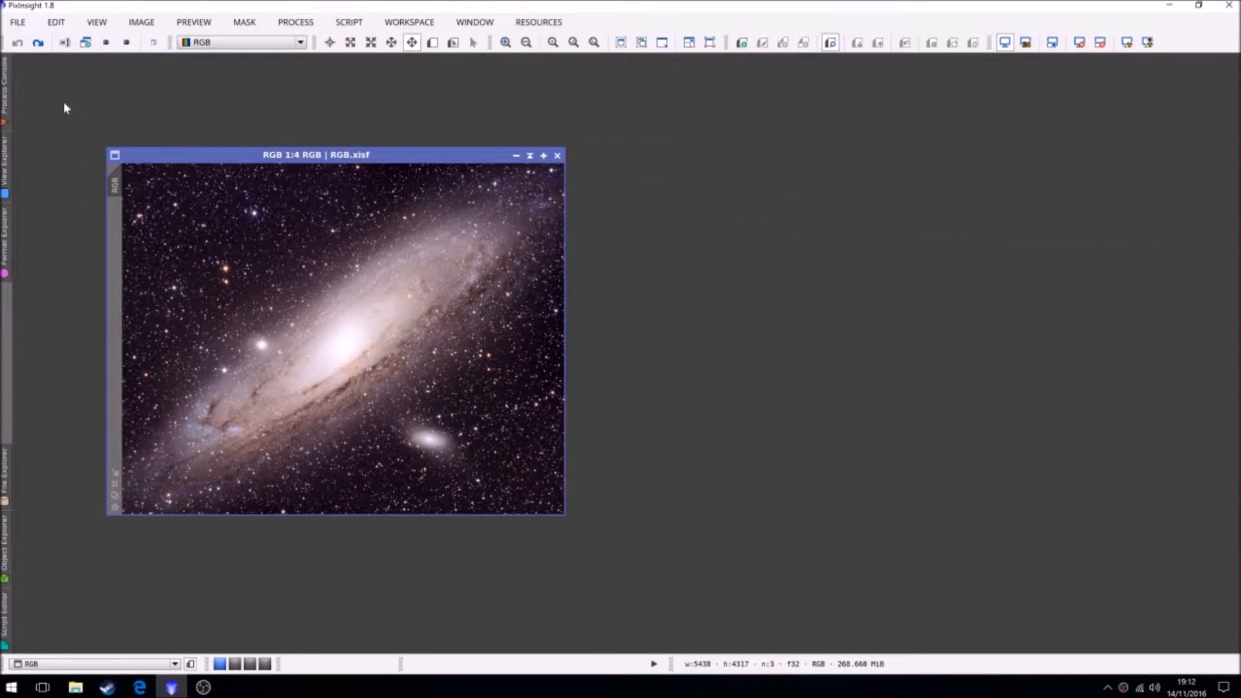
{"action": "mouse_move", "coordinate": [686, 240]}
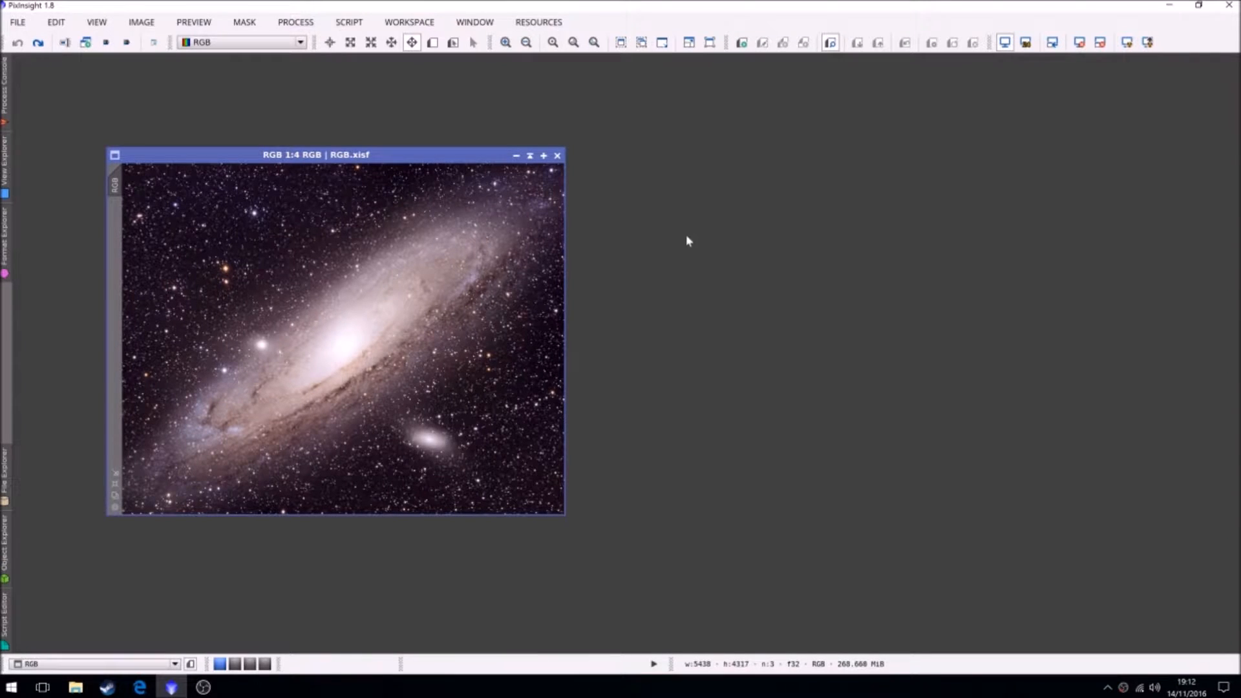
{"action": "left_click", "coordinate": [294, 22]}
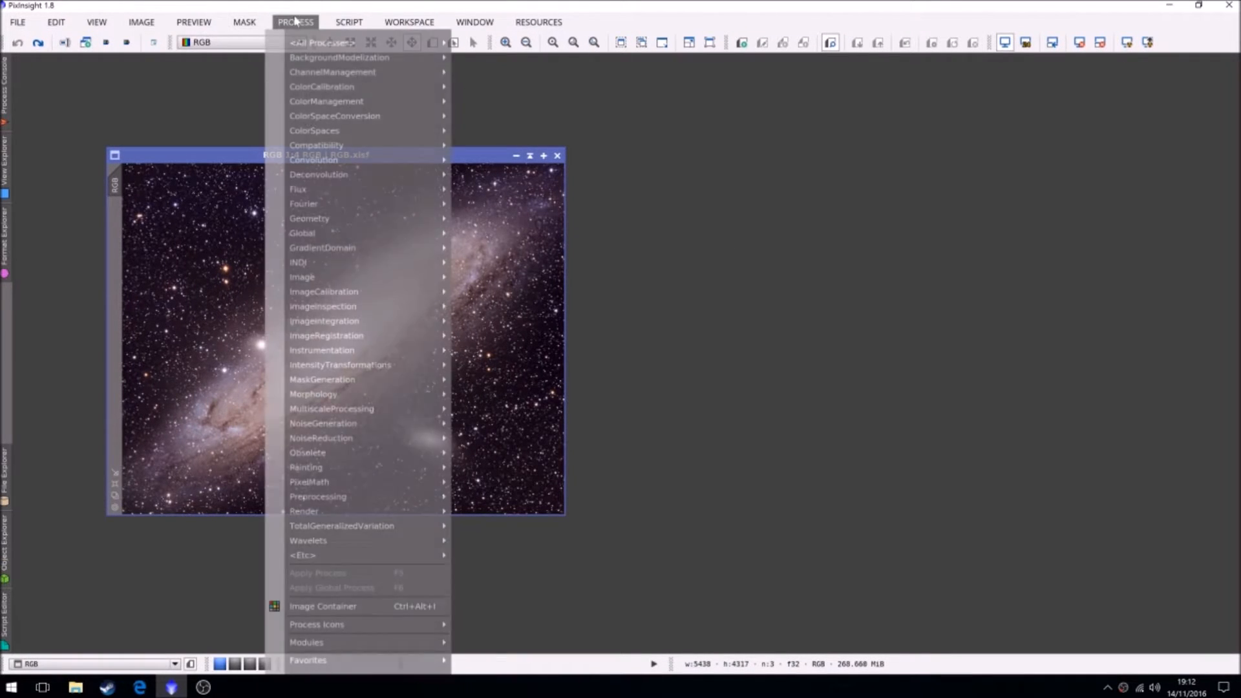
{"action": "mouse_move", "coordinate": [340, 365]}
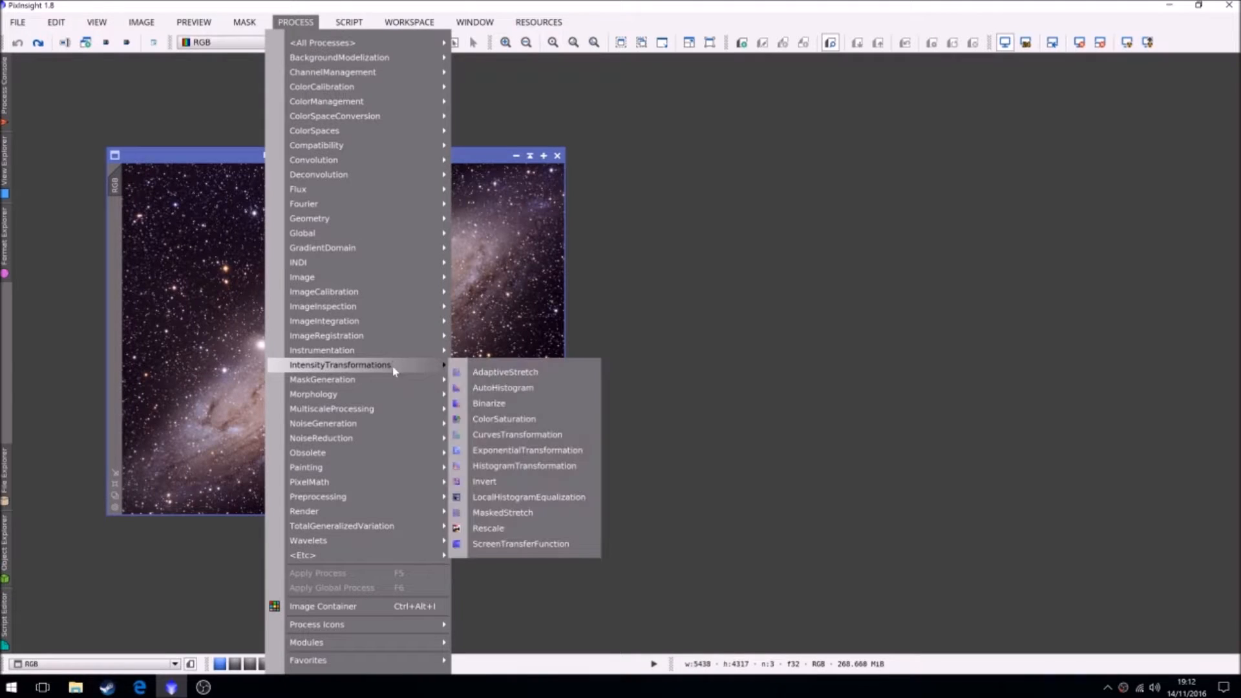
{"action": "left_click", "coordinate": [523, 466]}
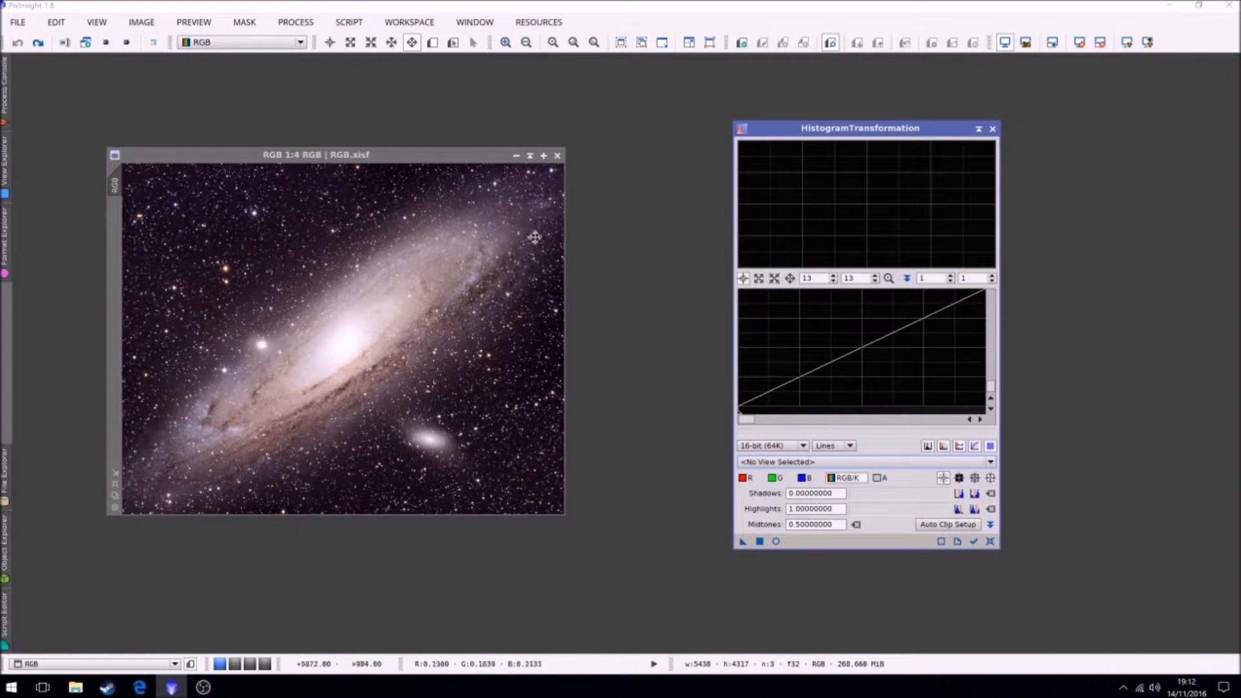
{"action": "mouse_move", "coordinate": [193, 385]}
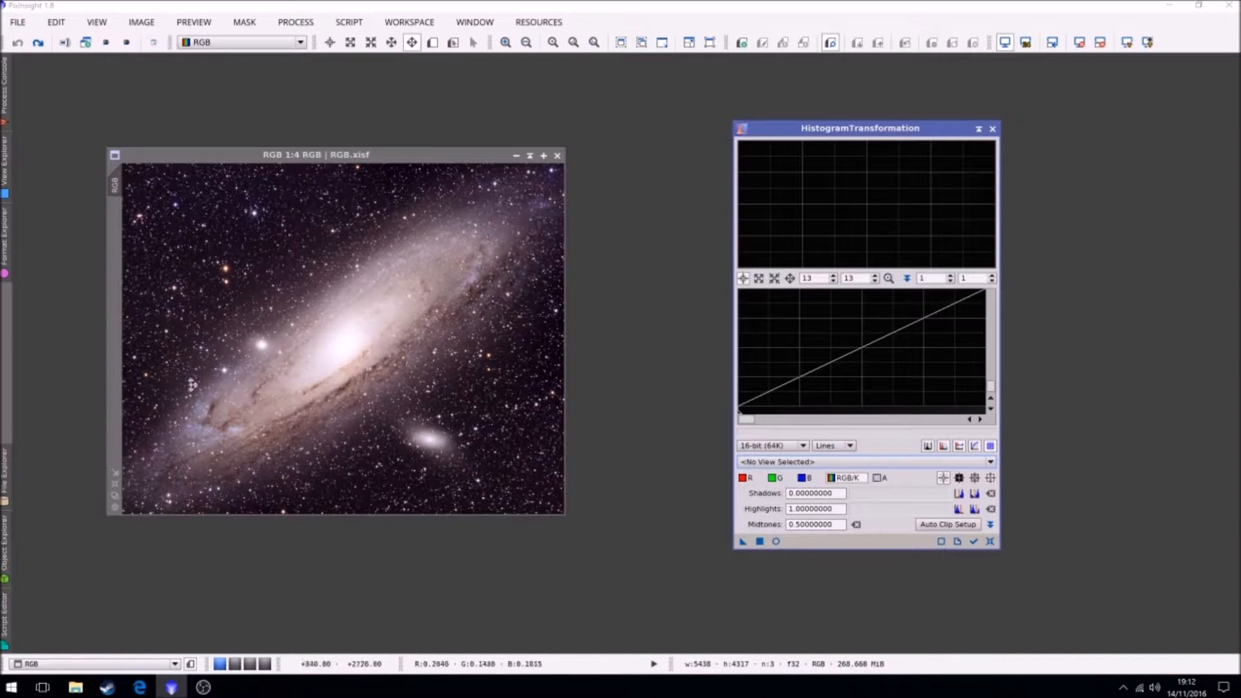
{"action": "mouse_move", "coordinate": [488, 235]}
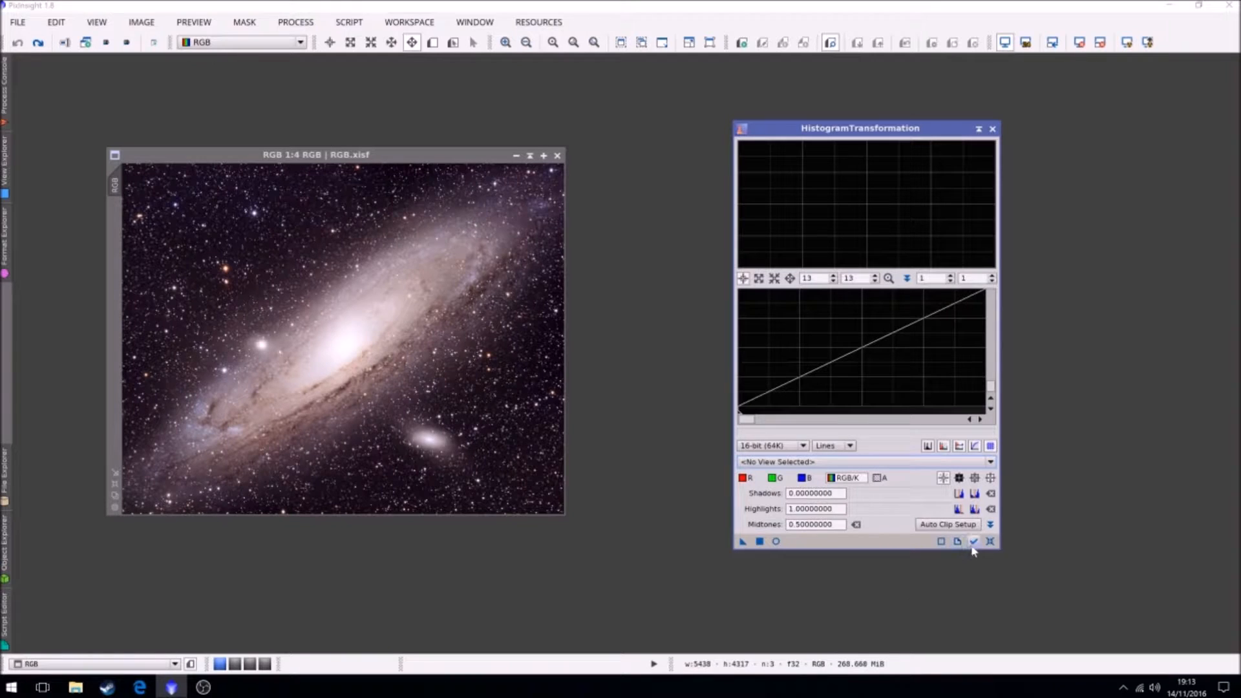
- Load the RGB image's histogram, preview the midtones lift to about 0.579 live, then end the preview
{"action": "left_click", "coordinate": [972, 541]}
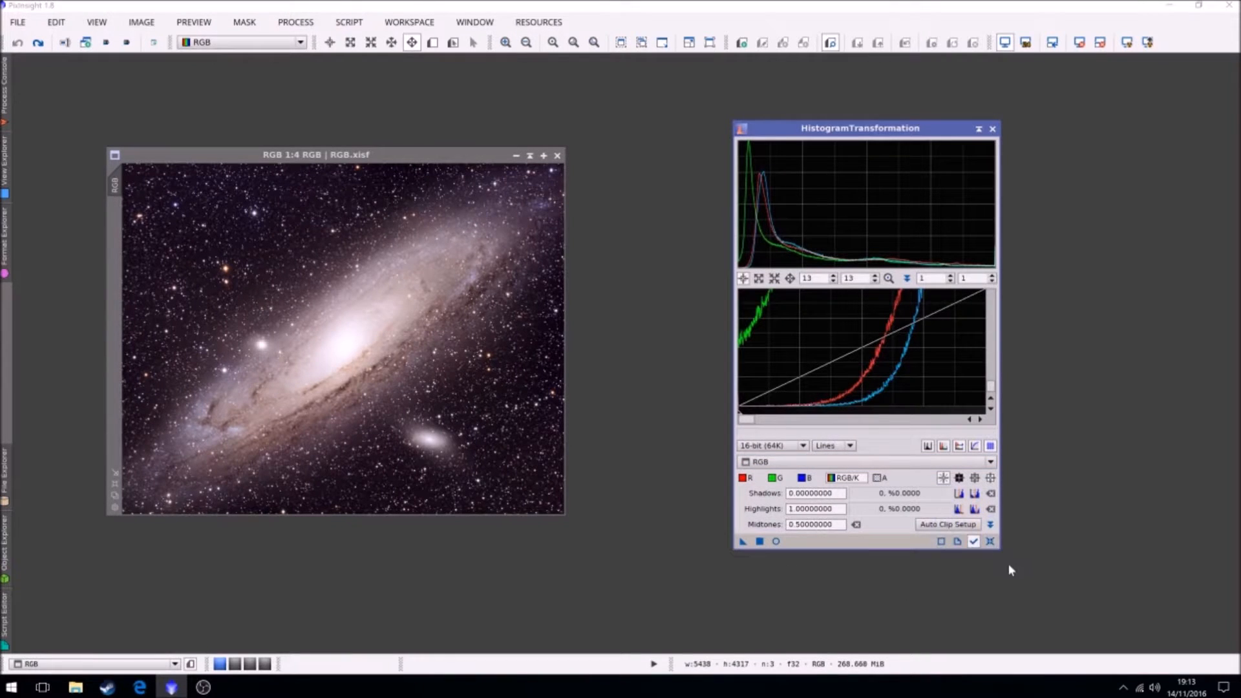
{"action": "mouse_move", "coordinate": [607, 336]}
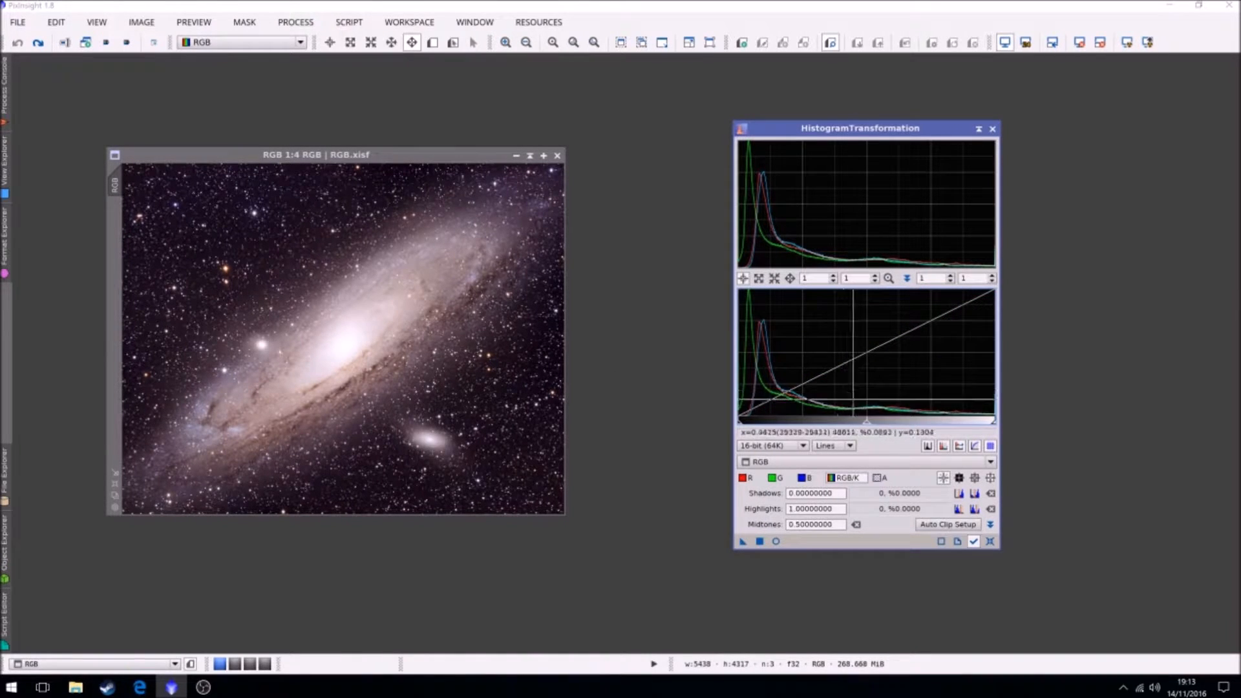
{"action": "left_click", "coordinate": [776, 540]}
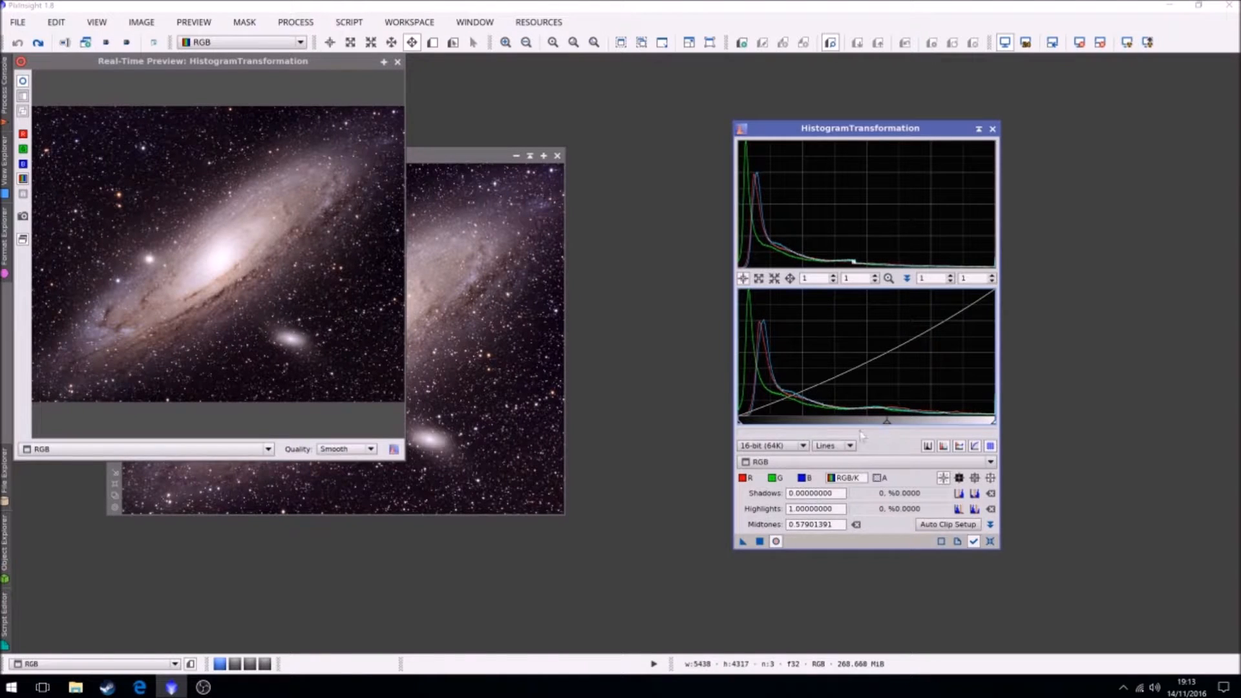
{"action": "mouse_move", "coordinate": [386, 74]}
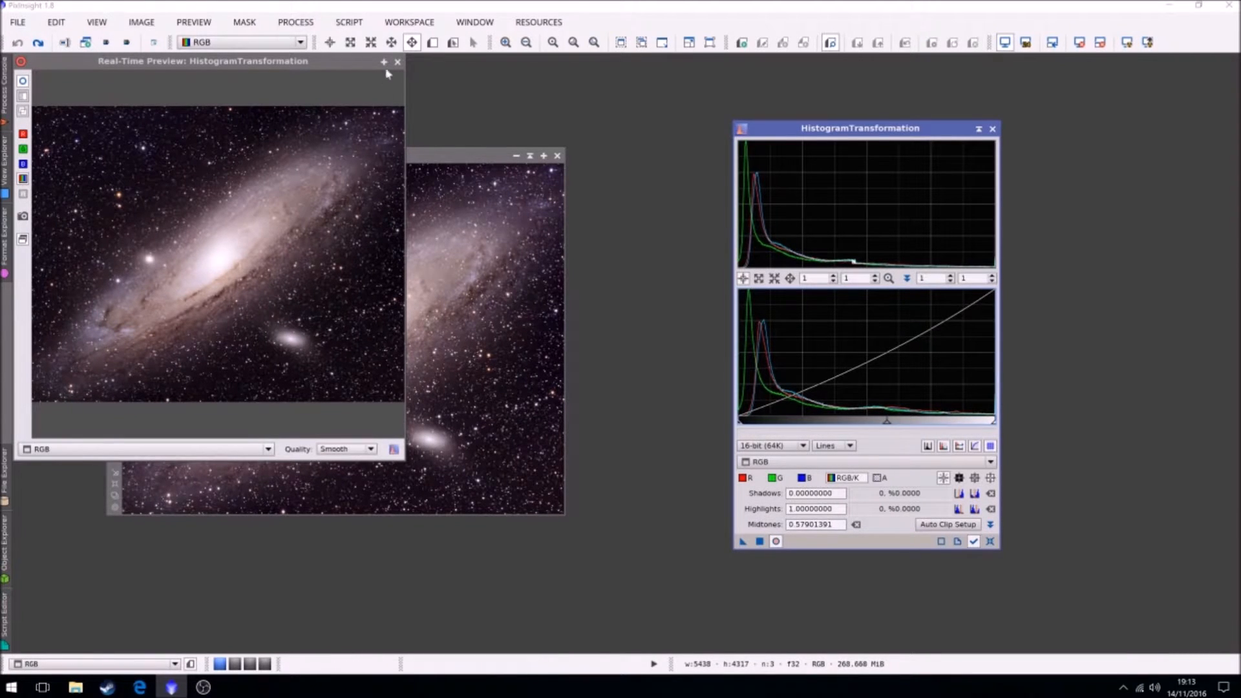
{"action": "left_click", "coordinate": [397, 60]}
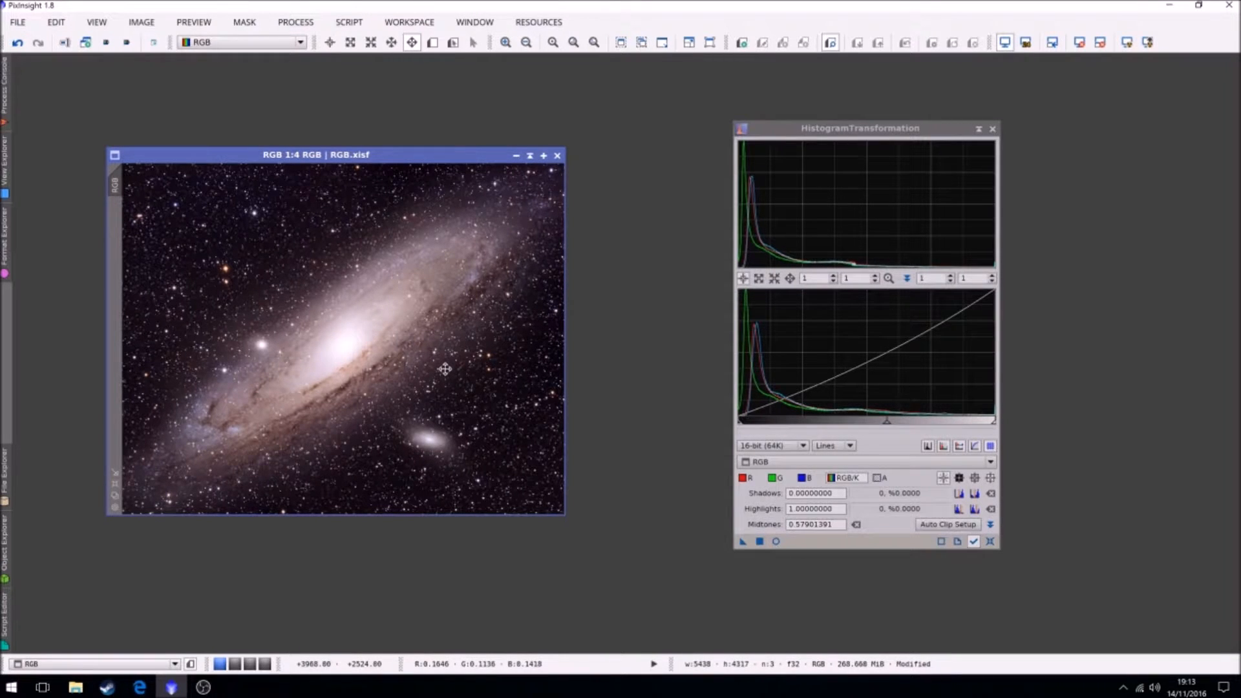
- Close the HistogramTransformation window, leaving only the adjusted RGB galaxy image
{"action": "left_click", "coordinate": [991, 128]}
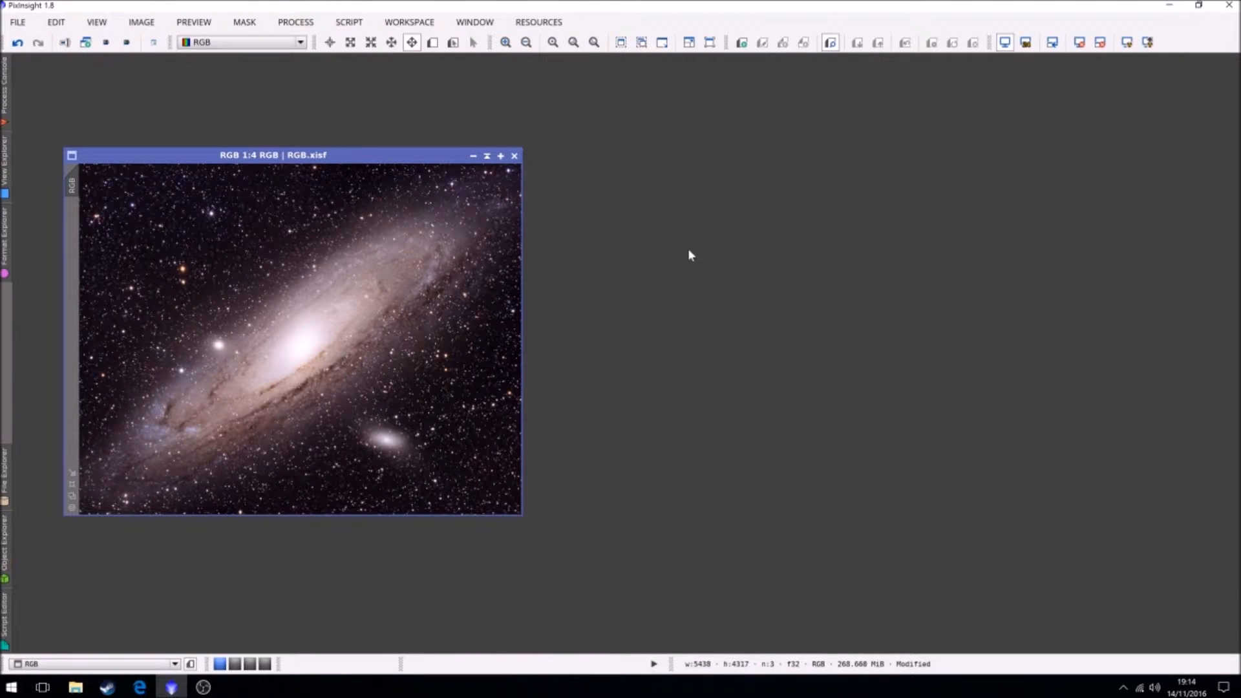
{"action": "mouse_move", "coordinate": [482, 306]}
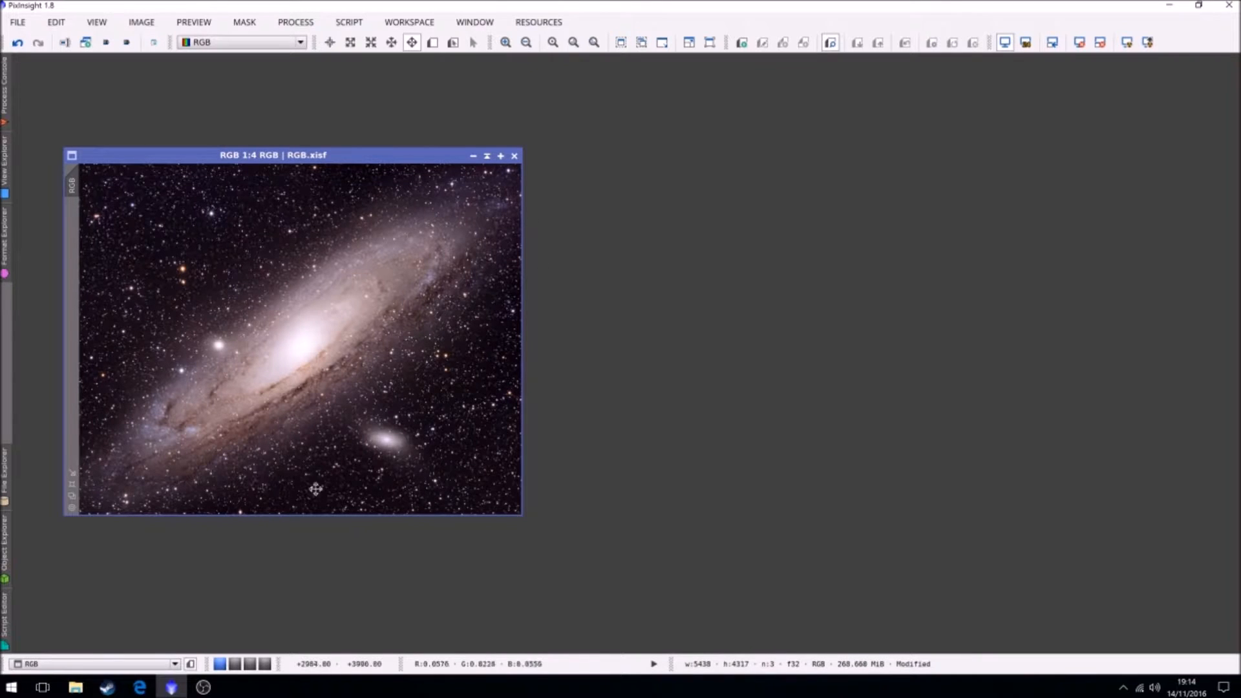
- Open m31_300sec_1x1_L_frame1 from M31_03_10_2016 > Set 1_03_10_2016 > Light > Lum
{"action": "left_click", "coordinate": [16, 22]}
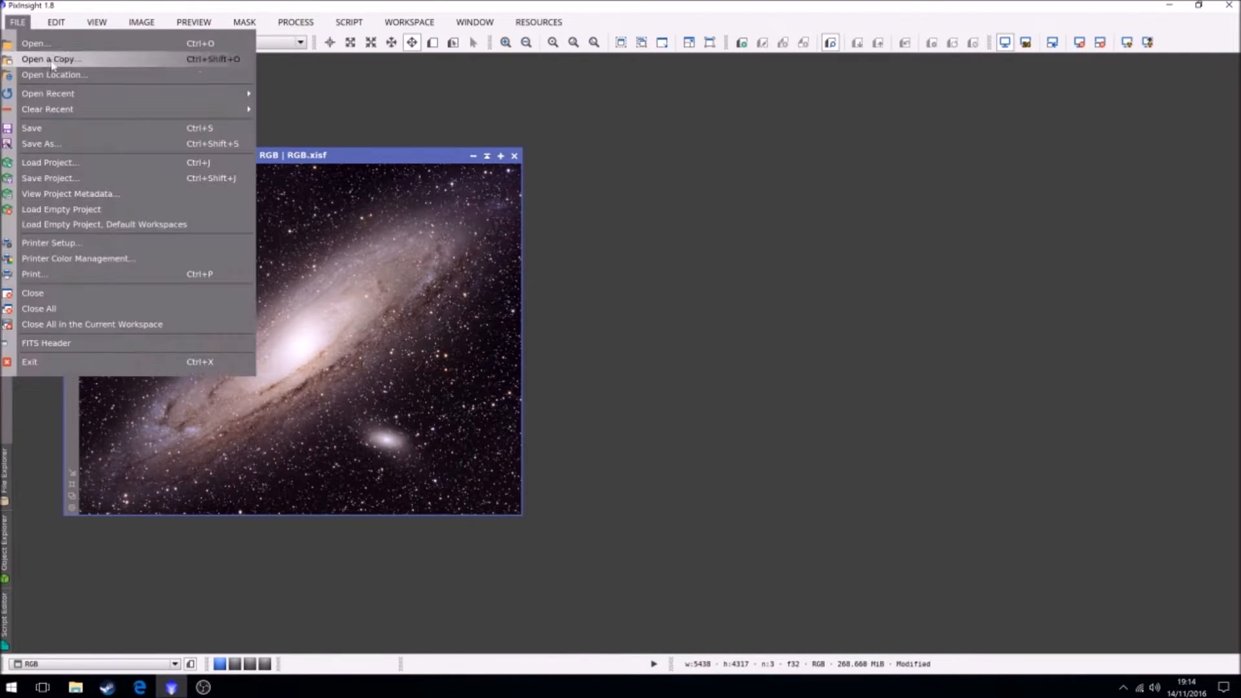
{"action": "left_click", "coordinate": [36, 43]}
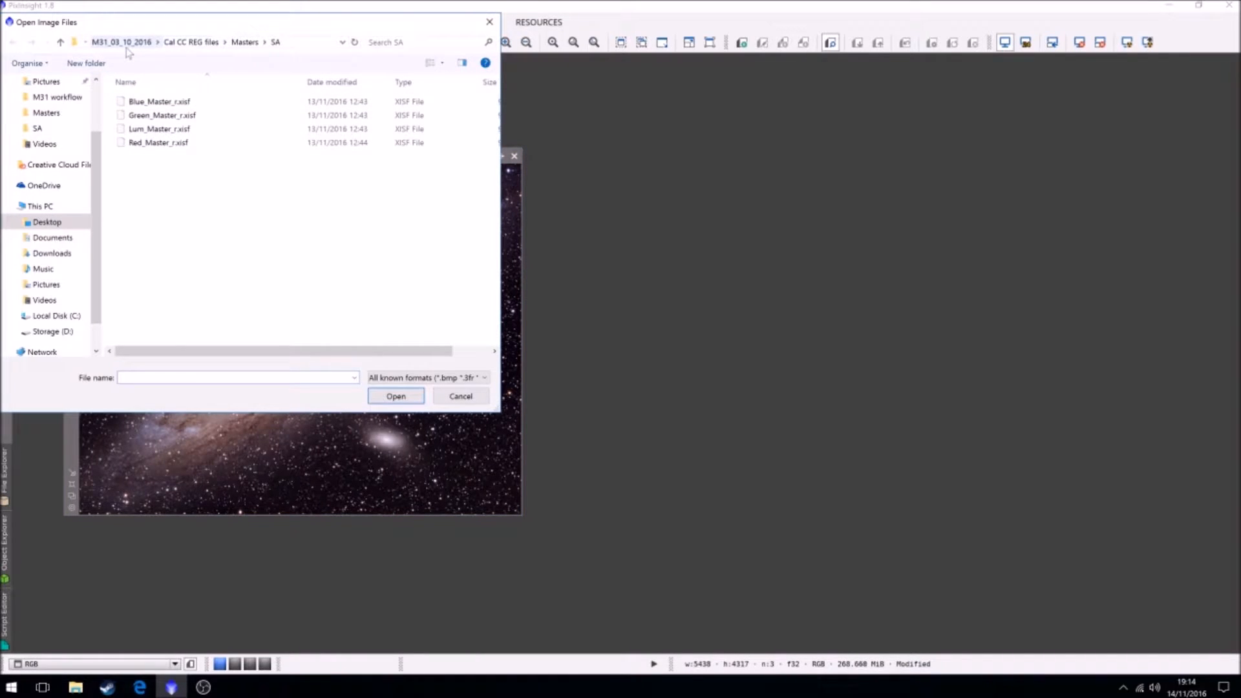
{"action": "left_click", "coordinate": [120, 41]}
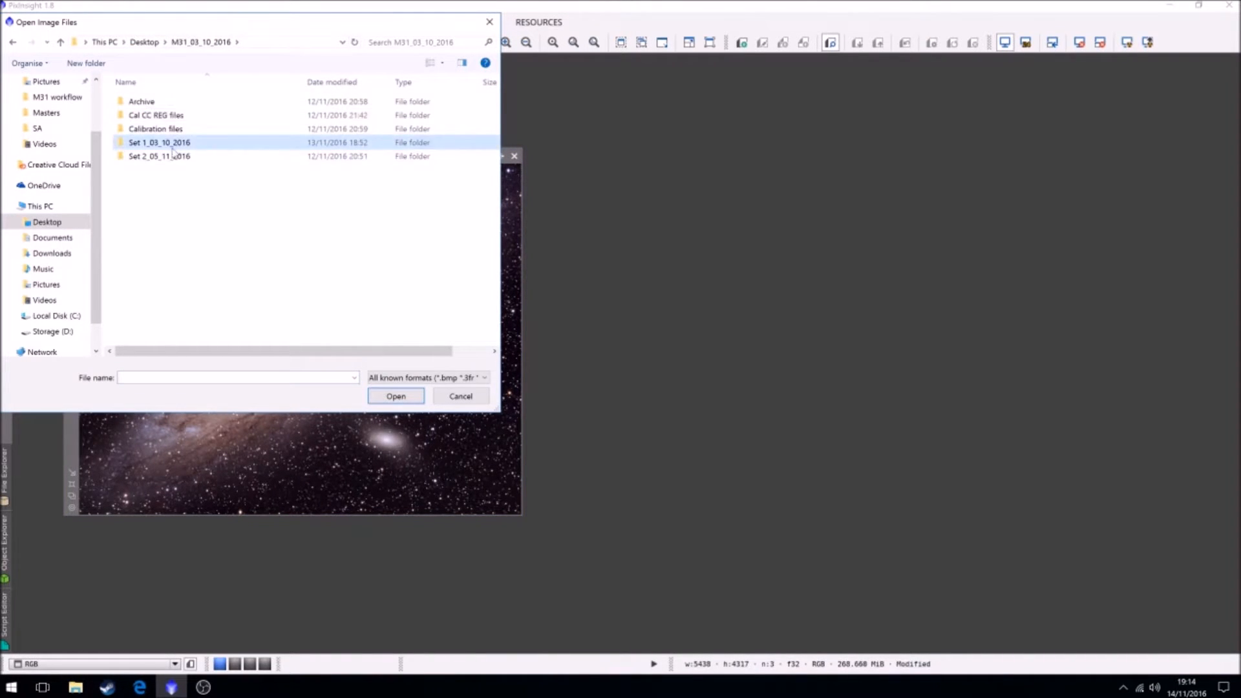
{"action": "double_click", "coordinate": [159, 142]}
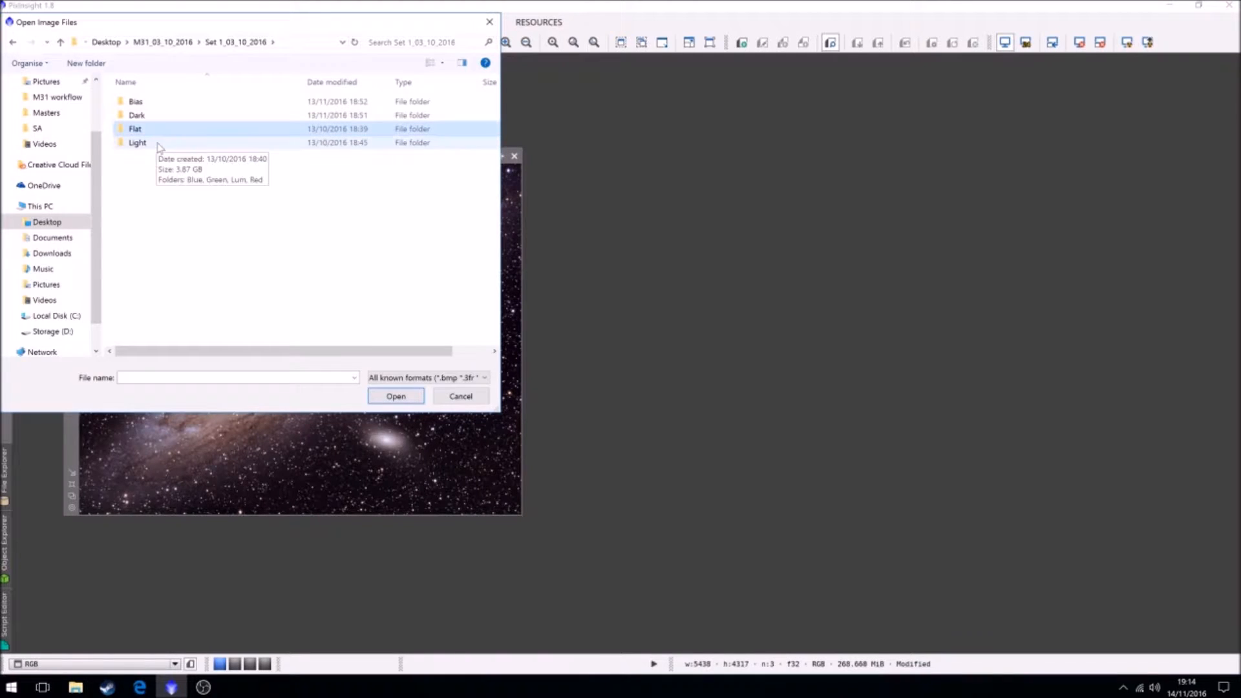
{"action": "double_click", "coordinate": [137, 142]}
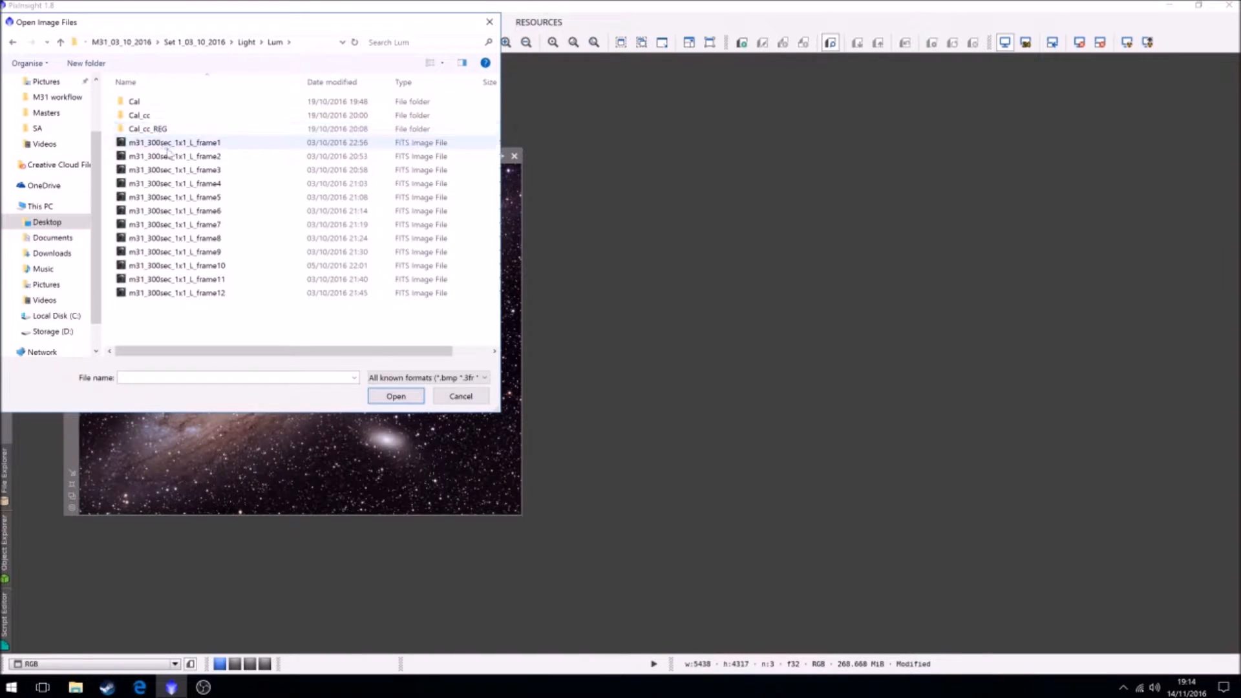
{"action": "left_click", "coordinate": [395, 395]}
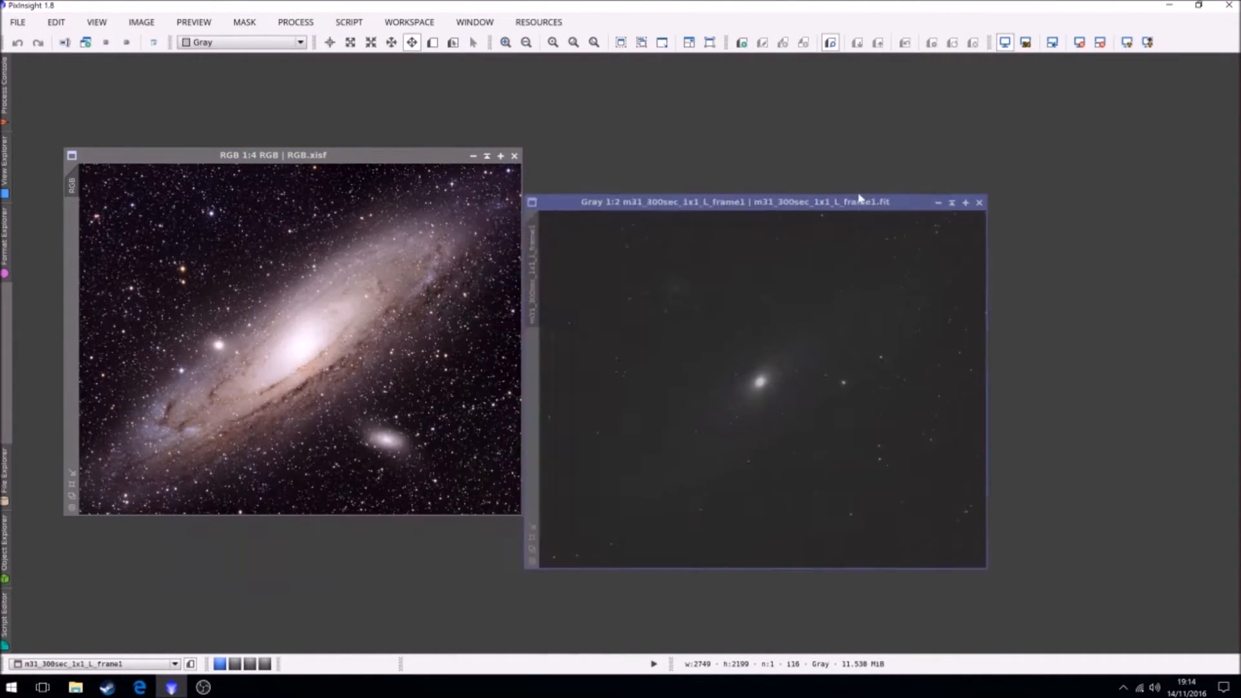
- Apply an STF AutoStretch so the raw luminance frame reveals the full galaxy
{"action": "left_click", "coordinate": [1126, 42]}
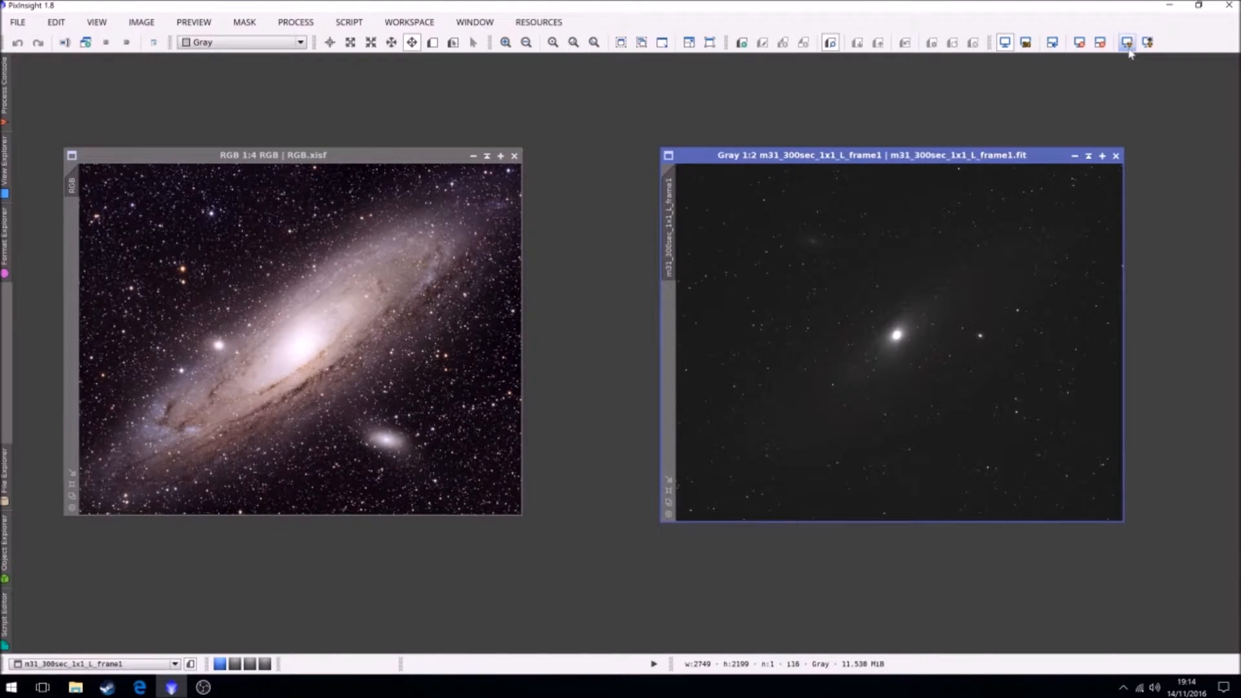
{"action": "left_click", "coordinate": [1126, 42]}
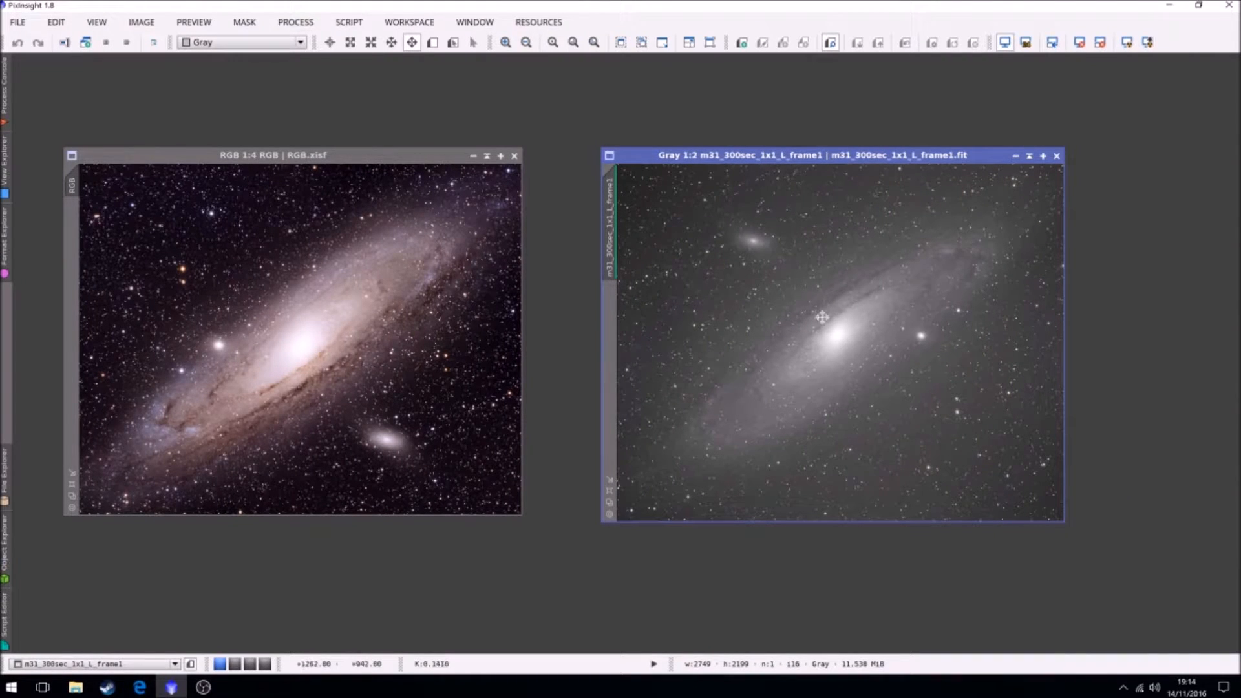
{"action": "mouse_move", "coordinate": [450, 454]}
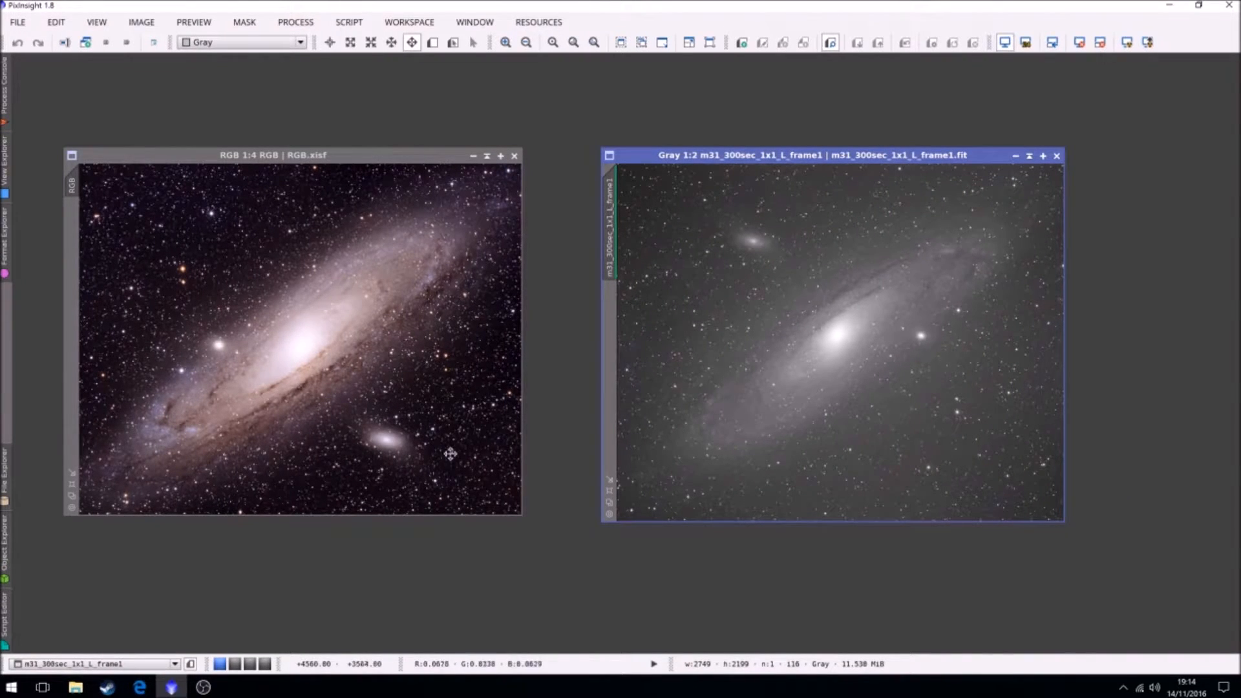
{"action": "mouse_move", "coordinate": [215, 254]}
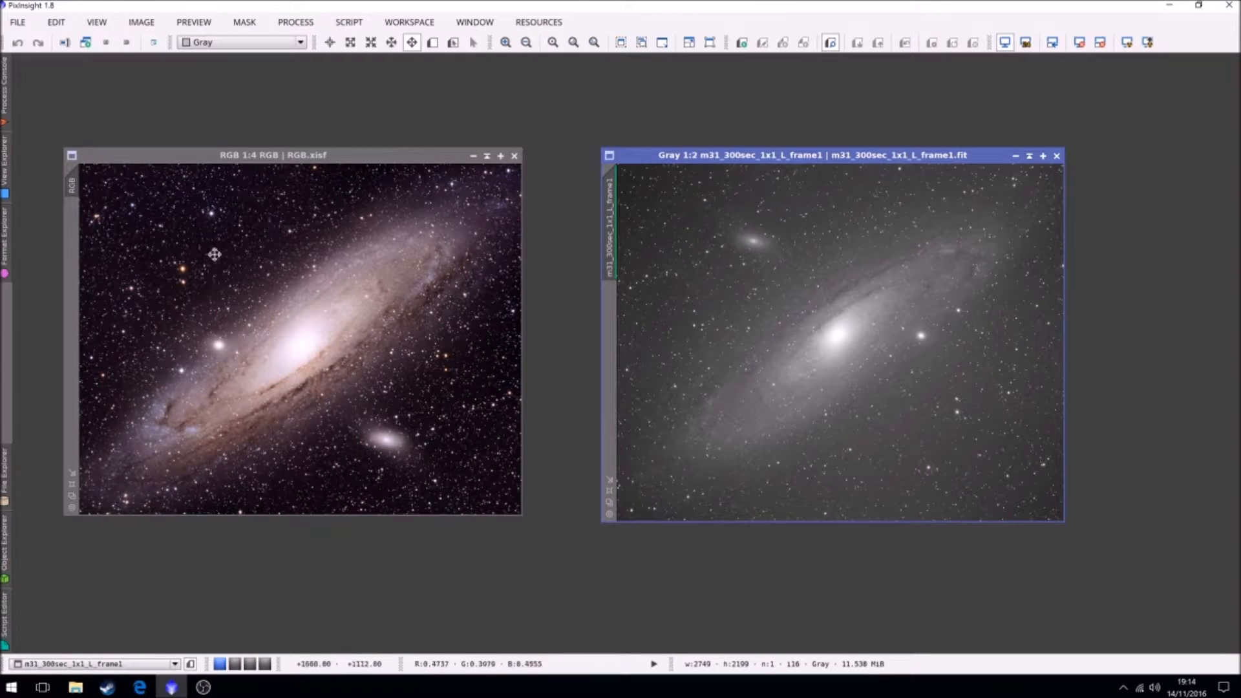
{"action": "mouse_move", "coordinate": [283, 277]}
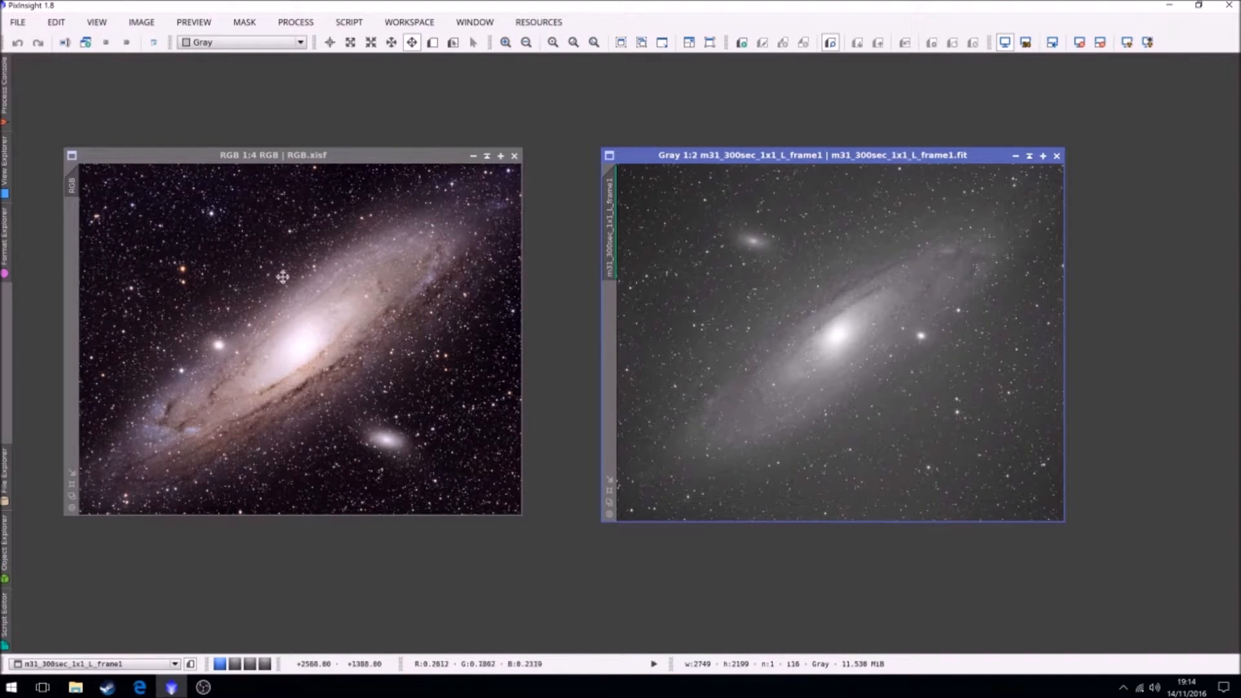
{"action": "mouse_move", "coordinate": [299, 85]}
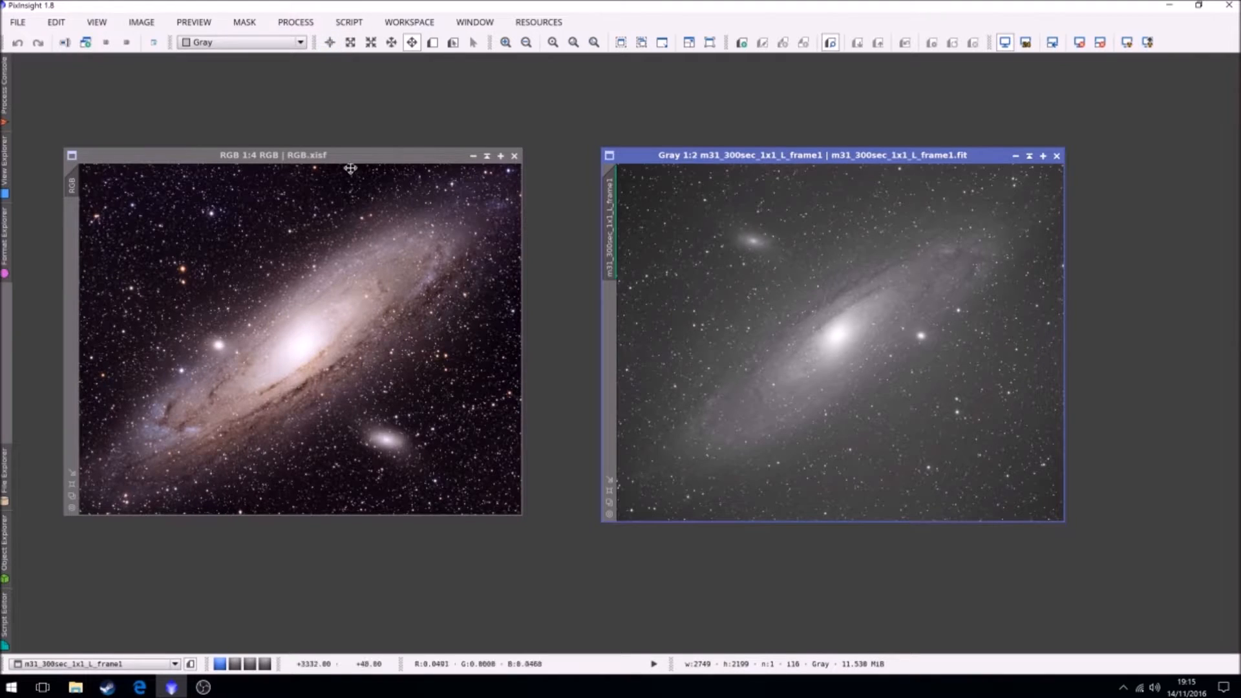
{"action": "mouse_move", "coordinate": [196, 359]}
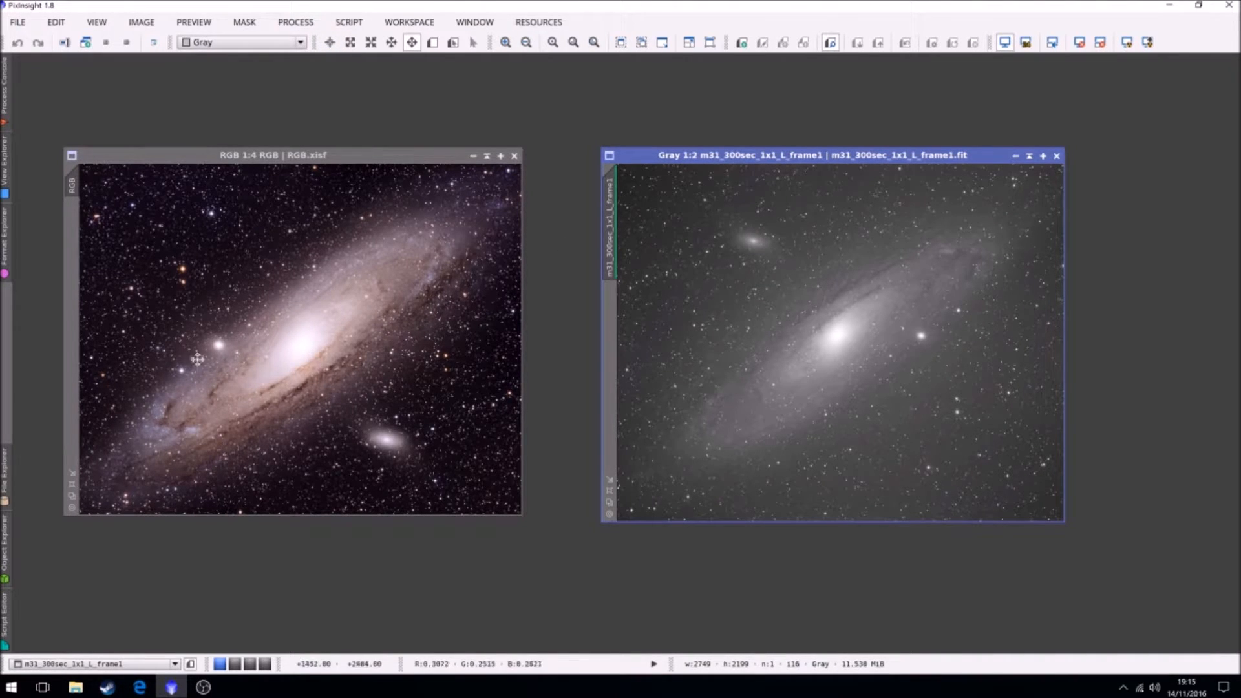
{"action": "mouse_move", "coordinate": [204, 380]}
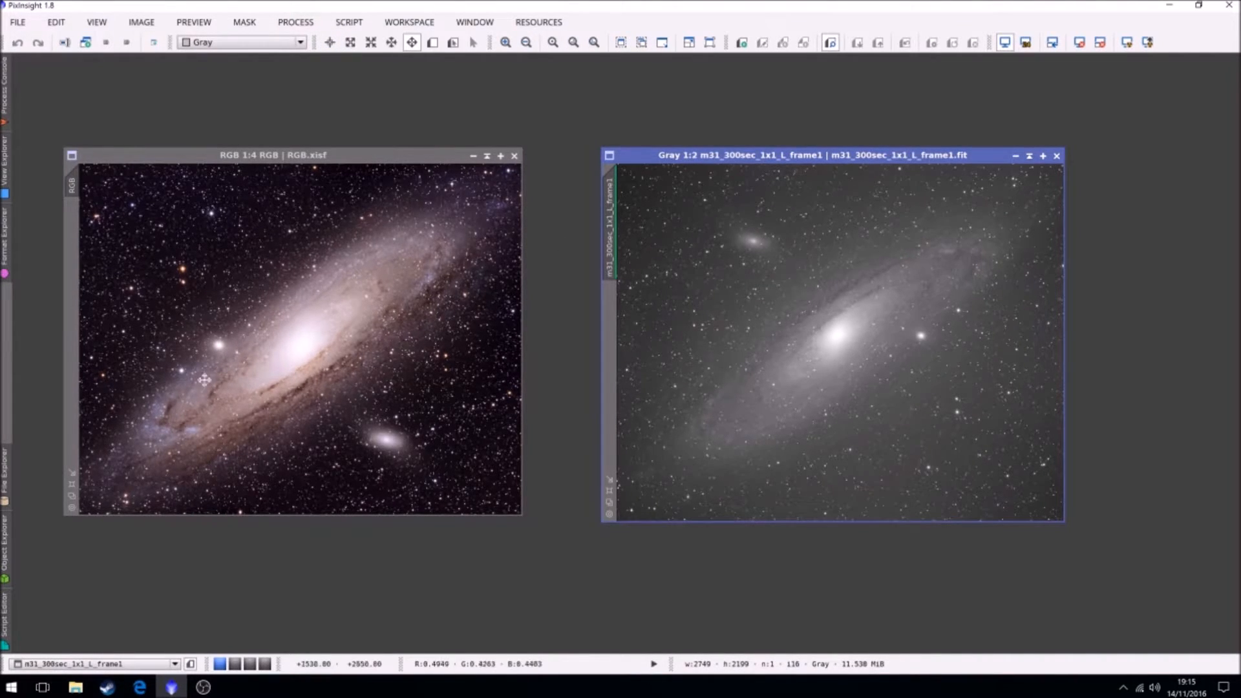
{"action": "mouse_move", "coordinate": [403, 256]}
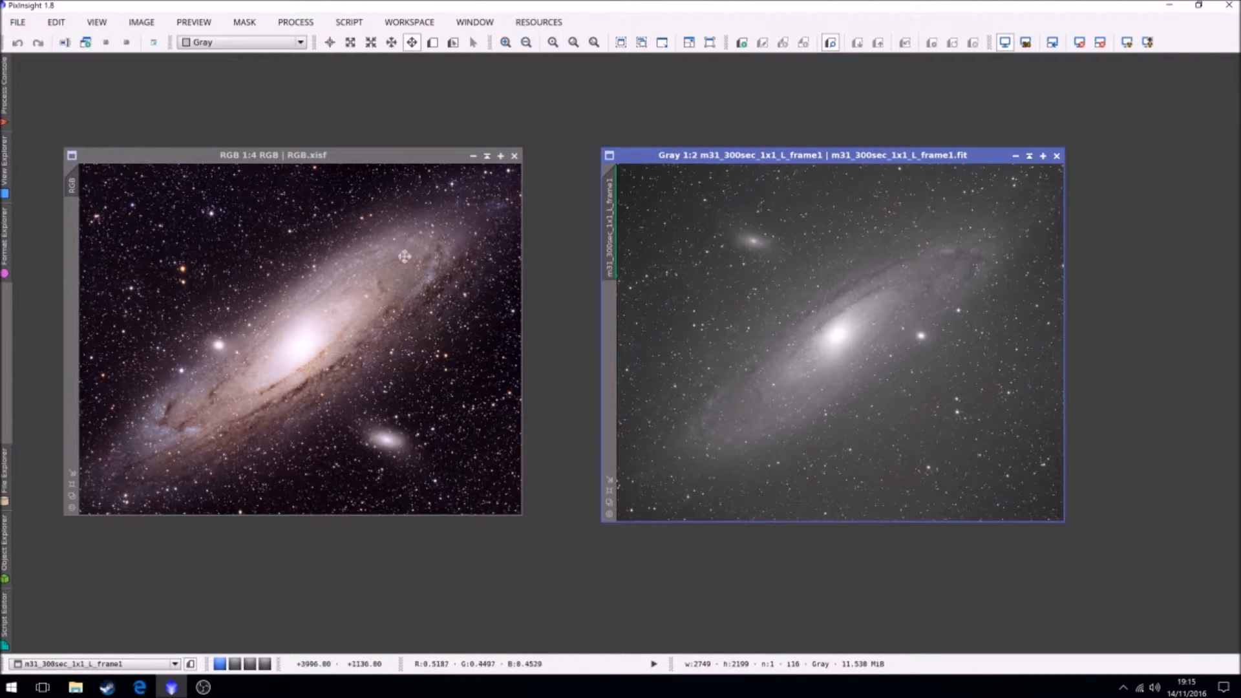
{"action": "mouse_move", "coordinate": [404, 616]}
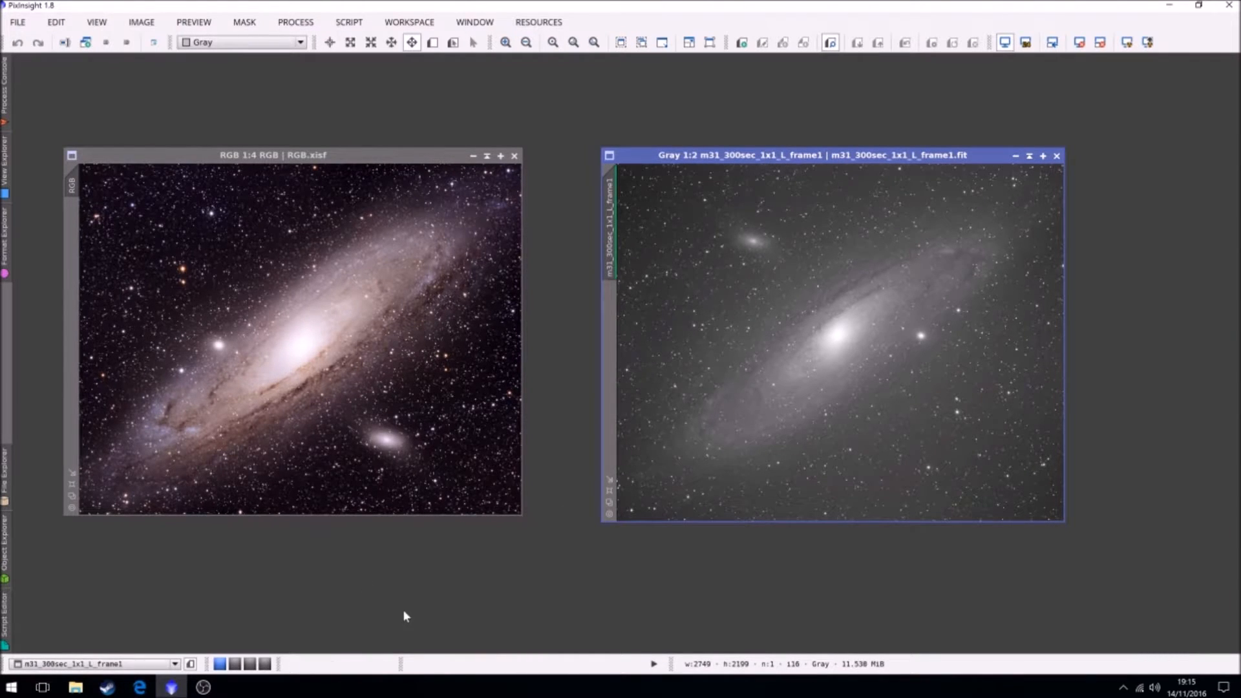
{"action": "mouse_move", "coordinate": [454, 614]}
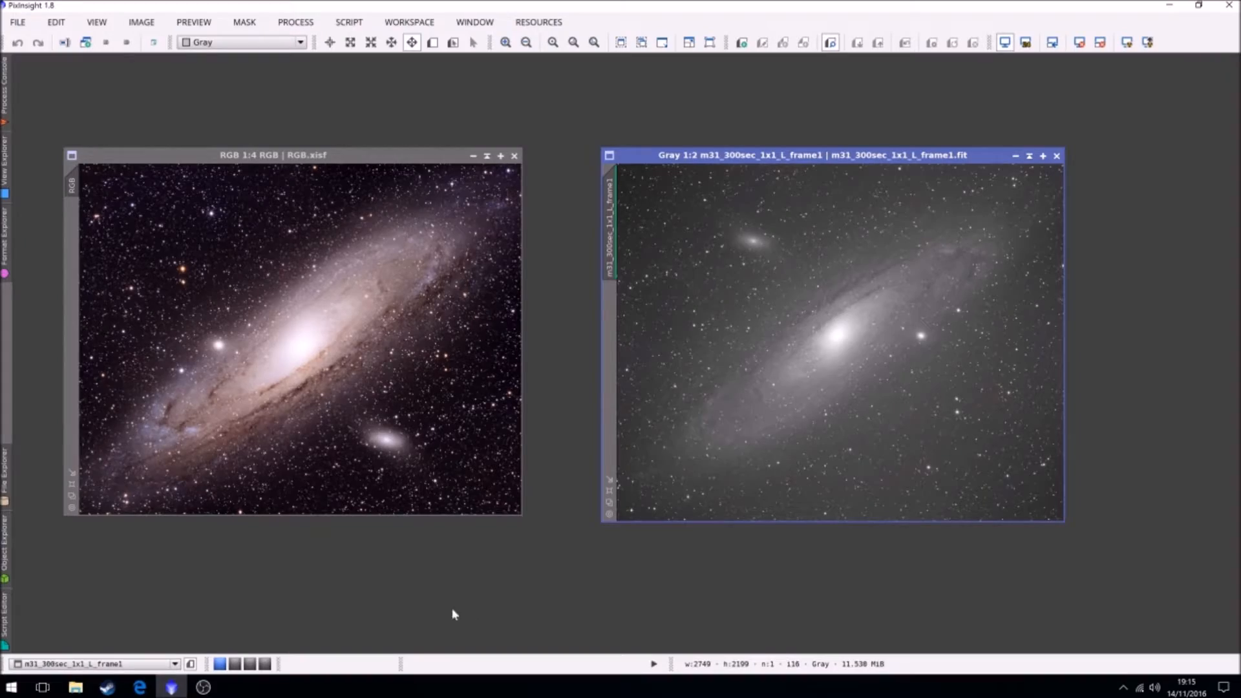
{"action": "mouse_move", "coordinate": [920, 256]}
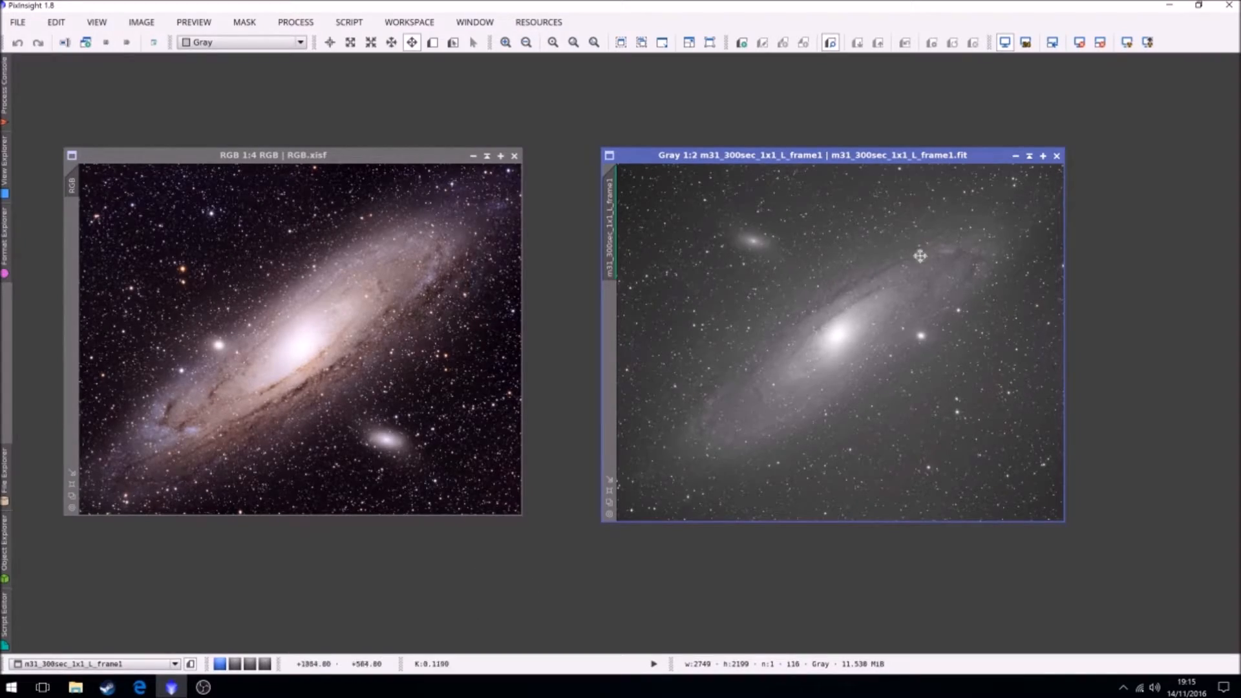
- Bring the RGB2 image forward beside the original RGB for a side-by-side comparison
{"action": "left_click", "coordinate": [1057, 155]}
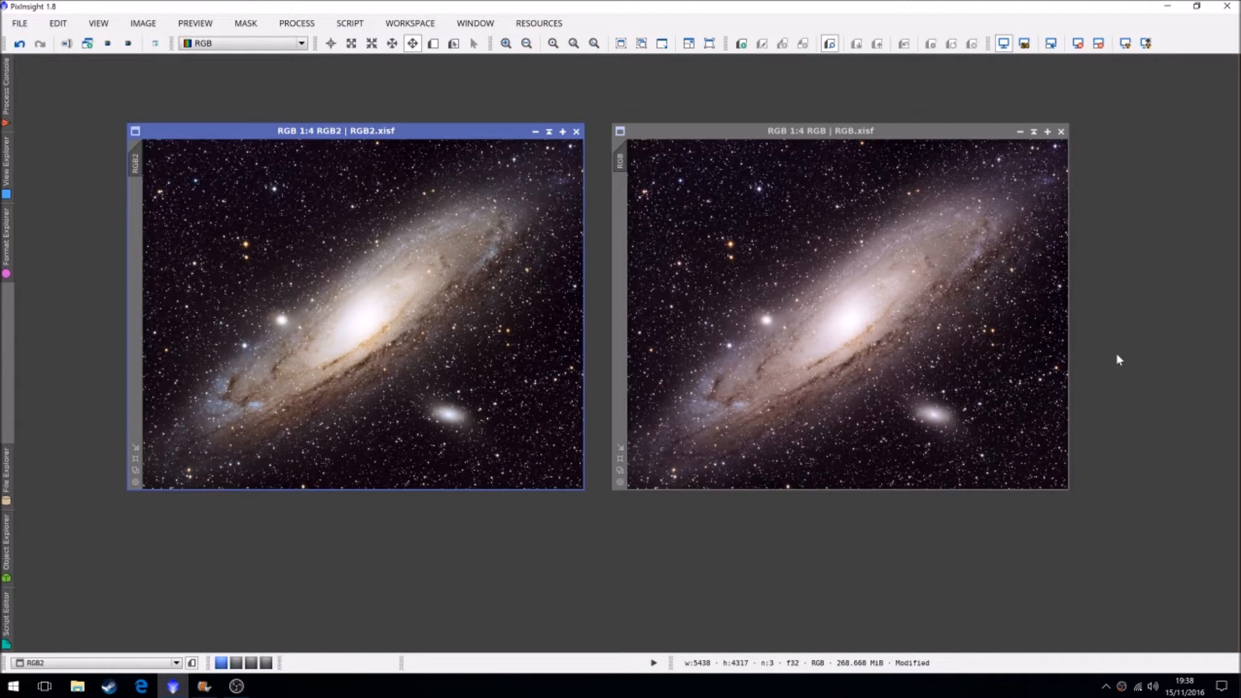
{"action": "mouse_move", "coordinate": [436, 411]}
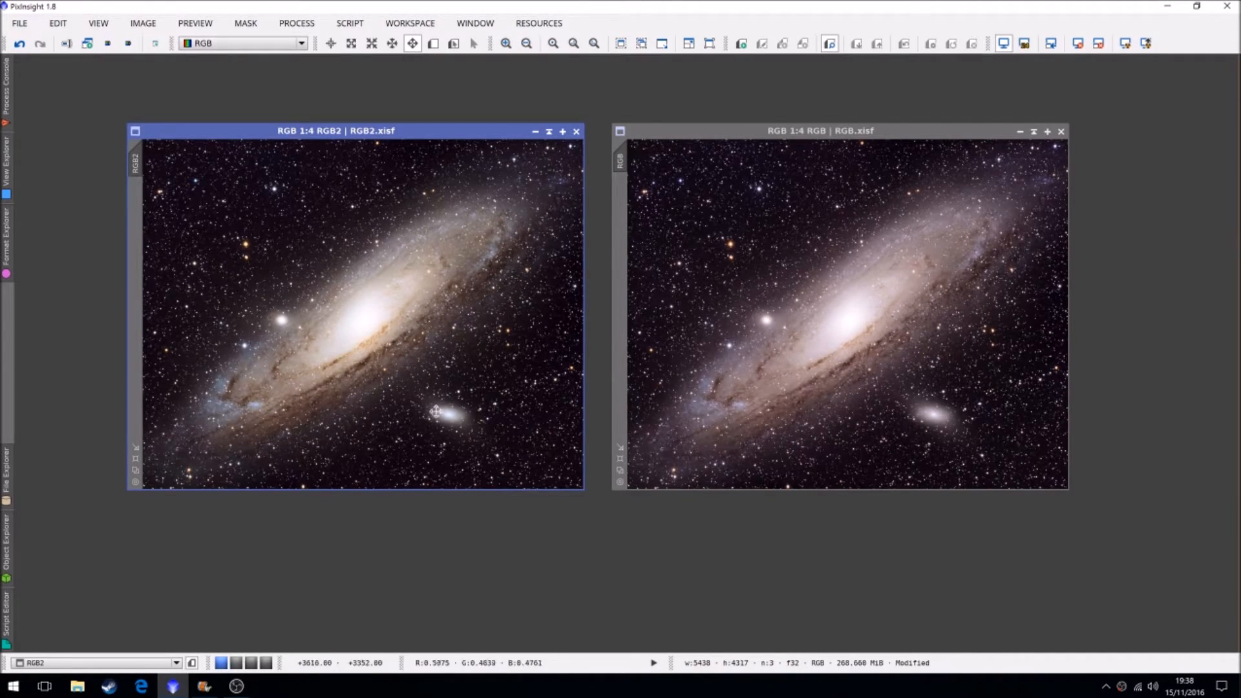
{"action": "mouse_move", "coordinate": [428, 250]}
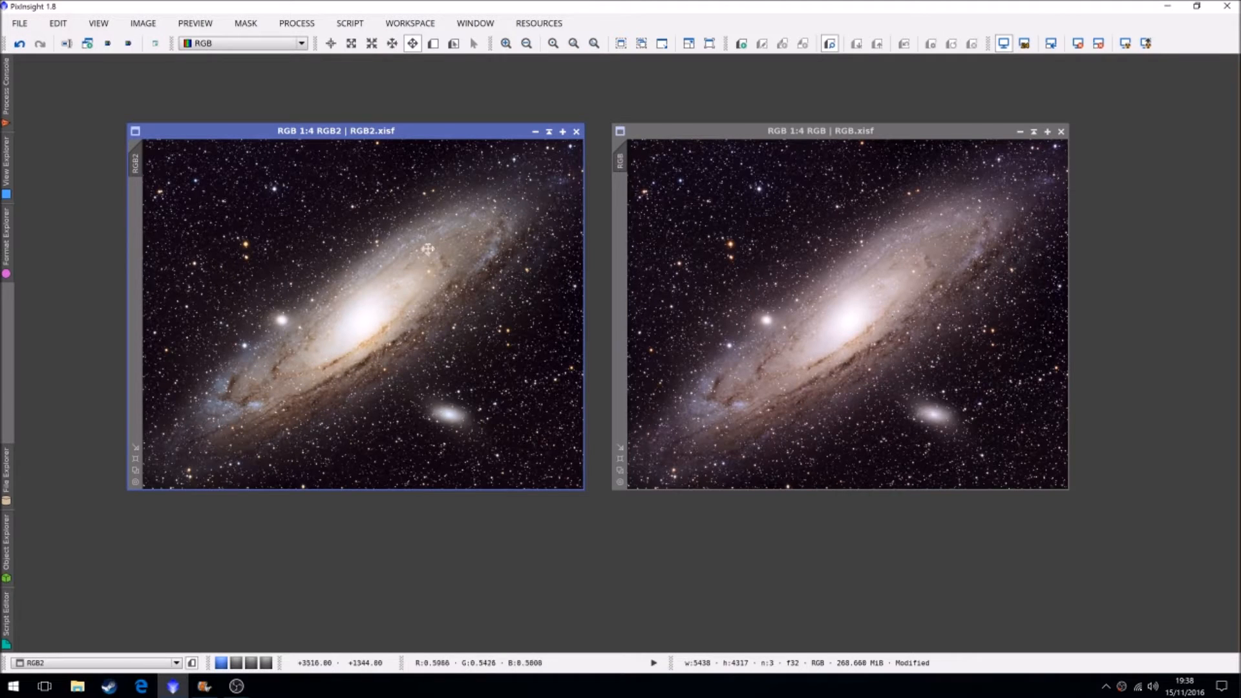
{"action": "mouse_move", "coordinate": [344, 197]}
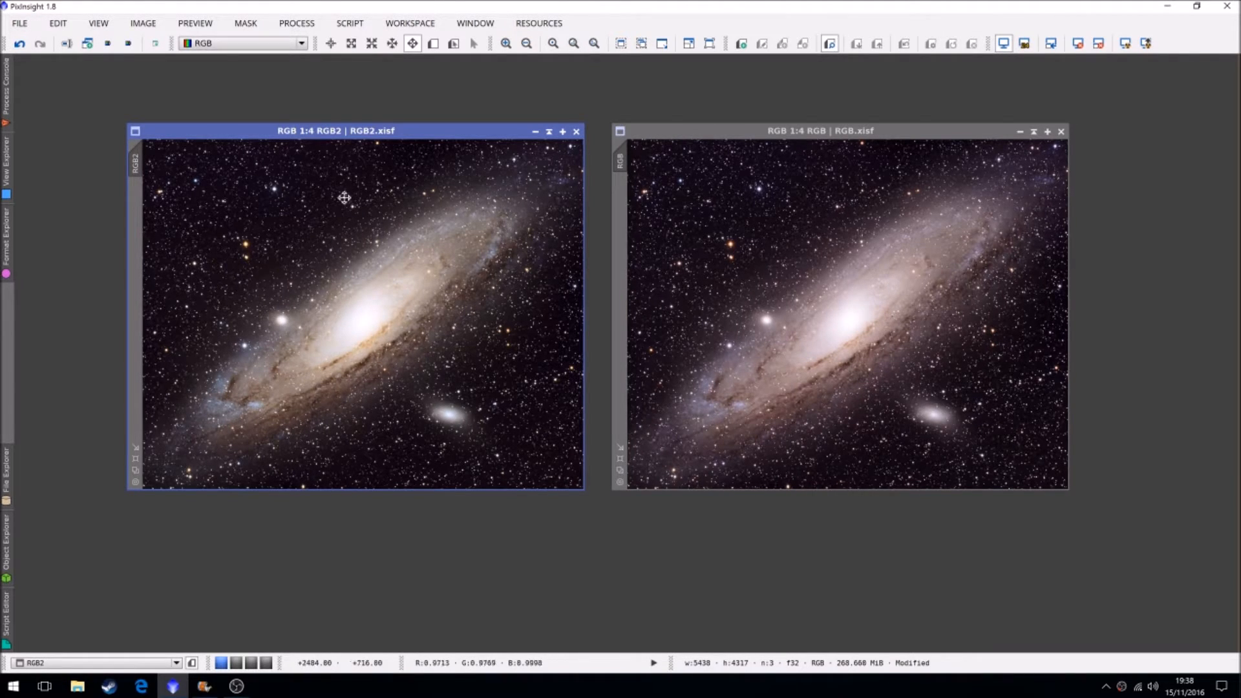
{"action": "mouse_move", "coordinate": [826, 299]}
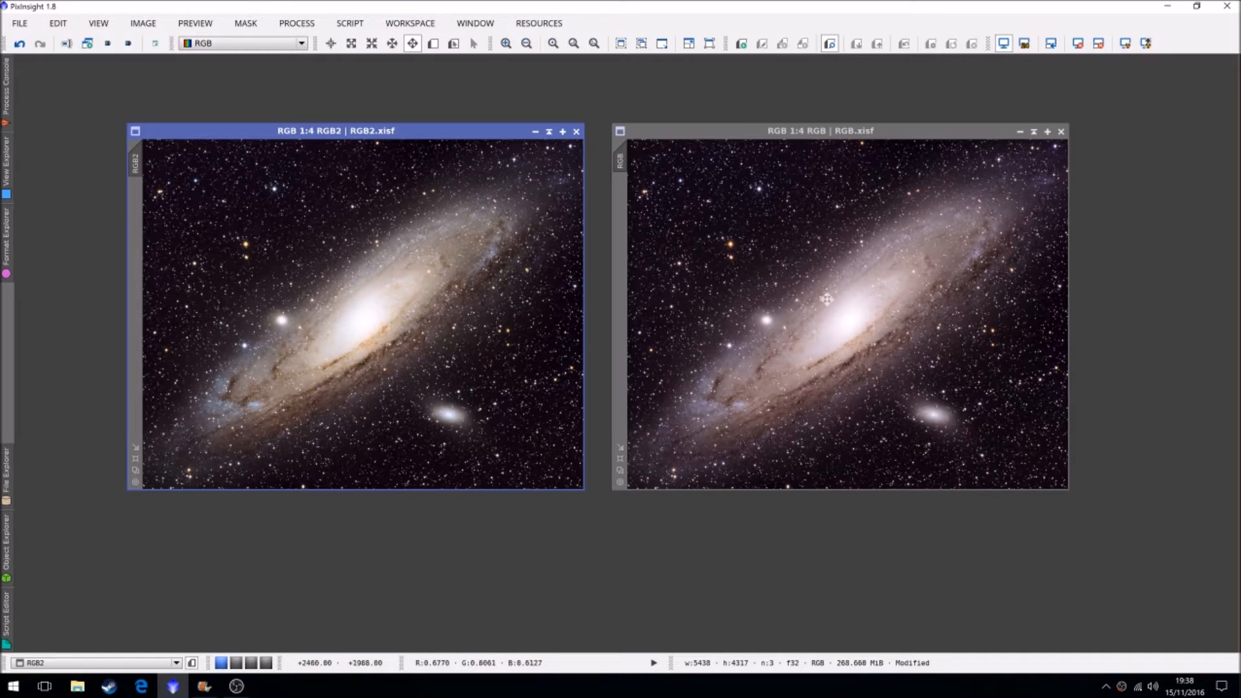
{"action": "mouse_move", "coordinate": [671, 352]}
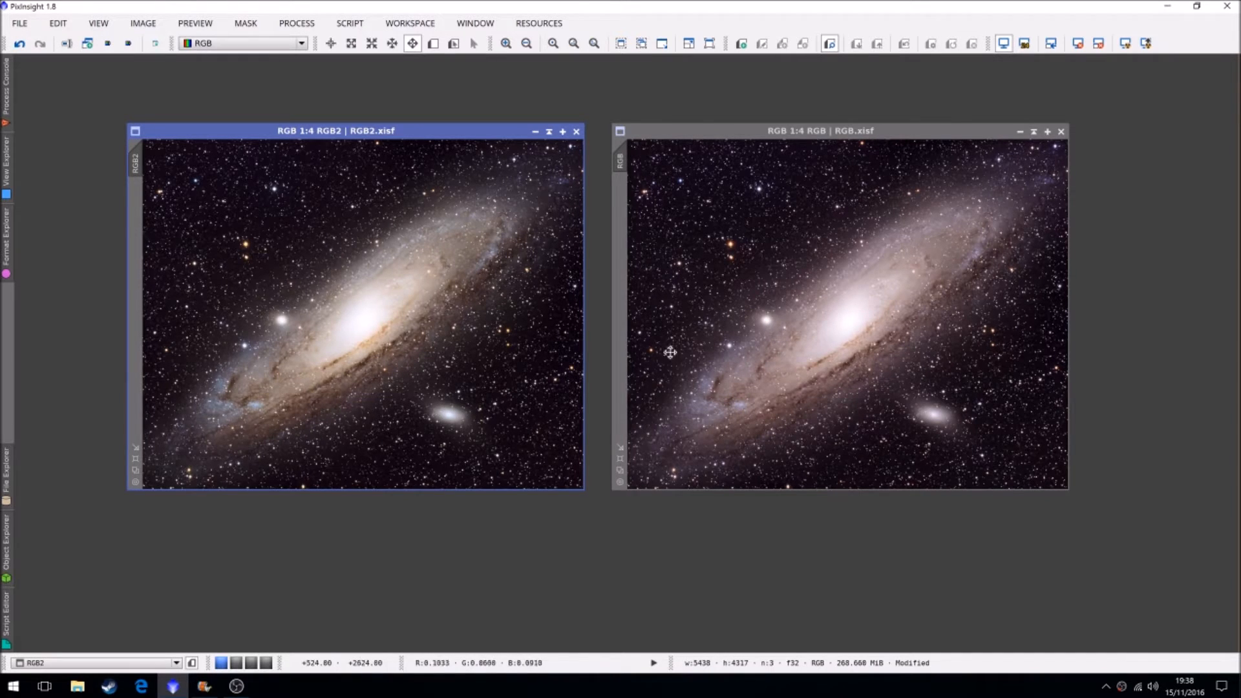
{"action": "mouse_move", "coordinate": [967, 310]}
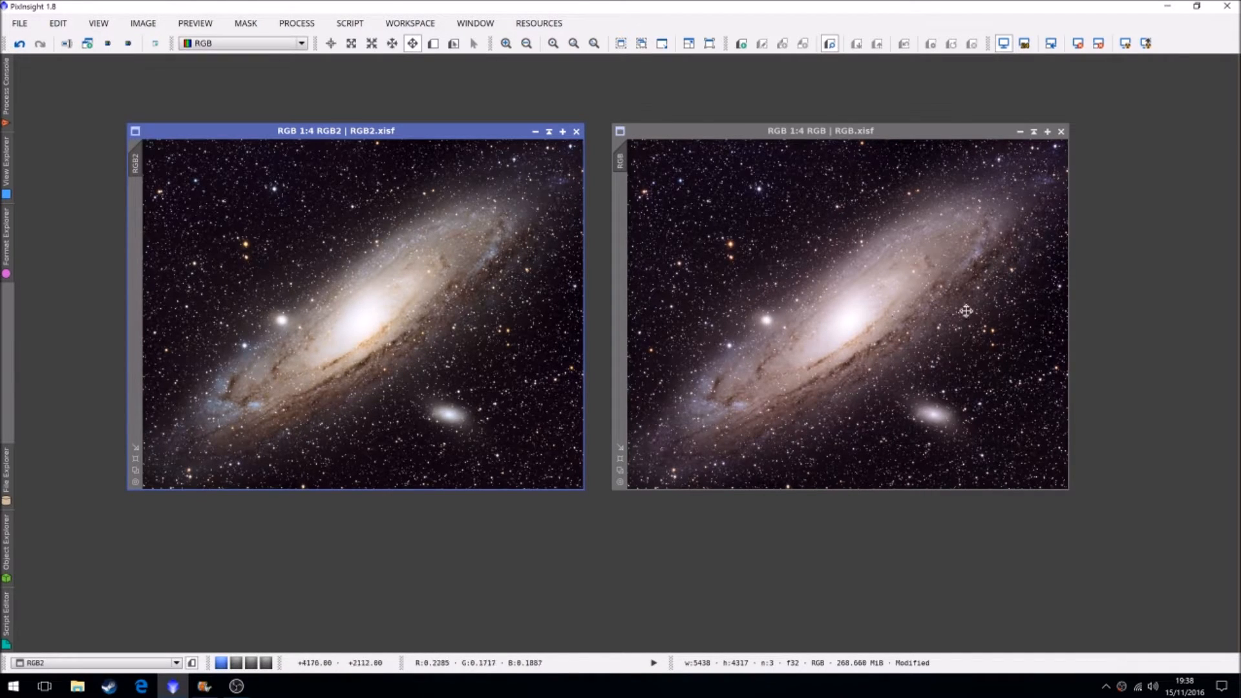
{"action": "mouse_move", "coordinate": [971, 223]}
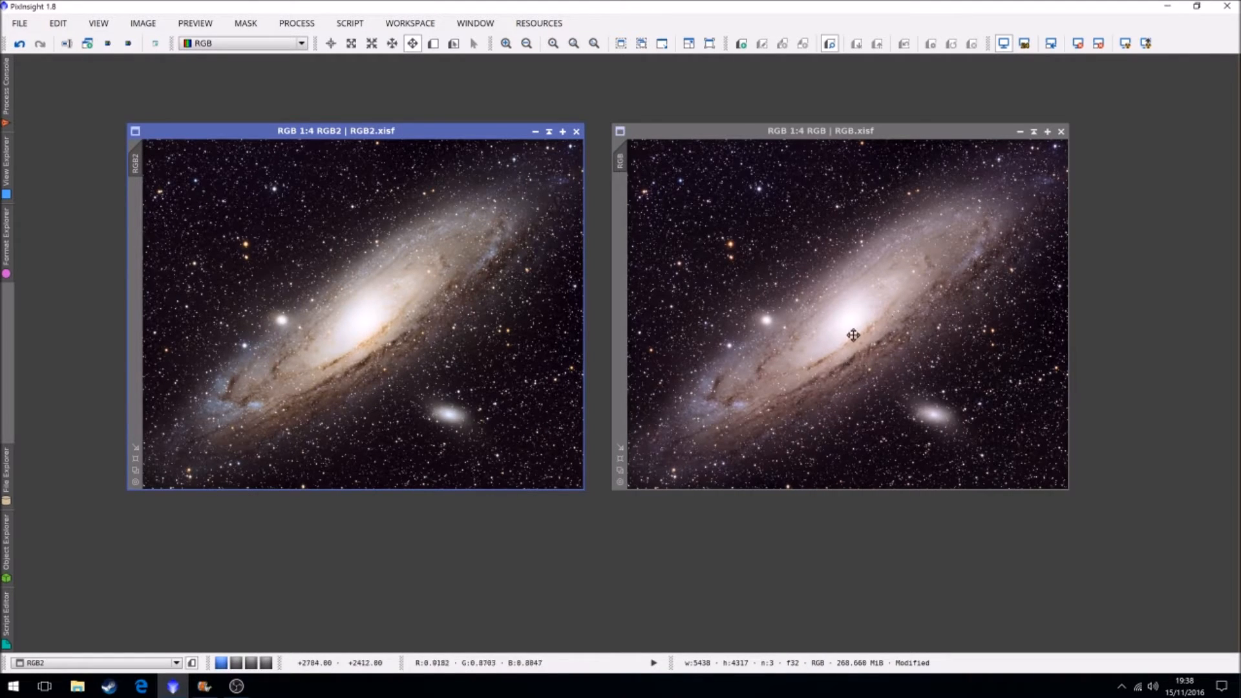
{"action": "mouse_move", "coordinate": [873, 295]}
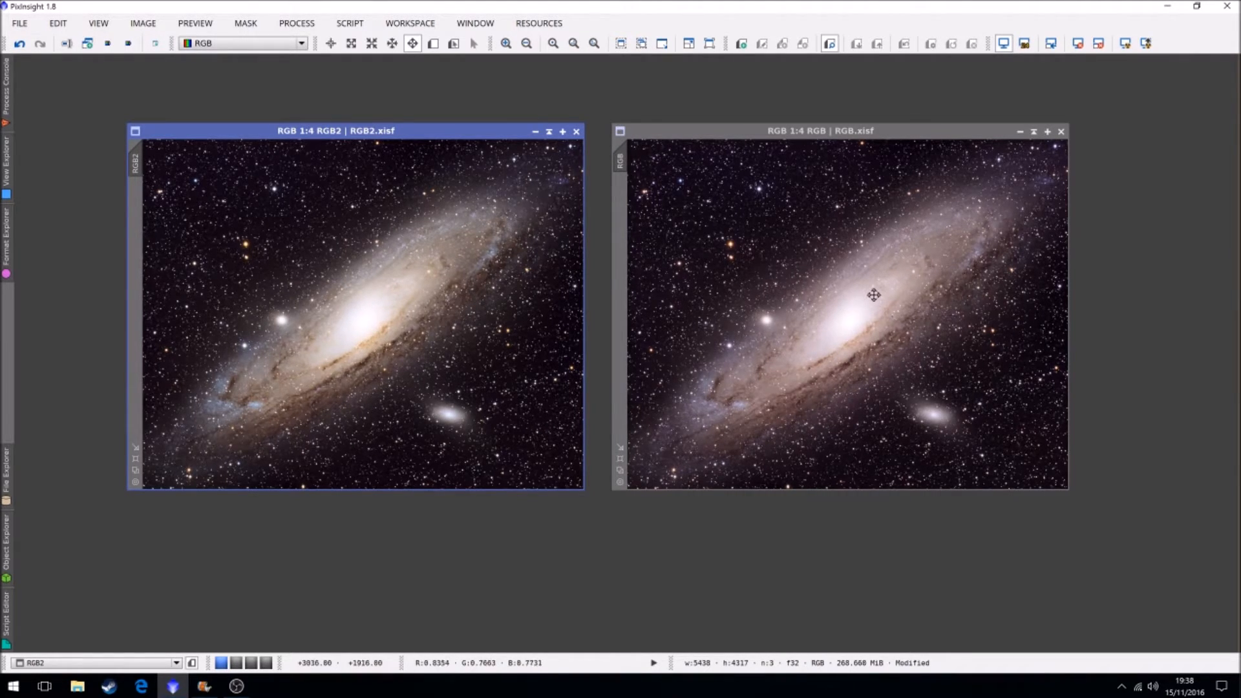
{"action": "mouse_move", "coordinate": [427, 278]}
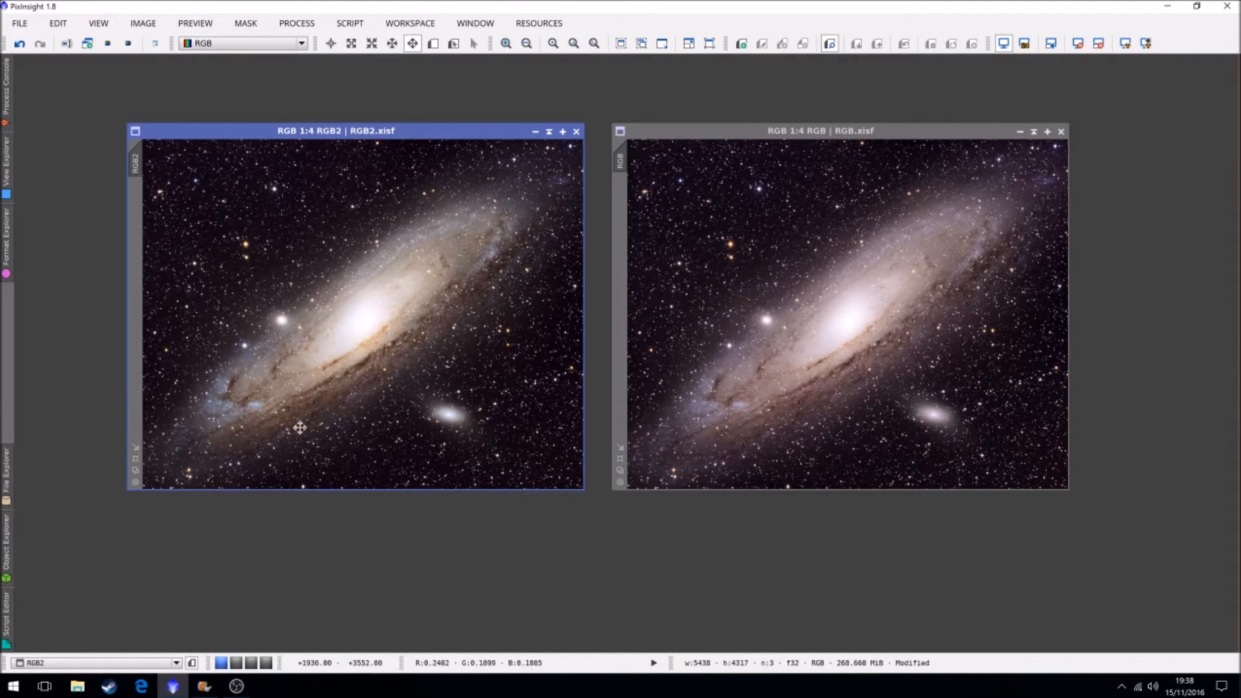
{"action": "mouse_move", "coordinate": [246, 385]}
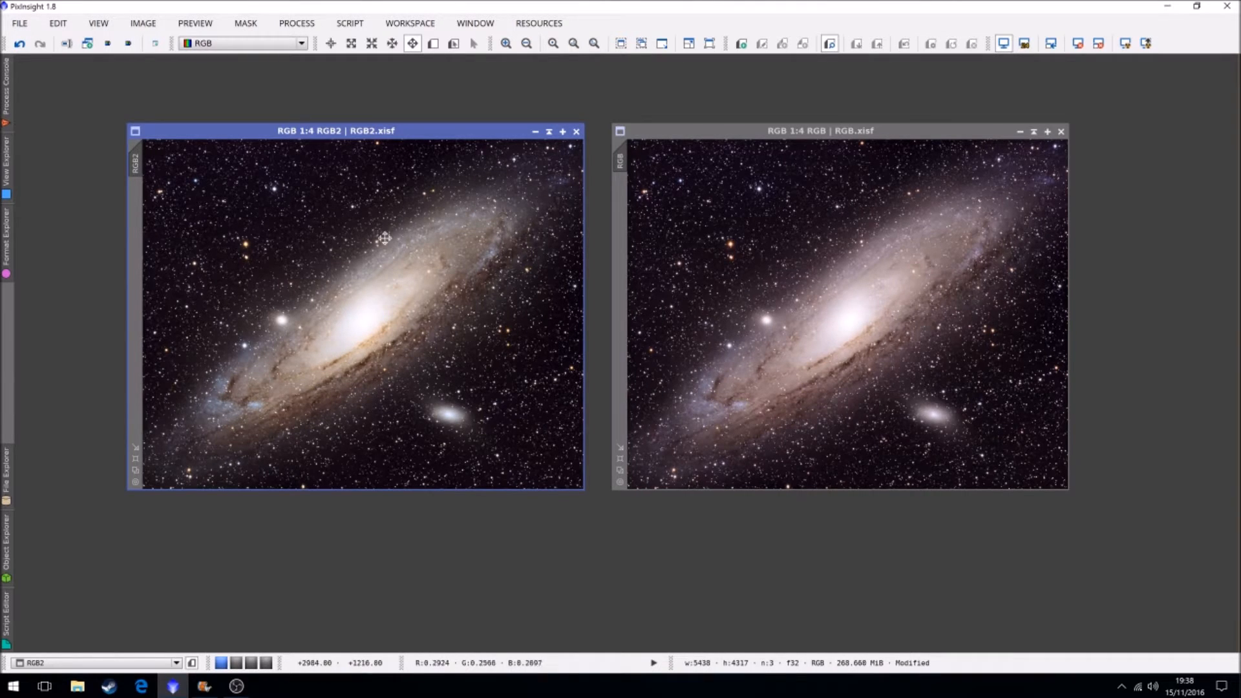
{"action": "mouse_move", "coordinate": [673, 349]}
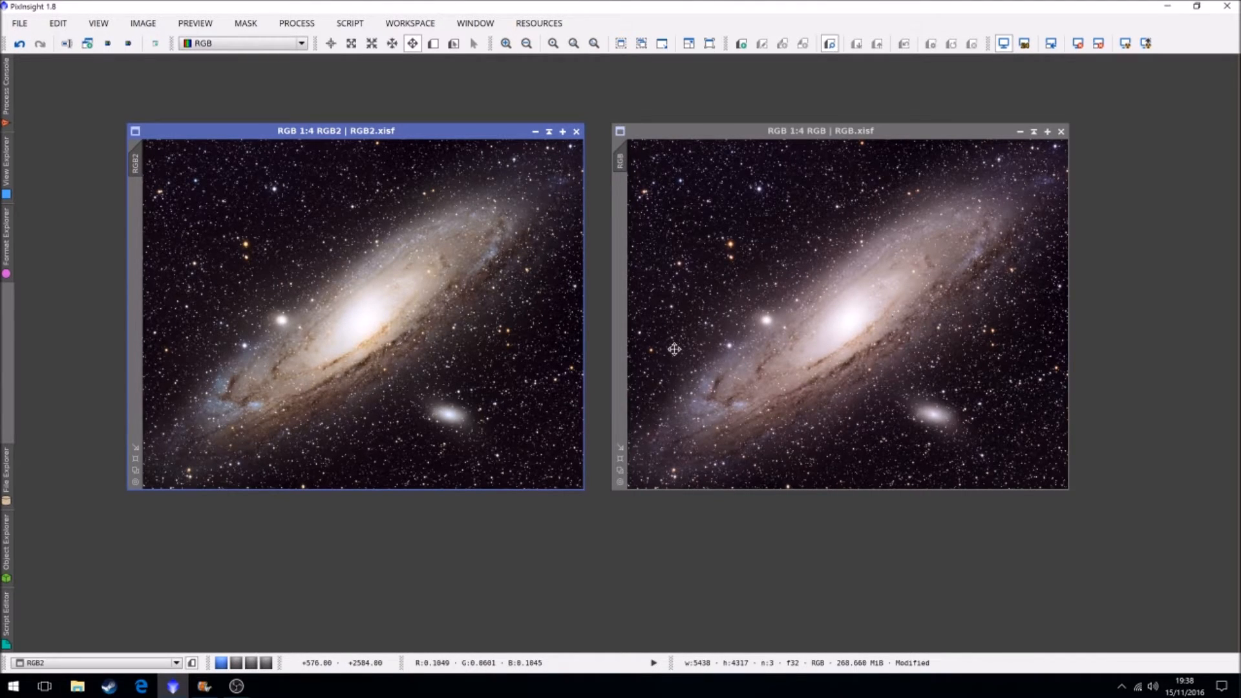
{"action": "mouse_move", "coordinate": [320, 371]}
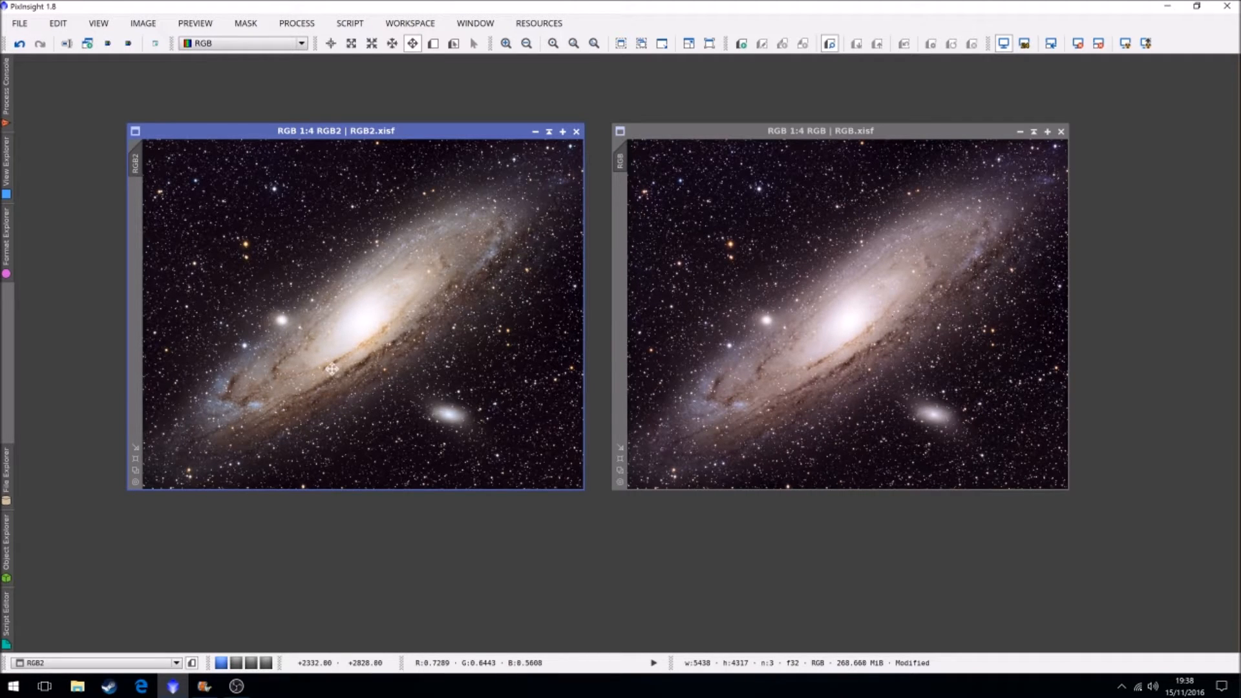
{"action": "mouse_move", "coordinate": [326, 390]}
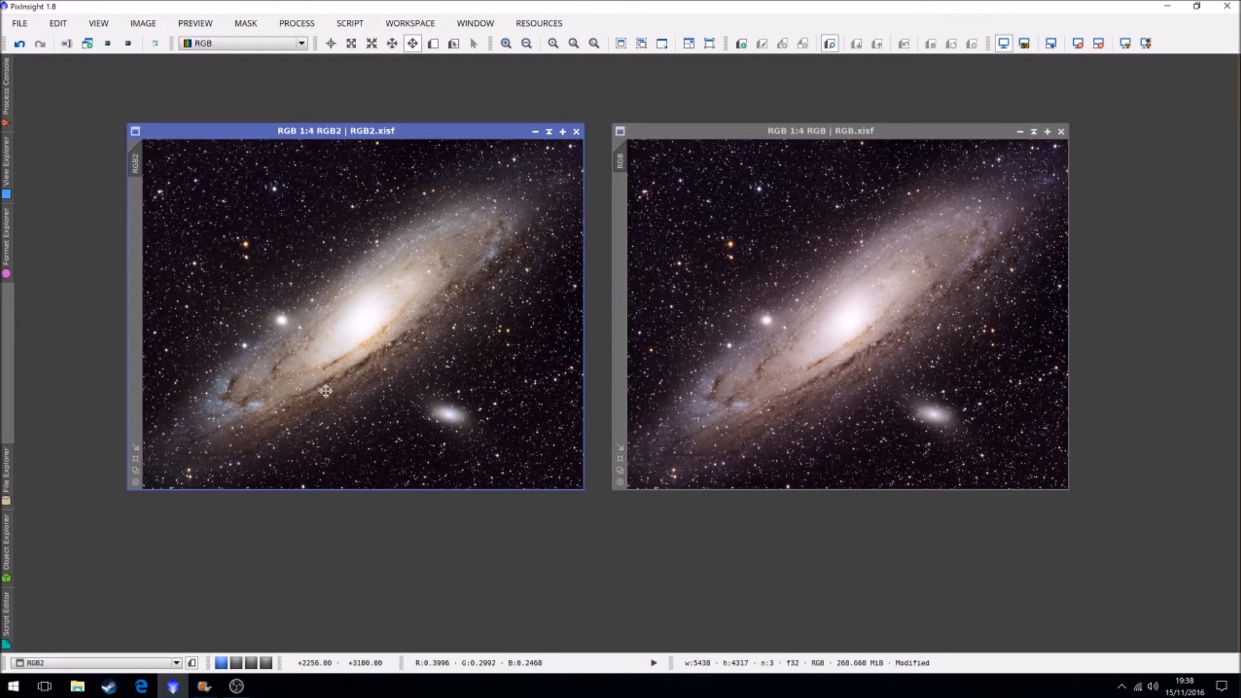
{"action": "mouse_move", "coordinate": [332, 388]}
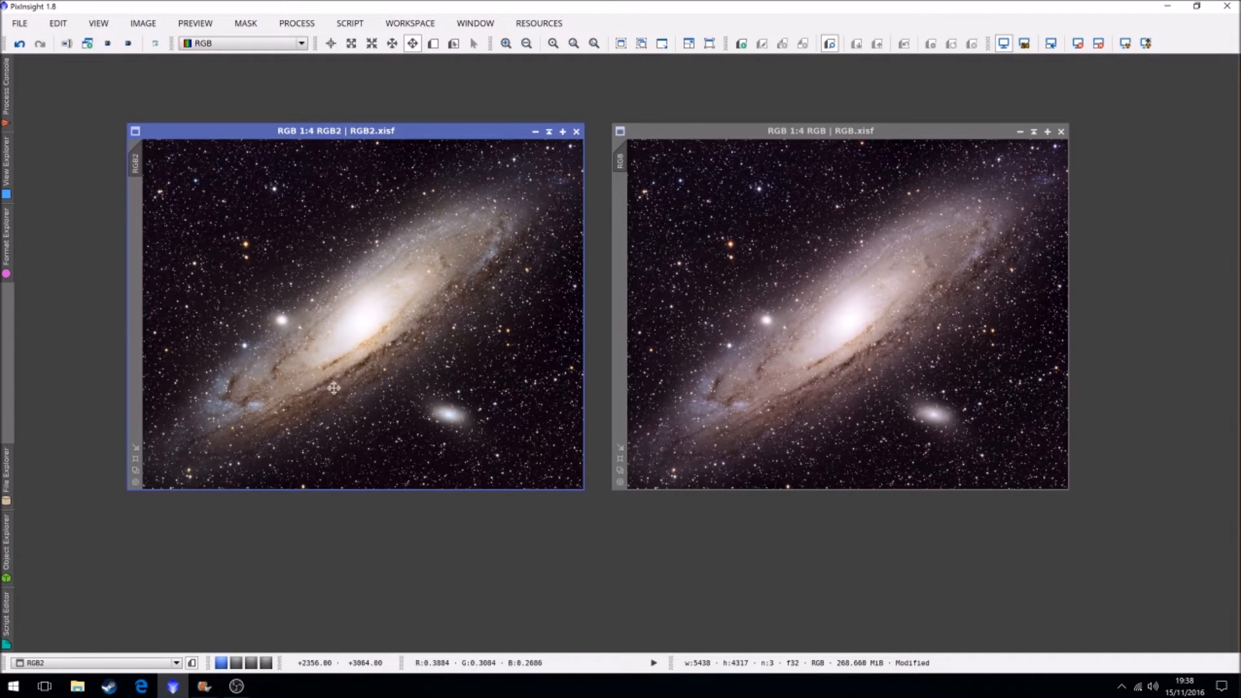
{"action": "mouse_move", "coordinate": [391, 395]}
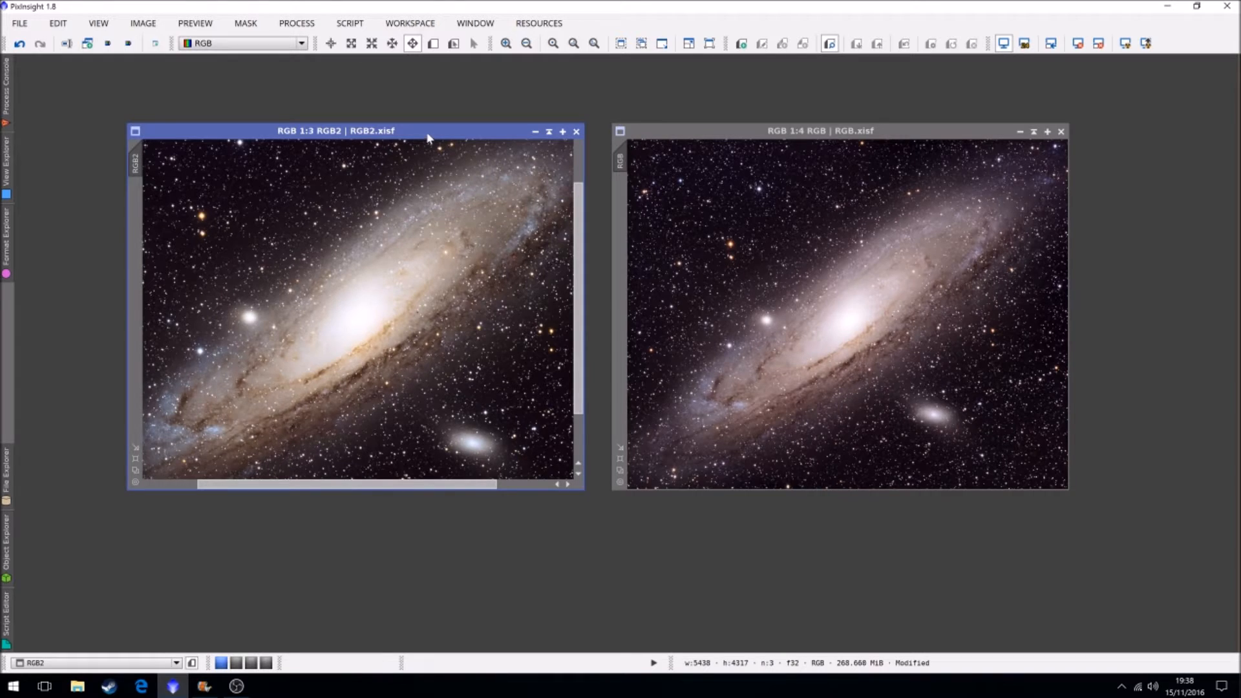
- Maximize RGB2, zoom to 1:1 and beyond on the dust lanes and clusters, then back out to the whole galaxy
{"action": "left_click", "coordinate": [563, 130]}
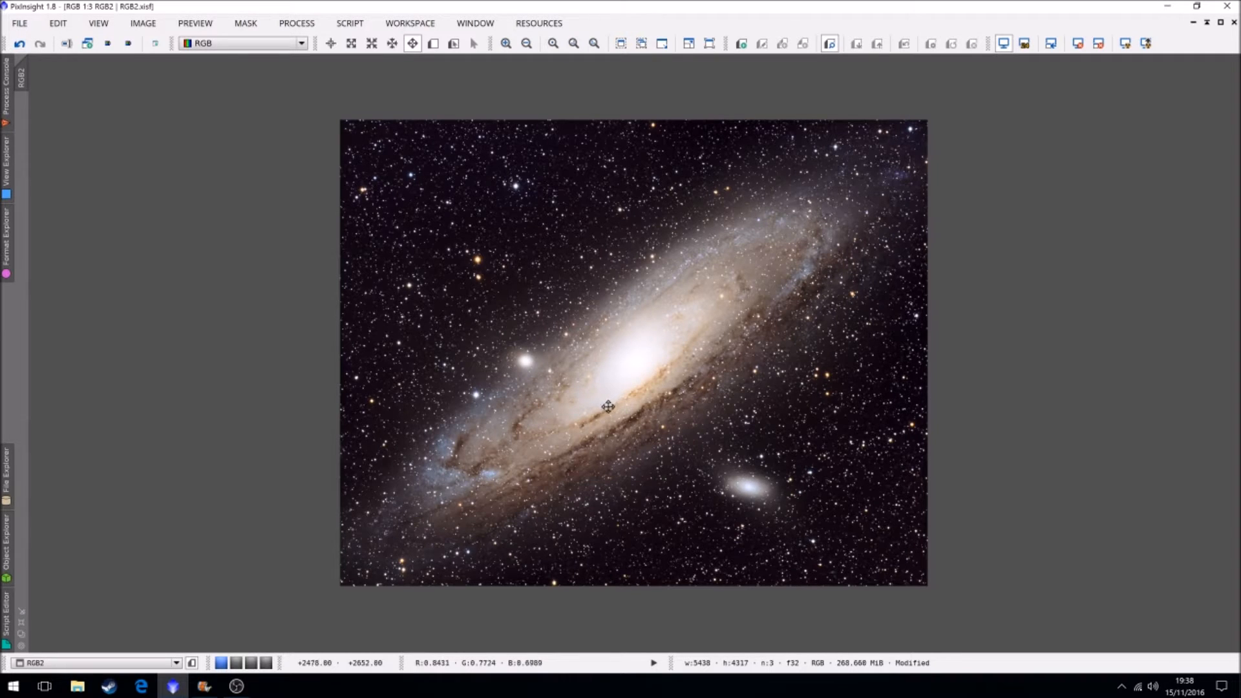
{"action": "mouse_move", "coordinate": [640, 442]}
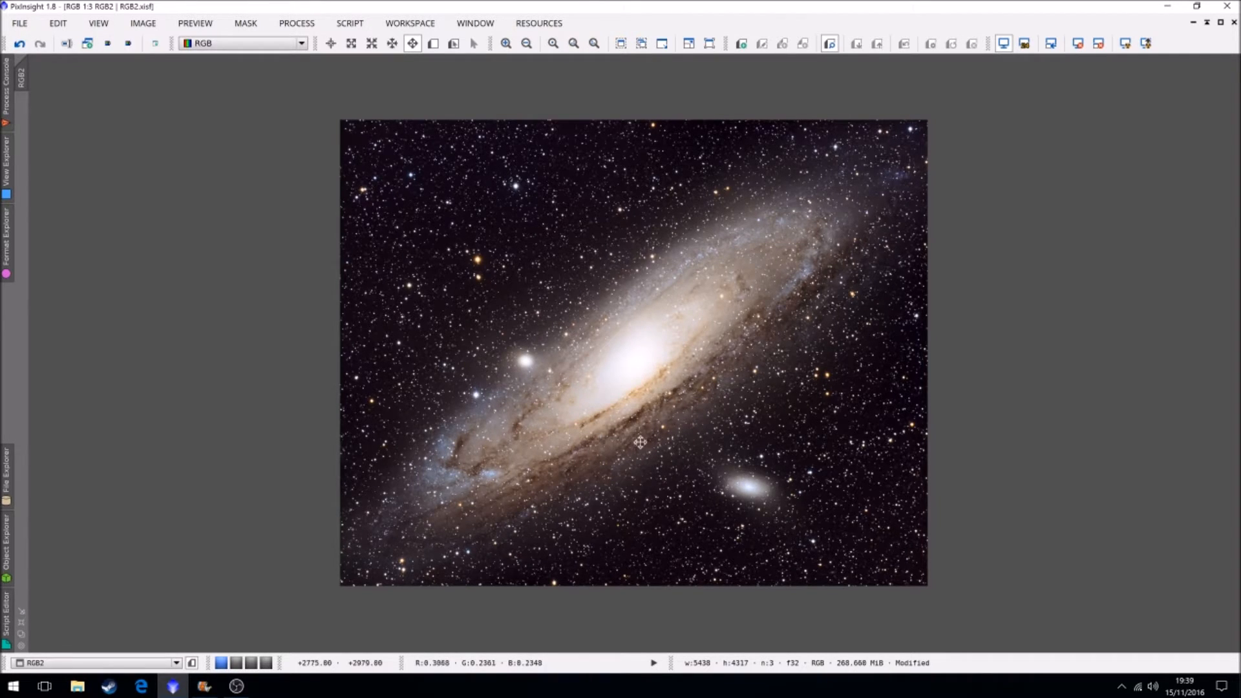
{"action": "mouse_move", "coordinate": [640, 438]}
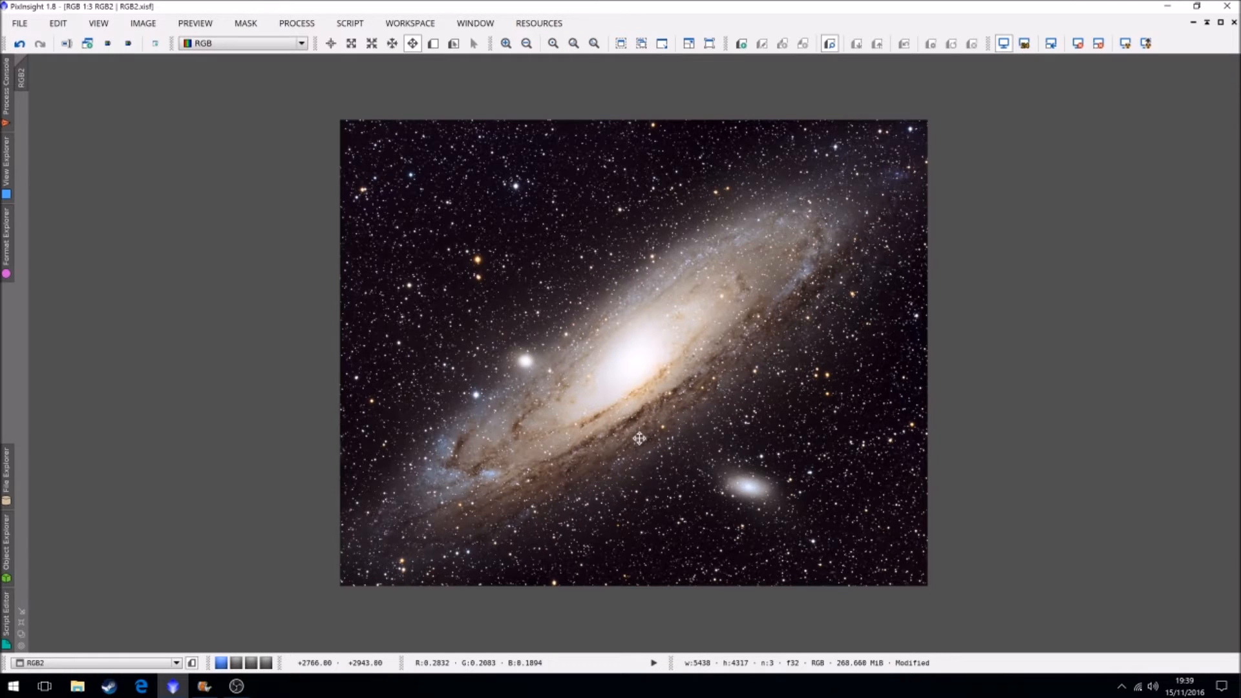
{"action": "left_click", "coordinate": [506, 44]}
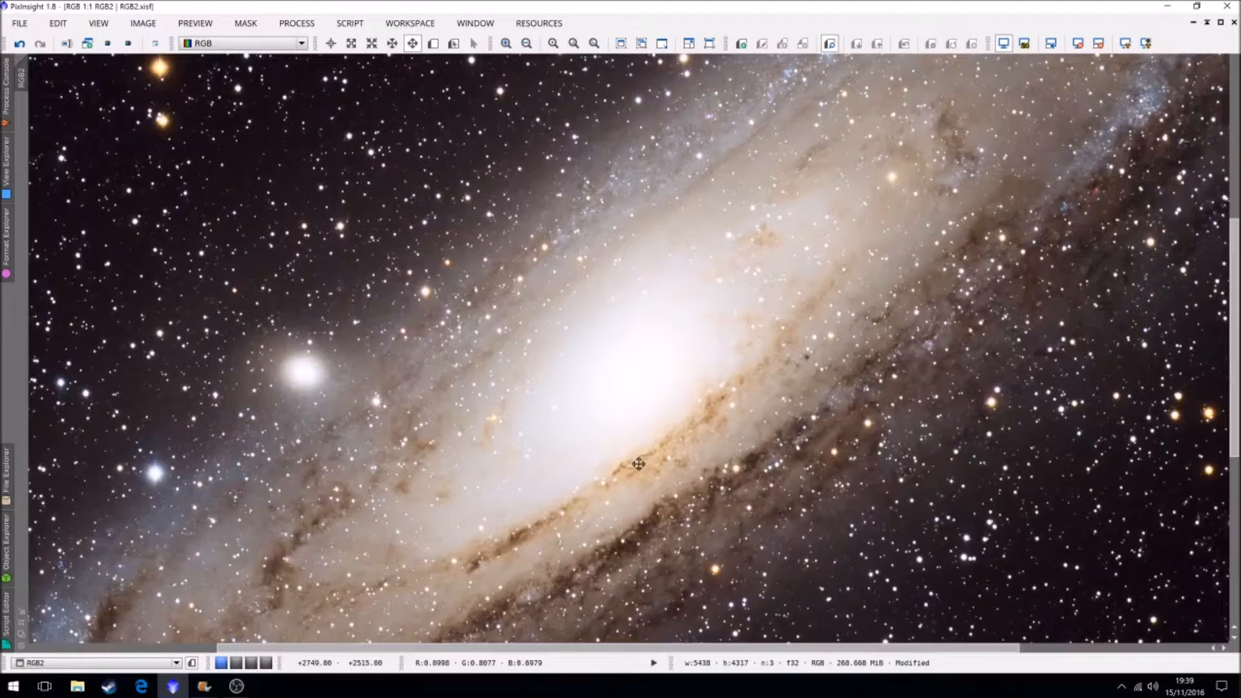
{"action": "left_click", "coordinate": [505, 44]}
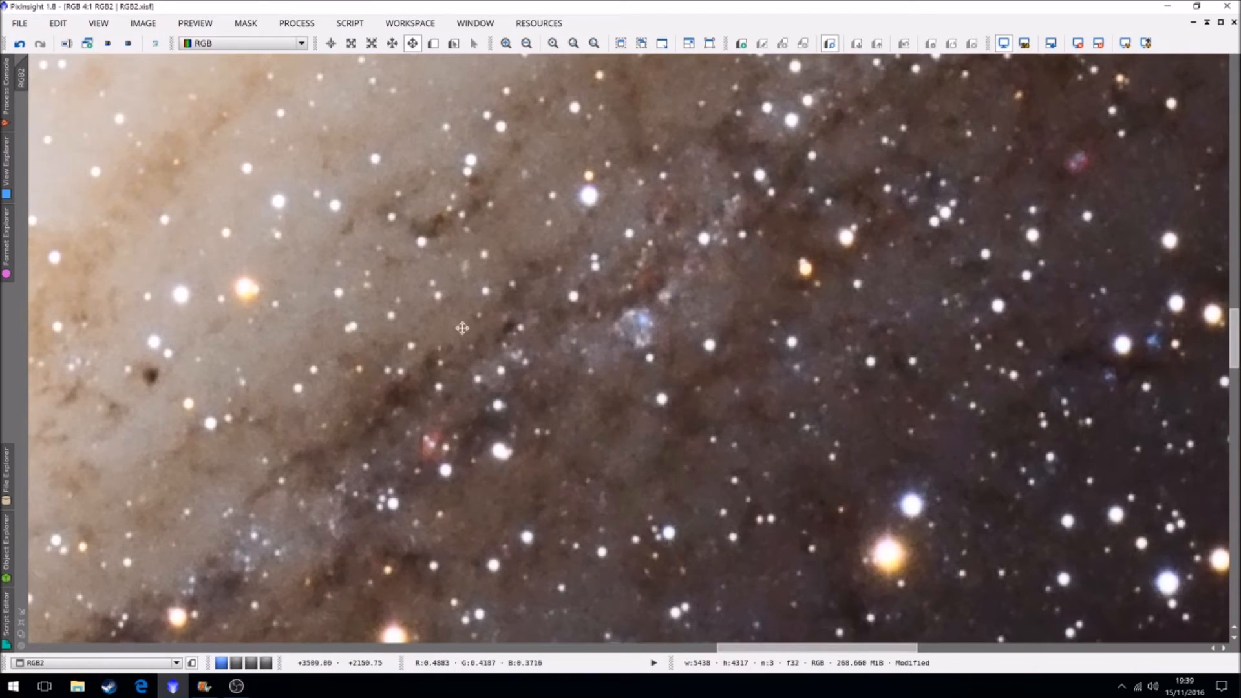
{"action": "left_click", "coordinate": [504, 44]}
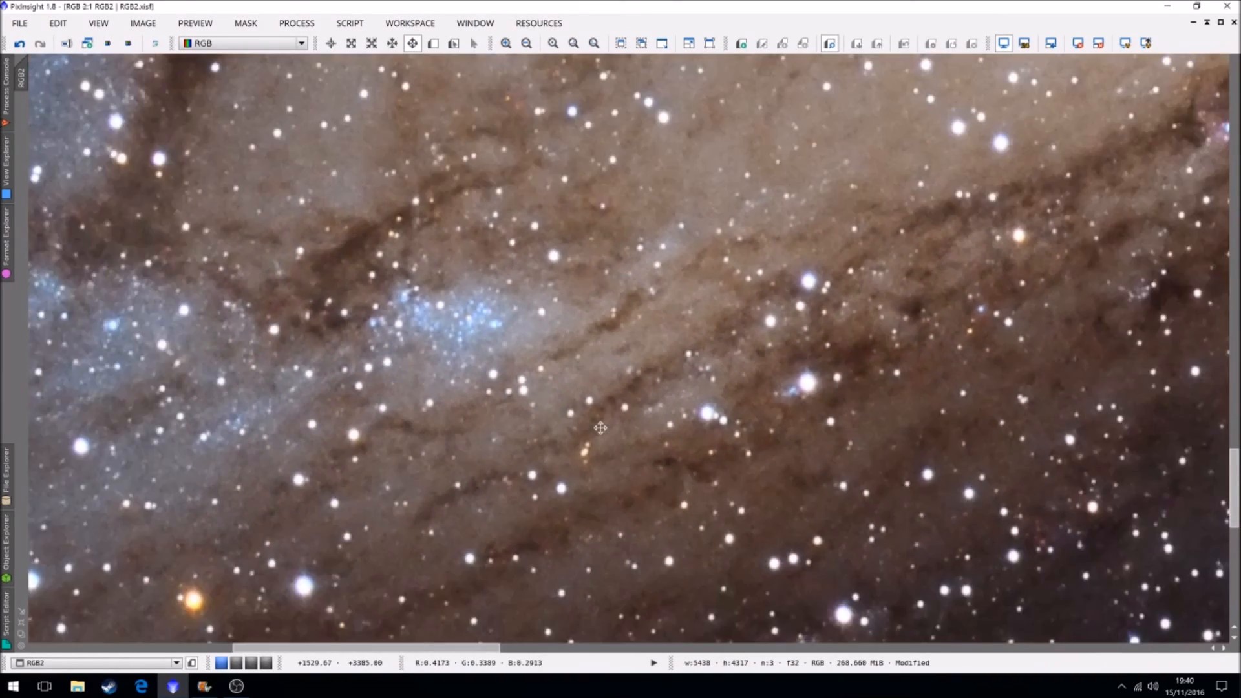
{"action": "left_click", "coordinate": [526, 44]}
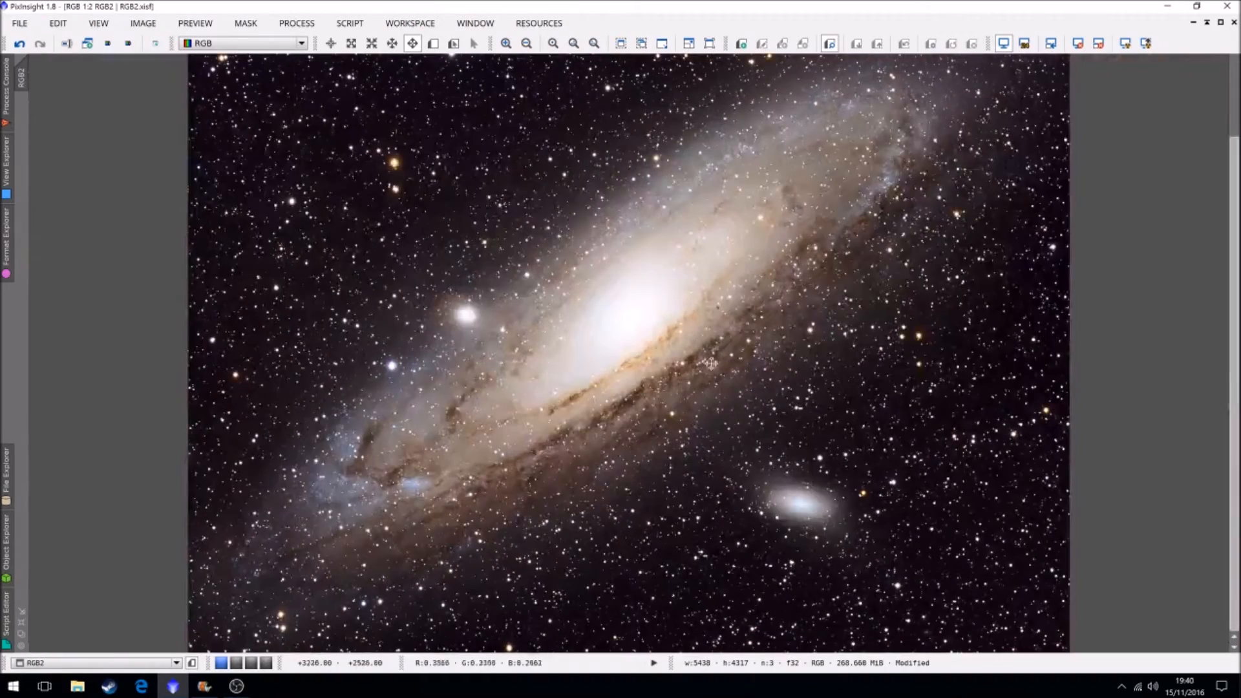
- Fit the whole RGB2 Andromeda image back into the window after inspecting the star field
{"action": "left_click", "coordinate": [526, 44]}
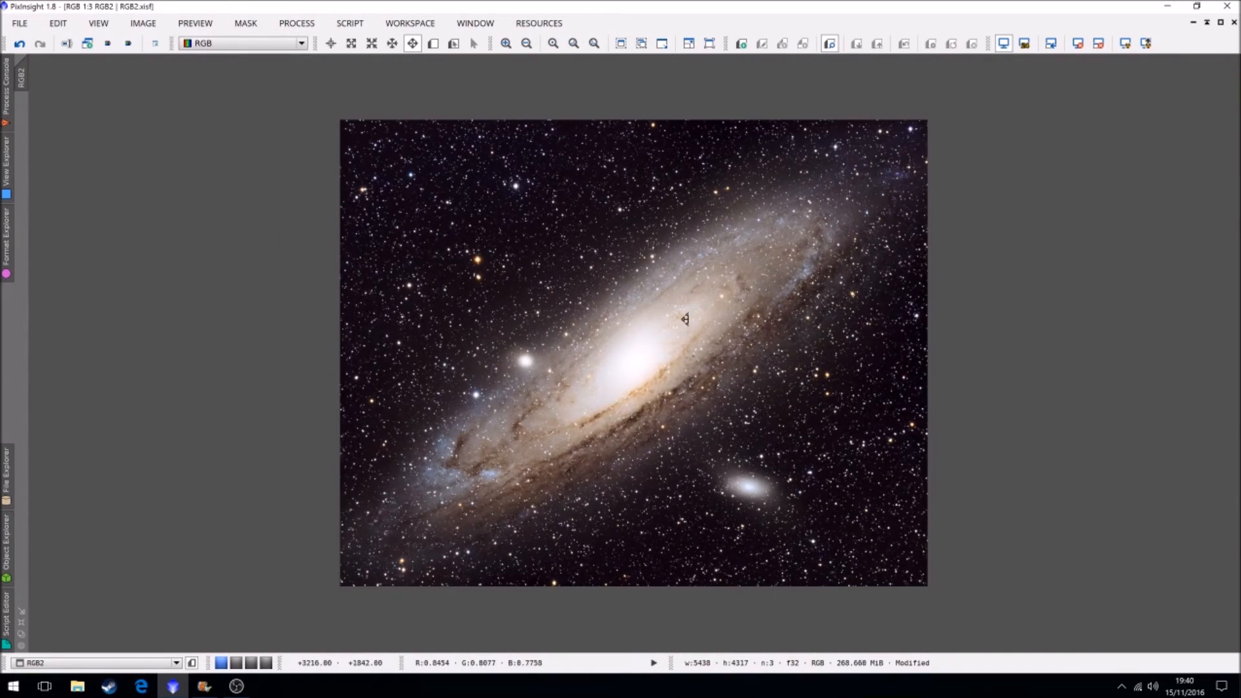
{"action": "mouse_move", "coordinate": [700, 464]}
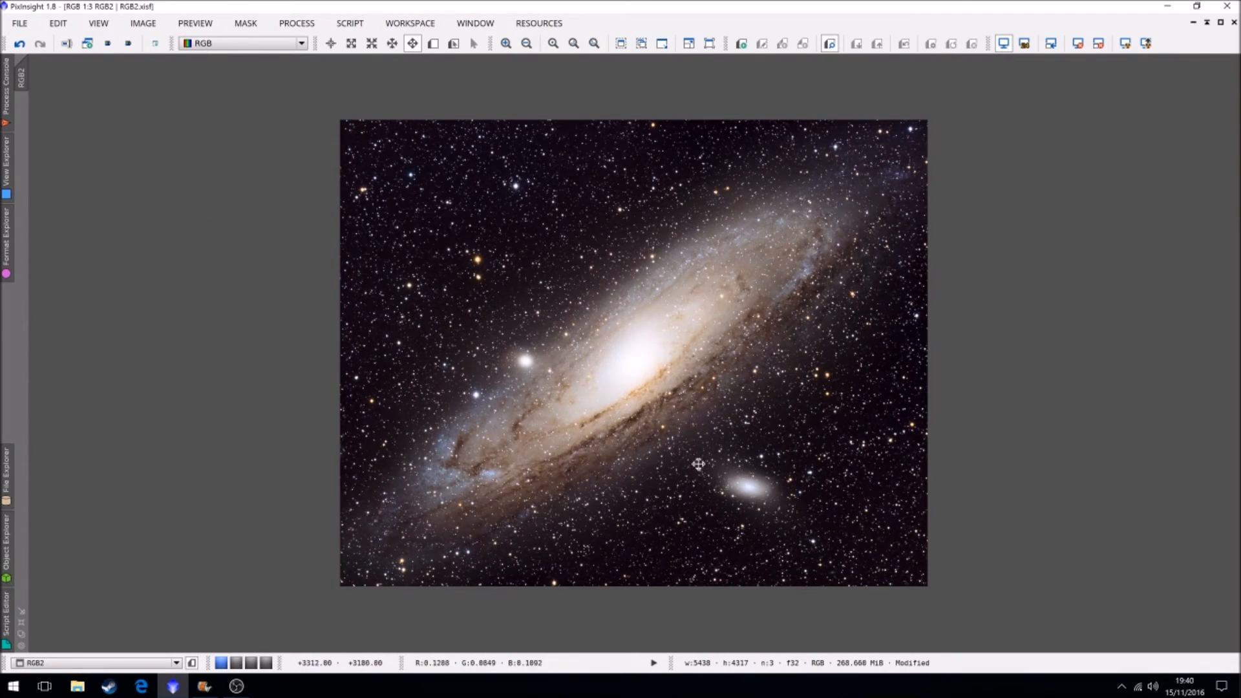
{"action": "mouse_move", "coordinate": [526, 443]}
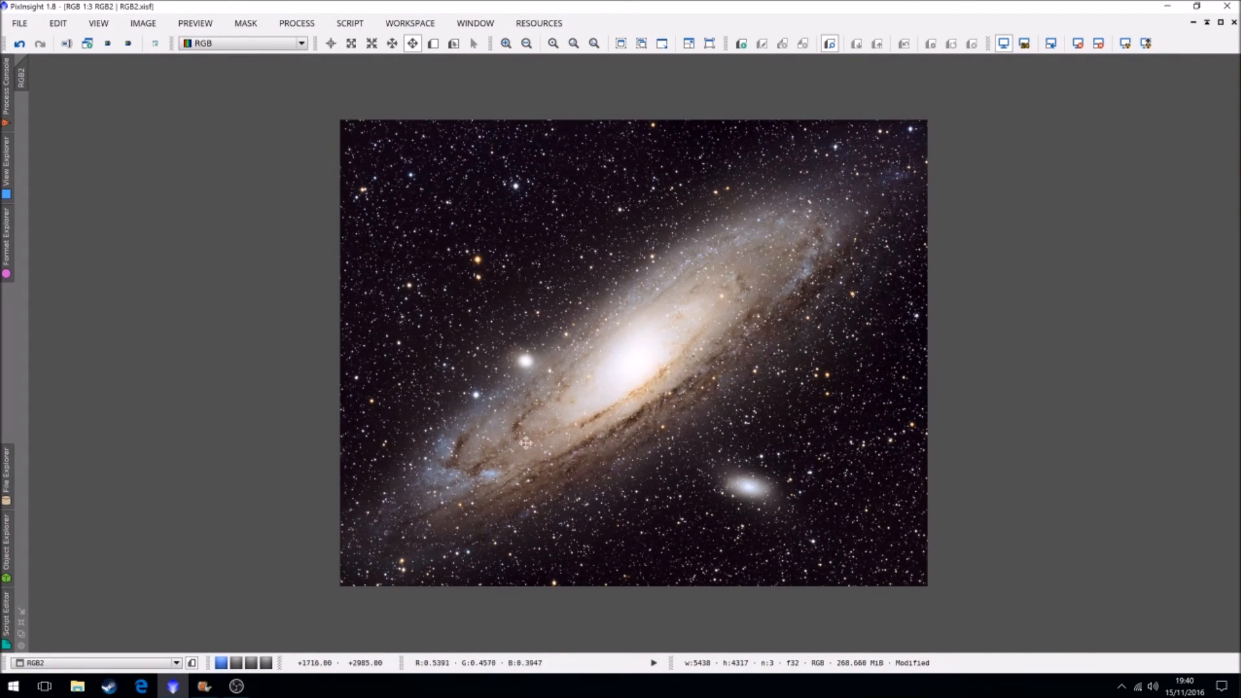
{"action": "mouse_move", "coordinate": [492, 470]}
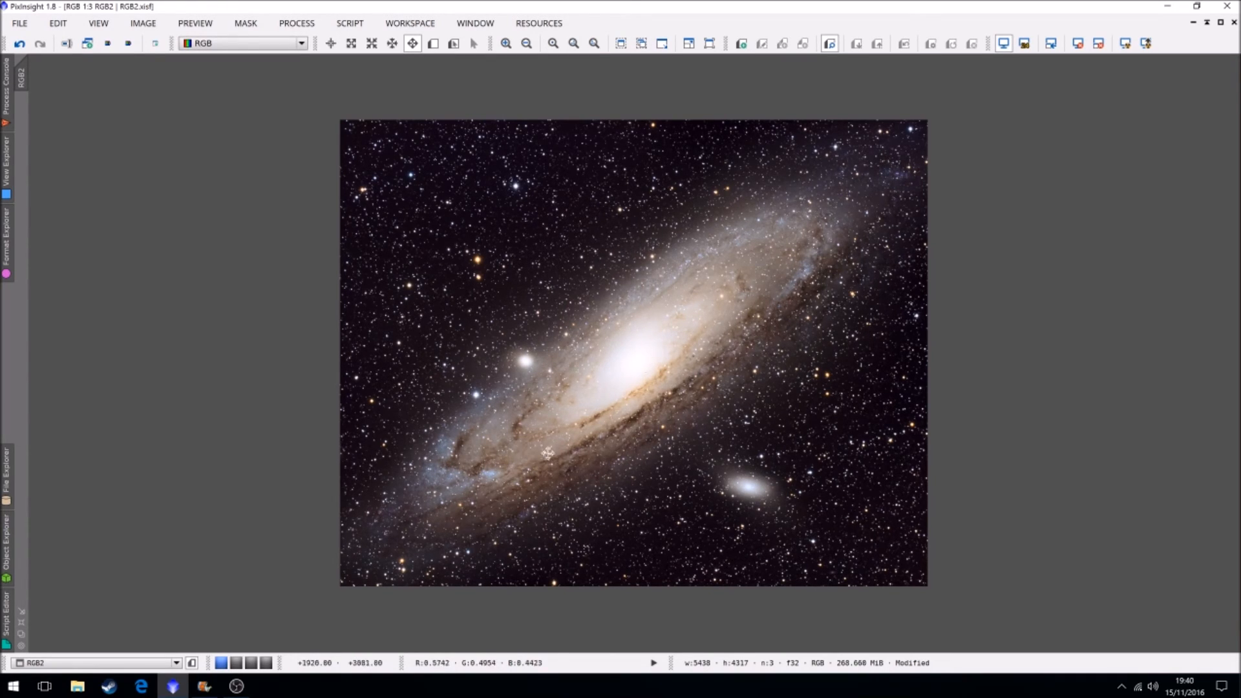
{"action": "mouse_move", "coordinate": [484, 242]}
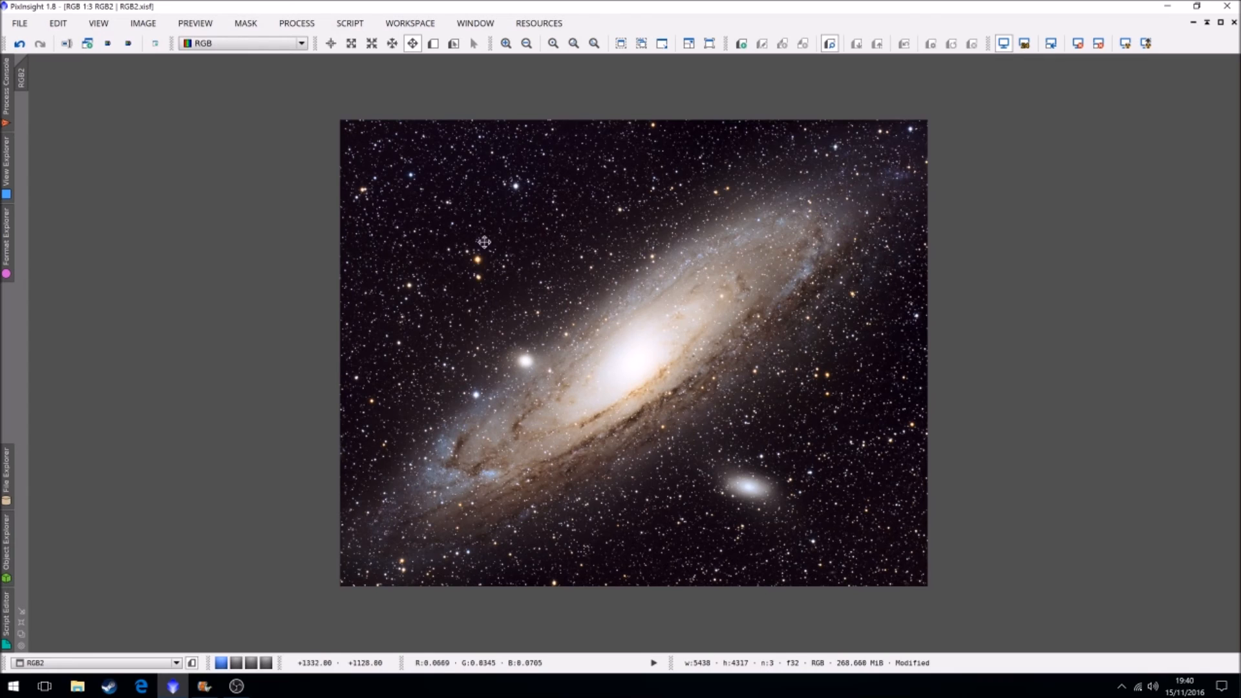
{"action": "mouse_move", "coordinate": [438, 217]}
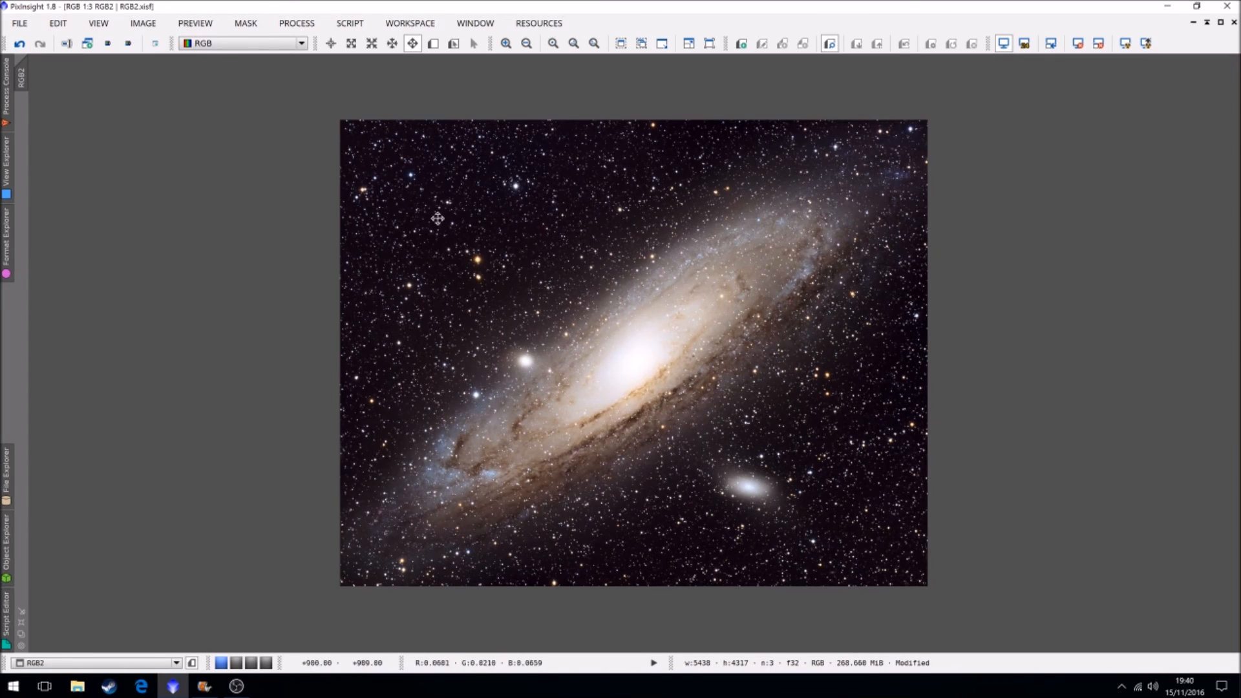
{"action": "mouse_move", "coordinate": [477, 261]}
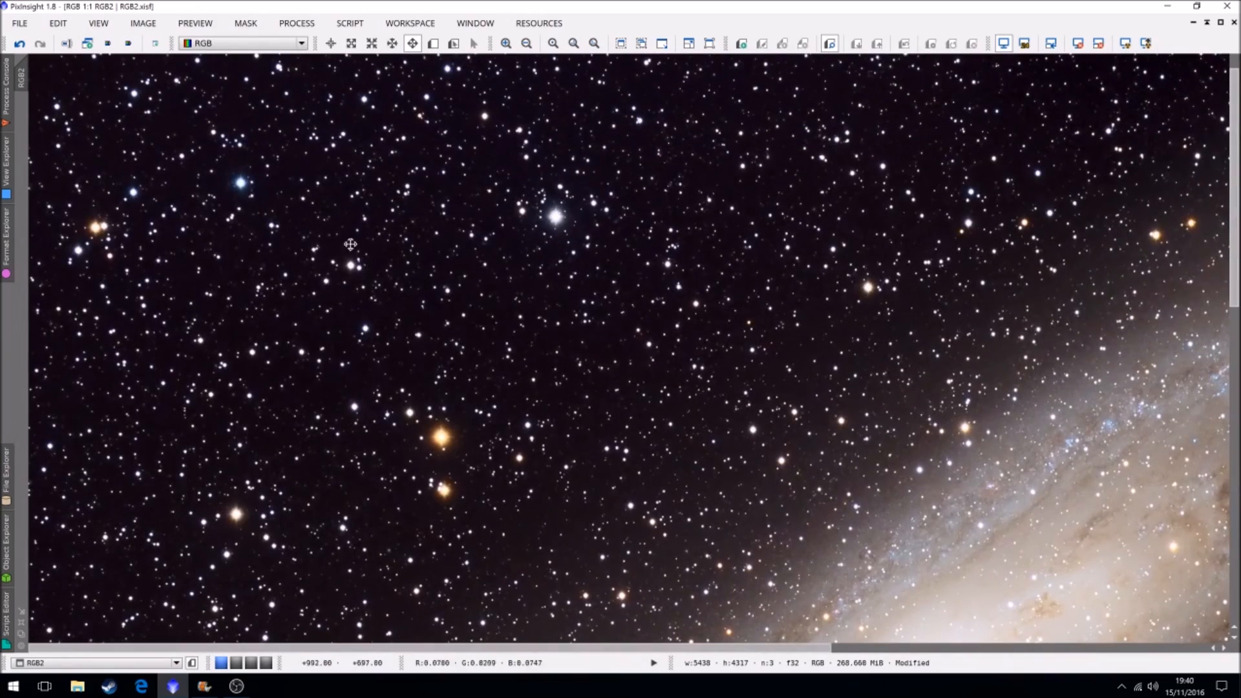
{"action": "mouse_move", "coordinate": [450, 432]}
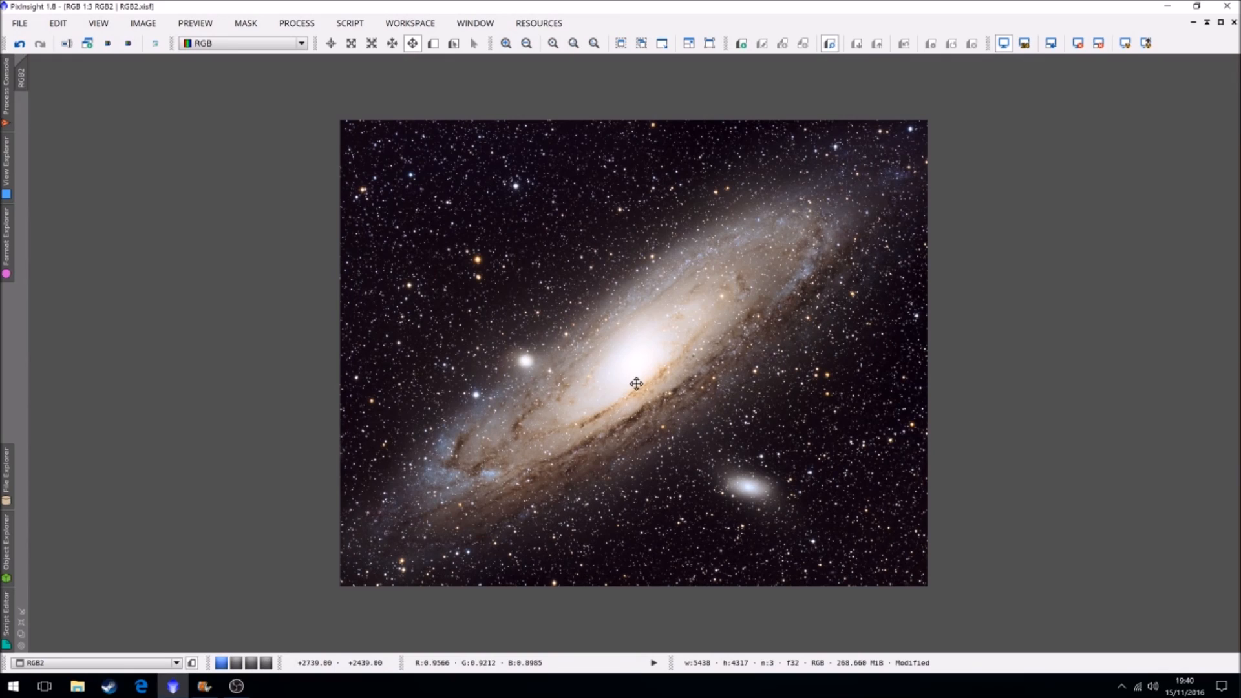
{"action": "mouse_move", "coordinate": [1005, 269]}
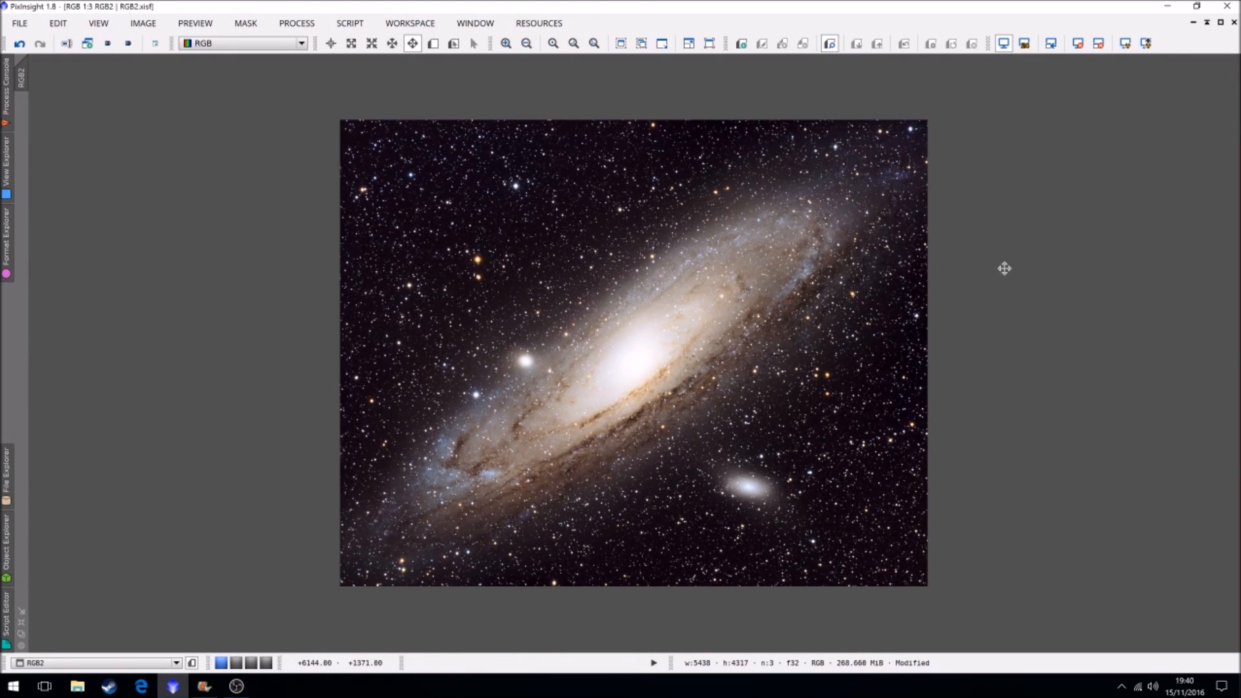